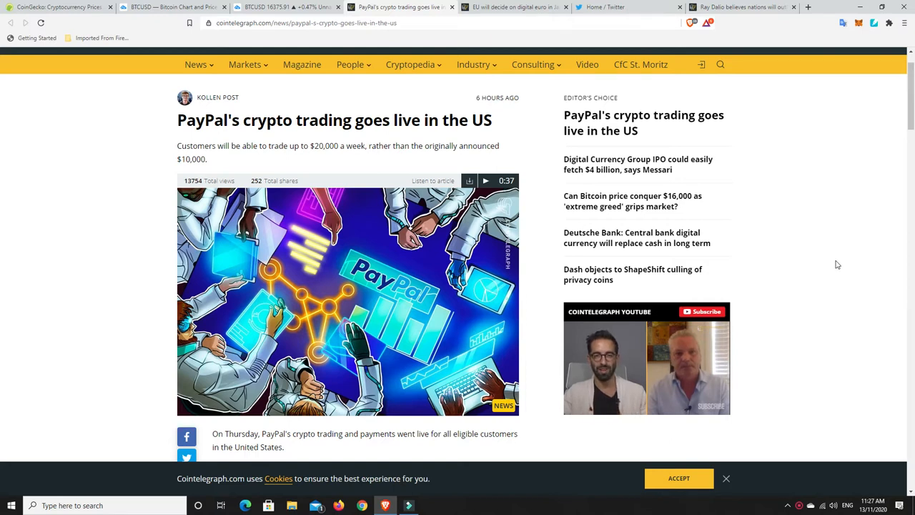
mouse_move(402, 164)
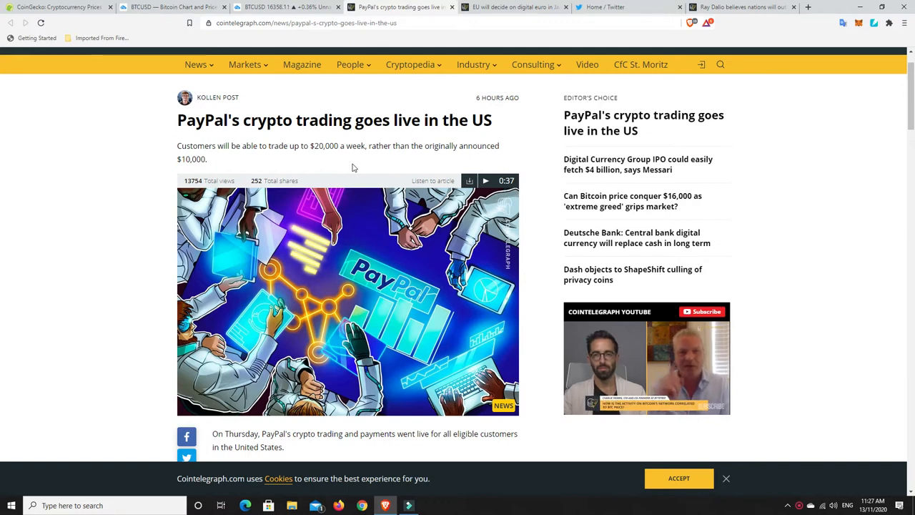
mouse_move(256, 173)
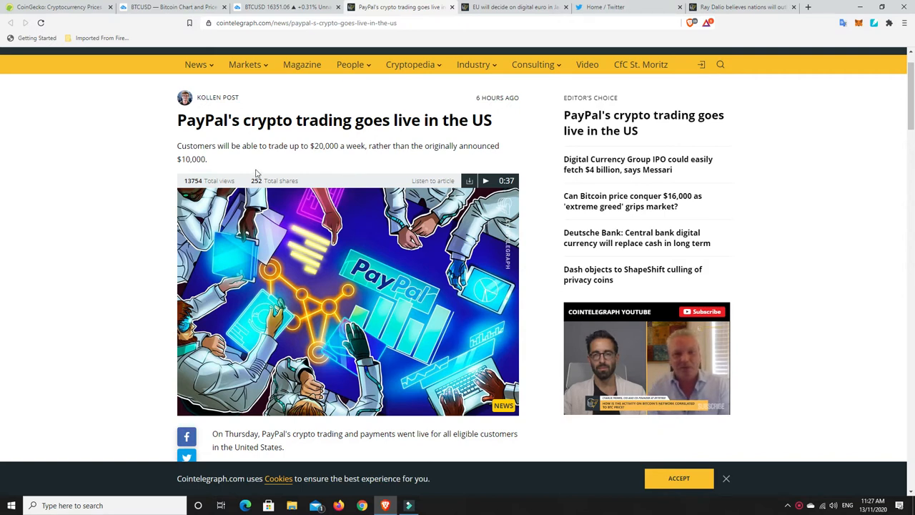
mouse_move(254, 160)
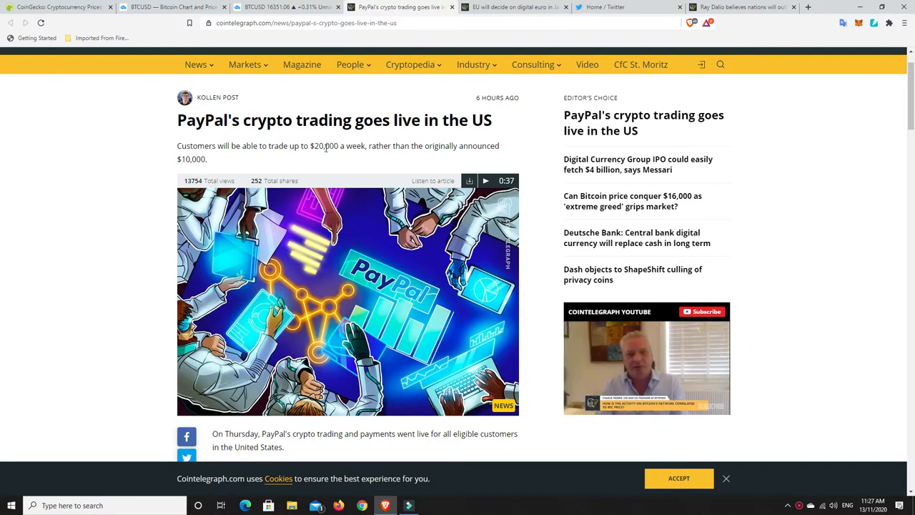
mouse_move(339, 161)
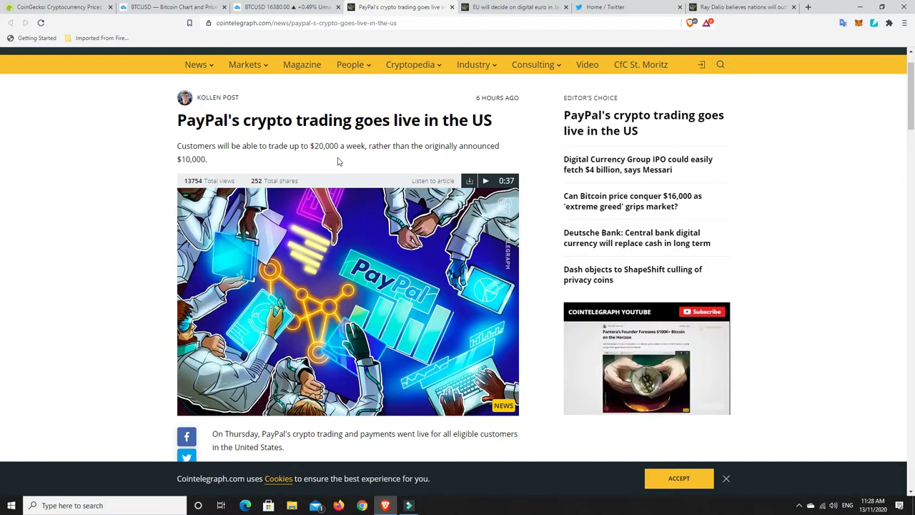
Scroll to the article body covering PayPal's $20,000 weekly limit and Dan Schulman's quote
scroll(down, 3)
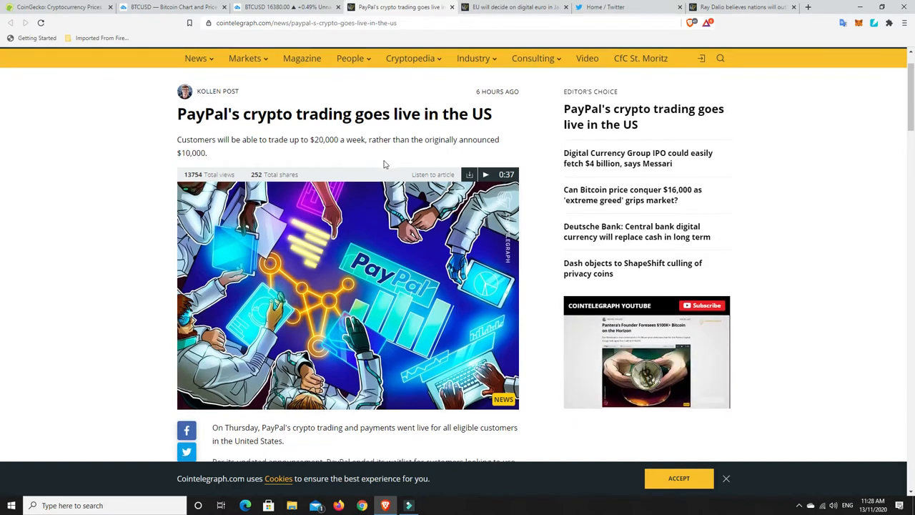
scroll(down, 3)
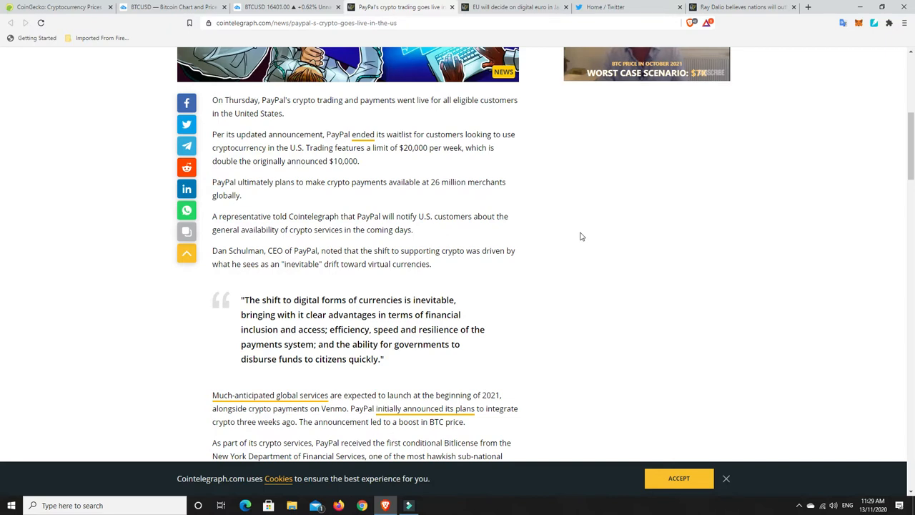
mouse_move(570, 223)
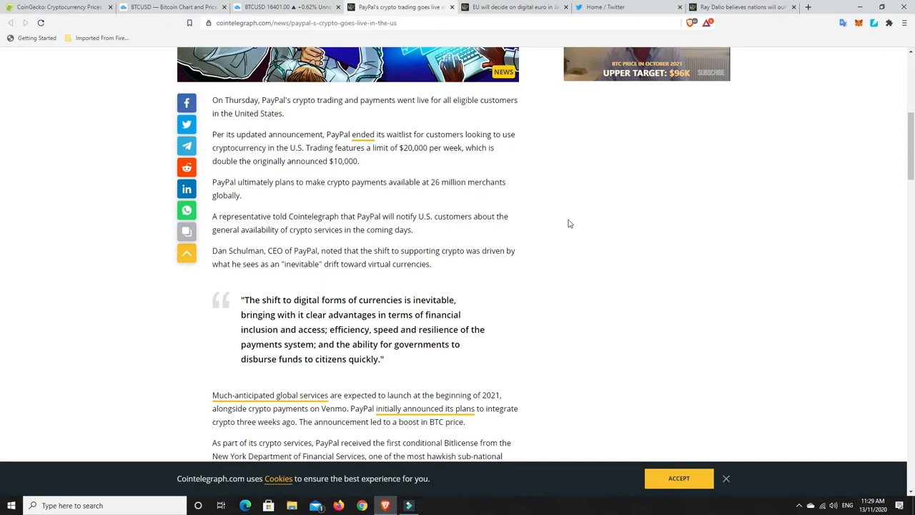
mouse_move(339, 176)
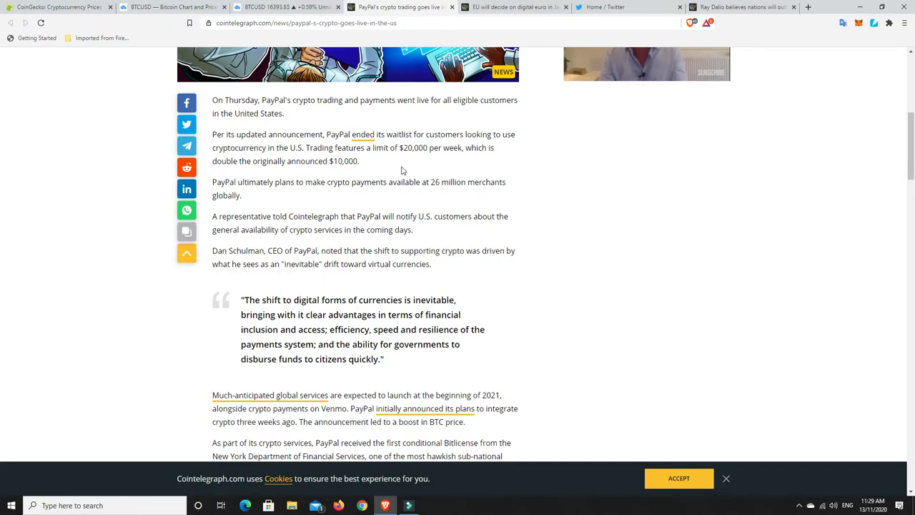
mouse_move(524, 198)
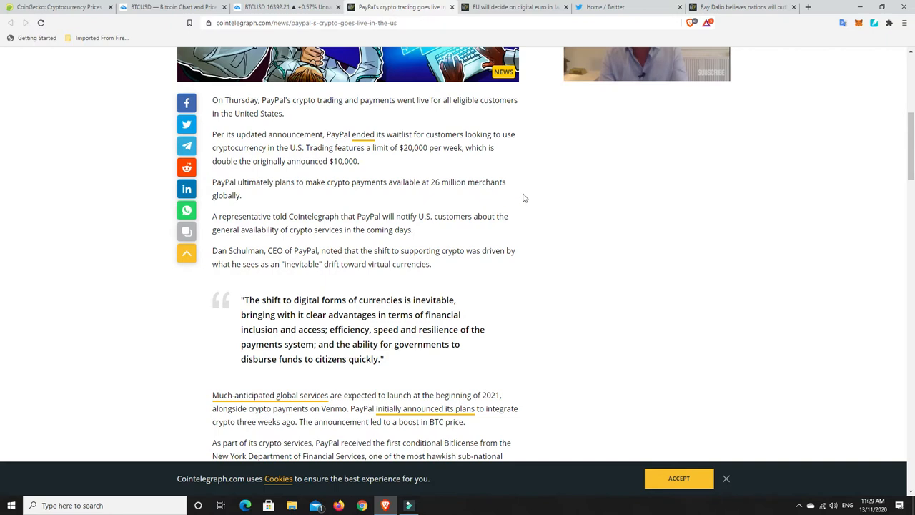
mouse_move(551, 197)
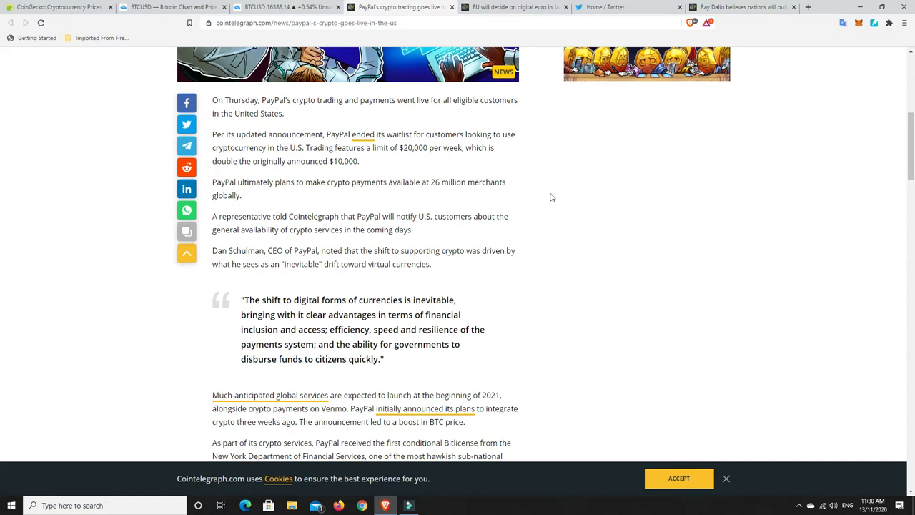
mouse_move(251, 186)
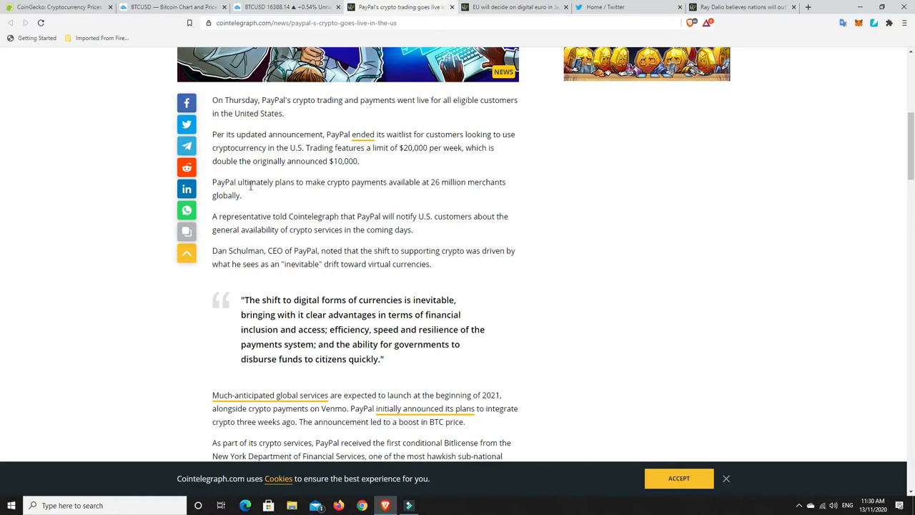
mouse_move(455, 183)
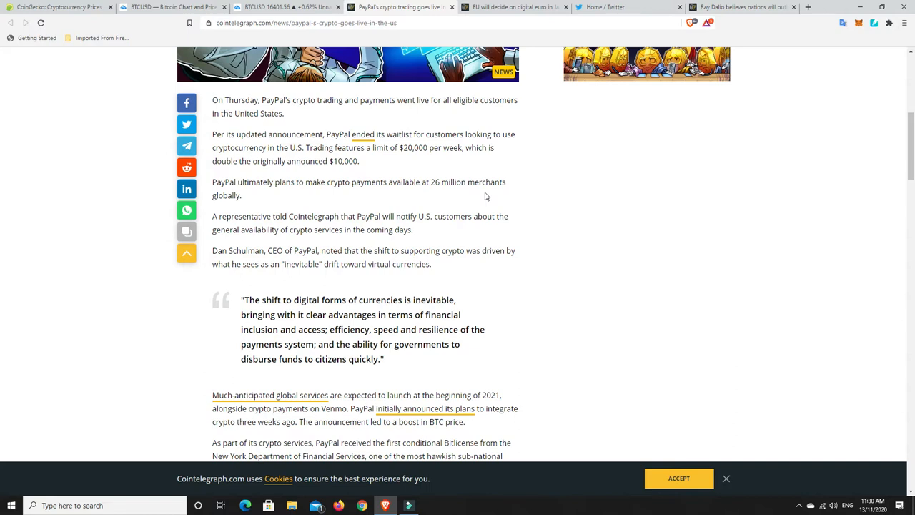
click(646, 63)
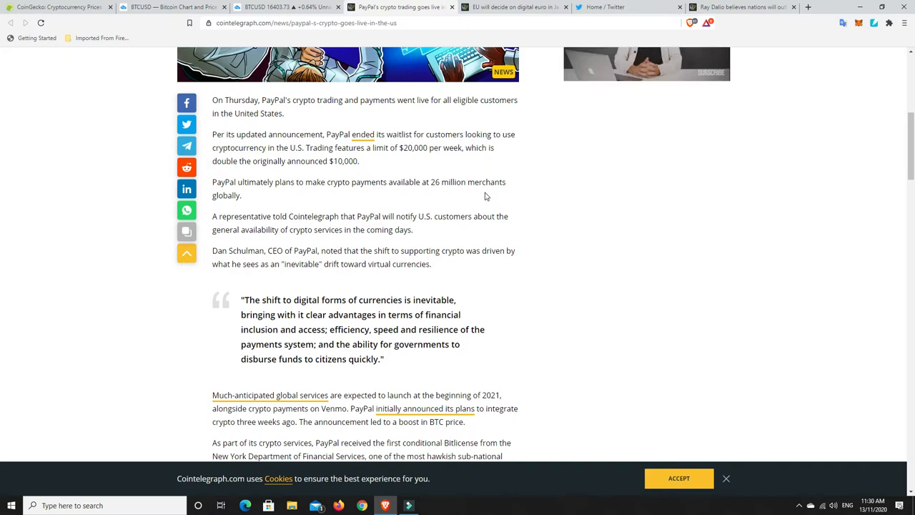
mouse_move(540, 213)
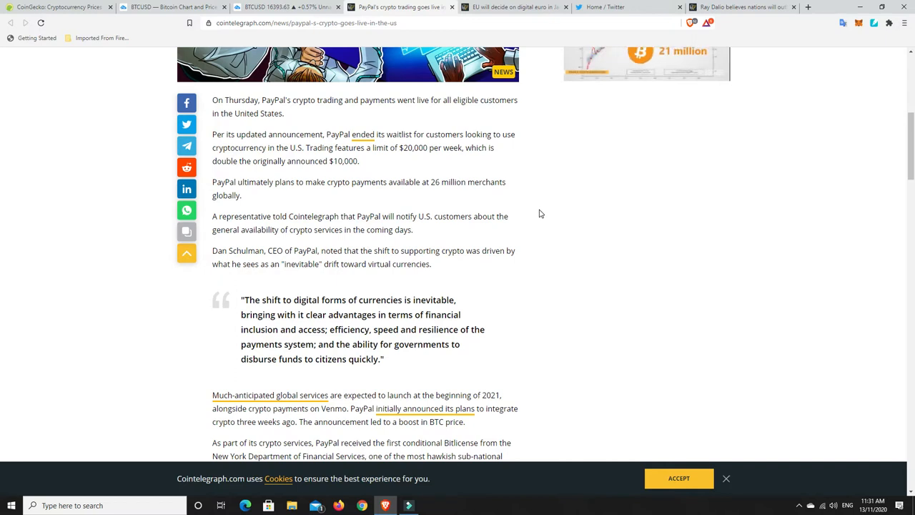
mouse_move(343, 295)
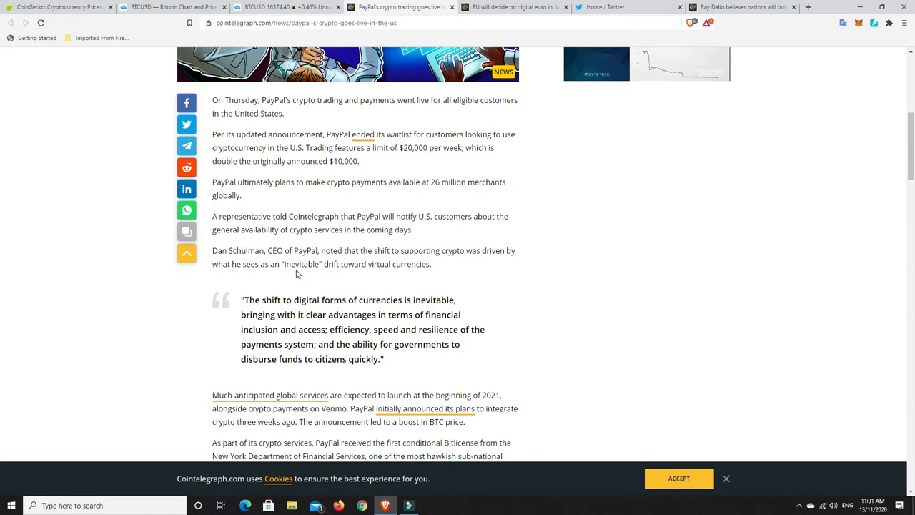
mouse_move(586, 295)
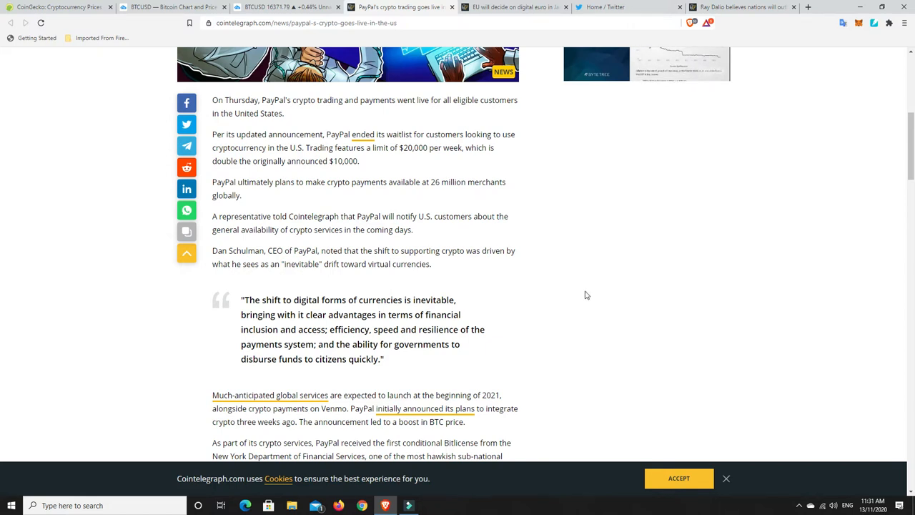
mouse_move(565, 266)
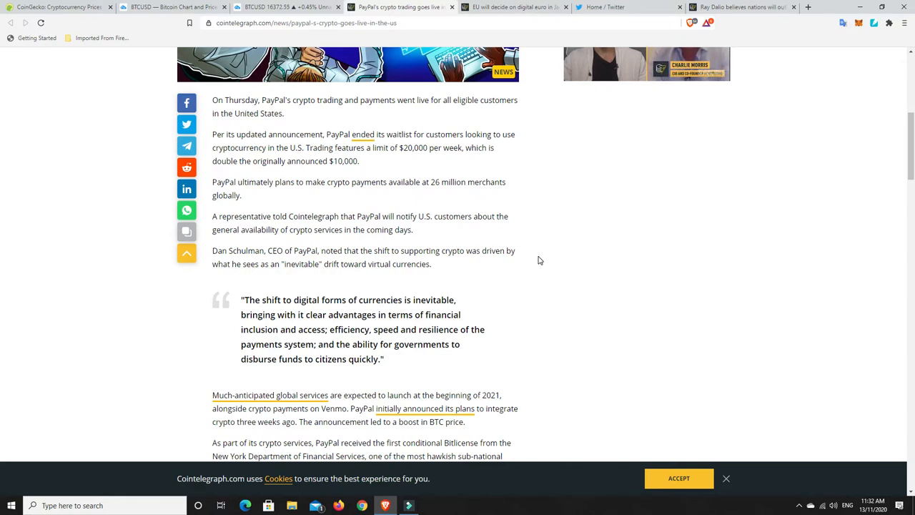
mouse_move(532, 258)
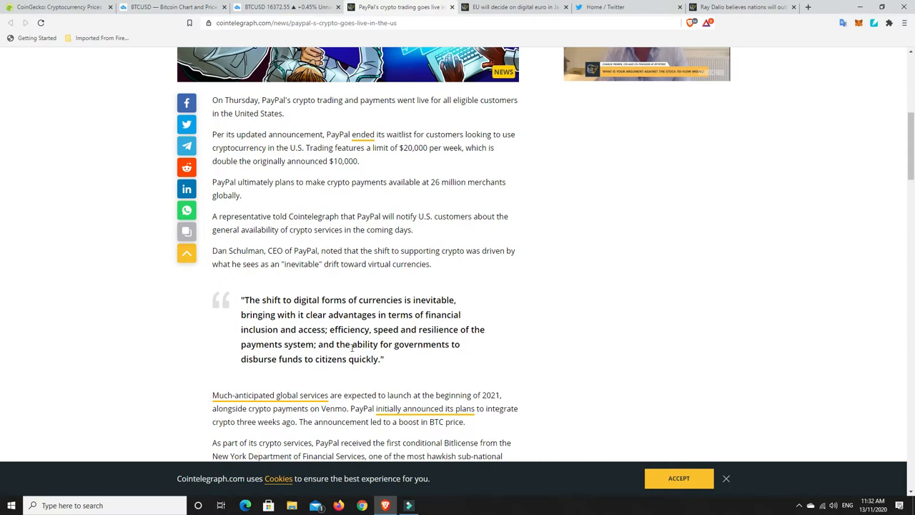
mouse_move(529, 345)
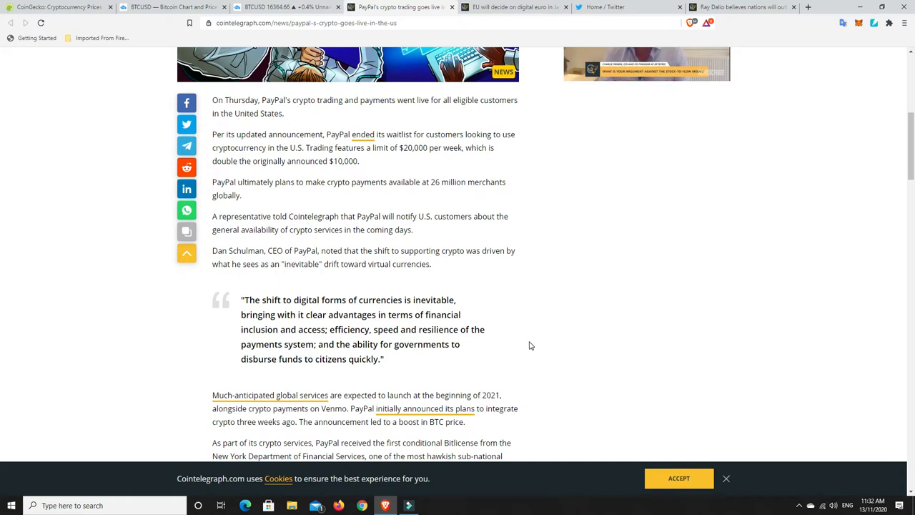
scroll(down, 3)
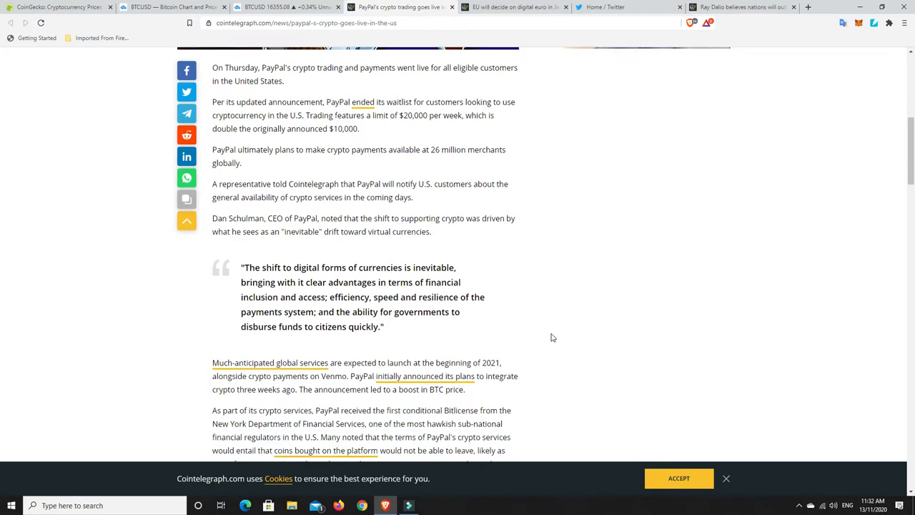
scroll(down, 3)
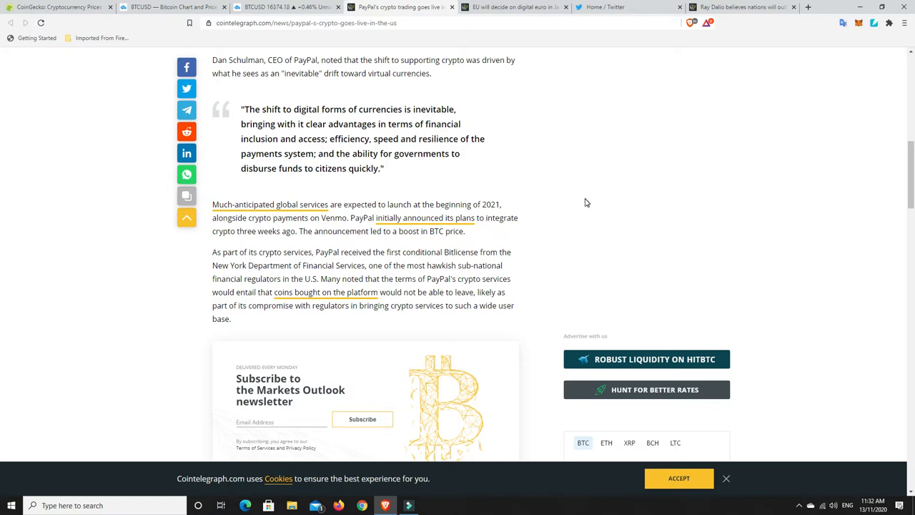
mouse_move(561, 214)
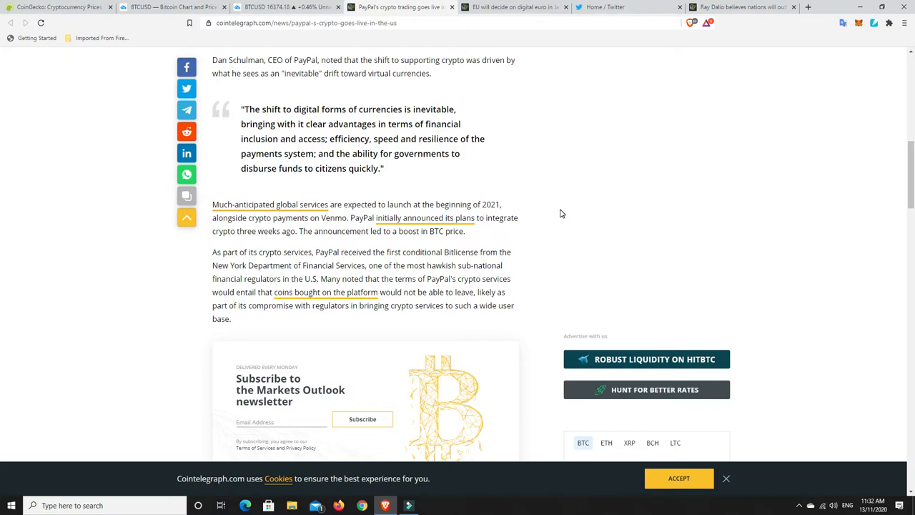
mouse_move(493, 248)
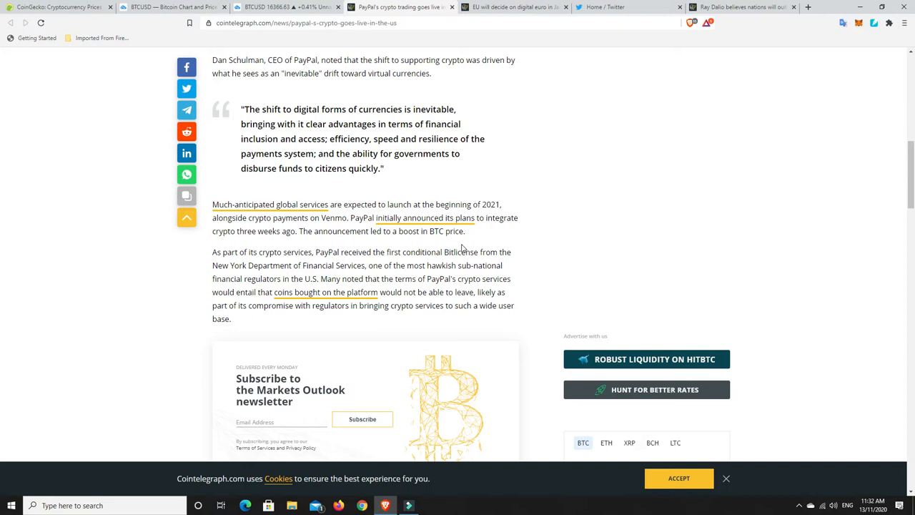
mouse_move(427, 242)
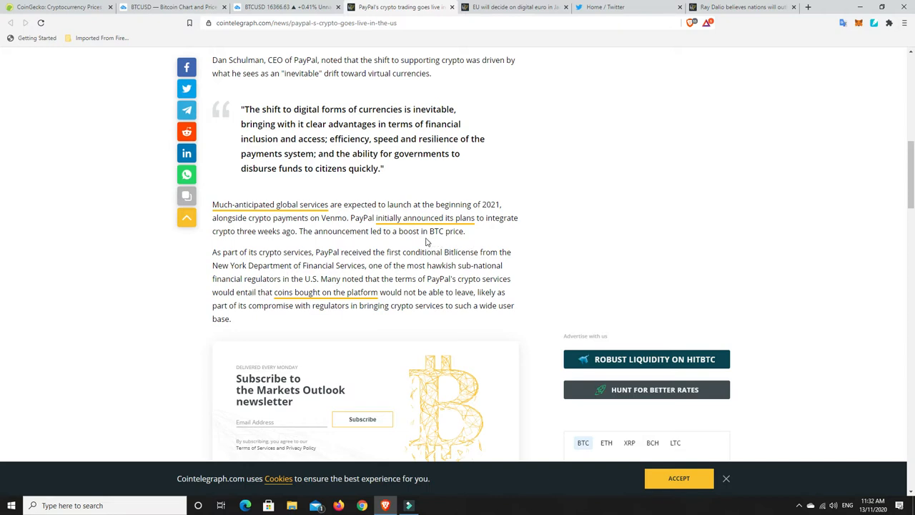
mouse_move(375, 231)
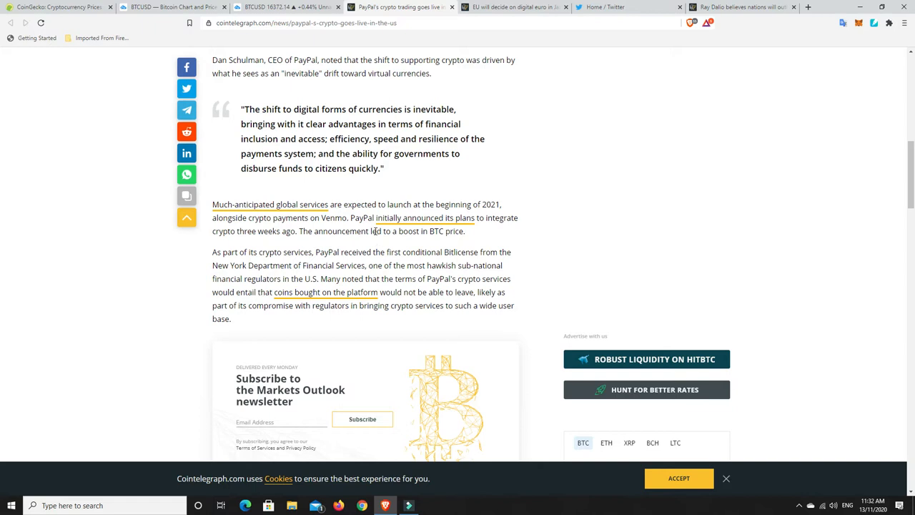
mouse_move(628, 201)
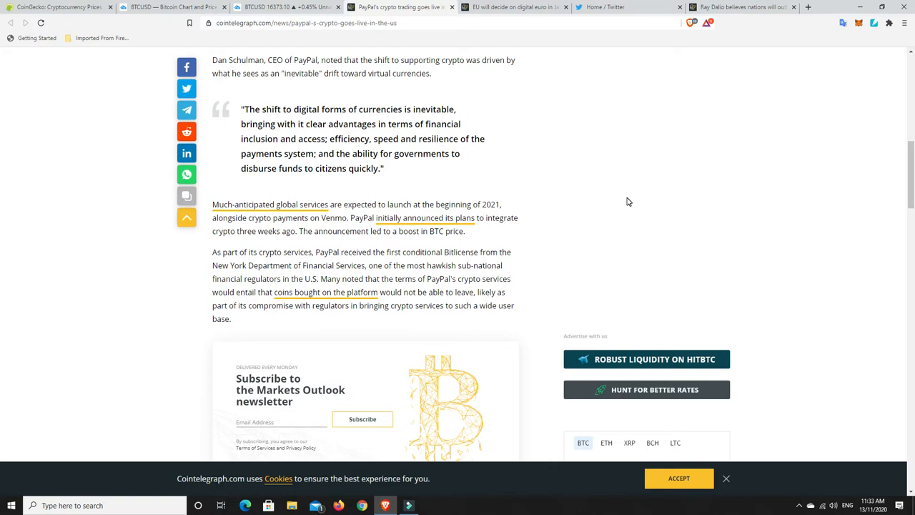
mouse_move(521, 284)
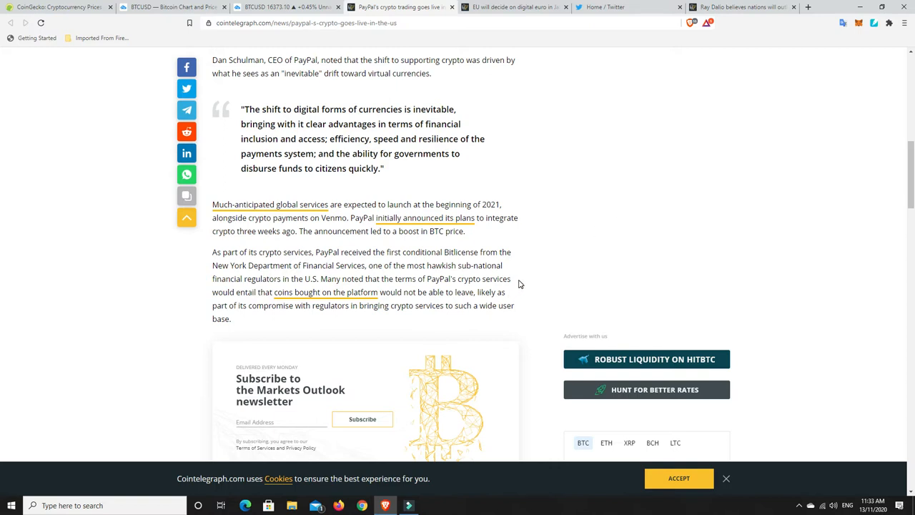
mouse_move(533, 264)
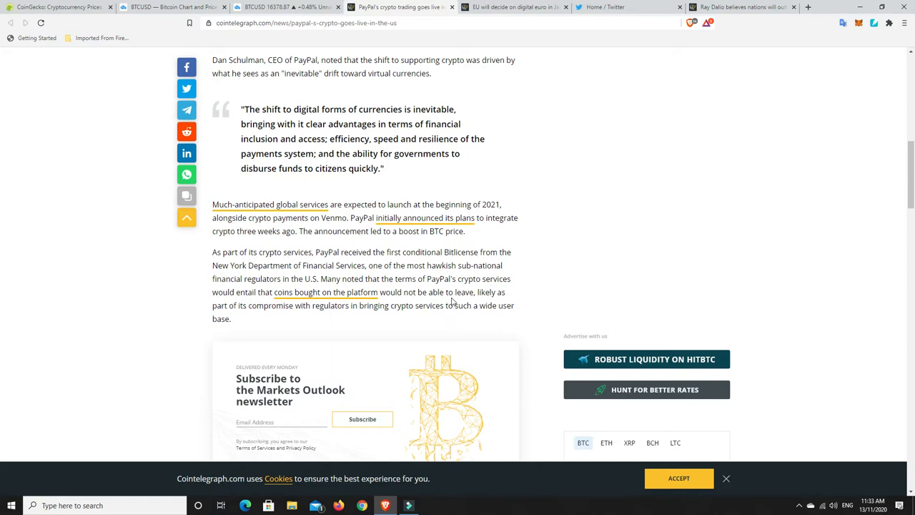
mouse_move(312, 337)
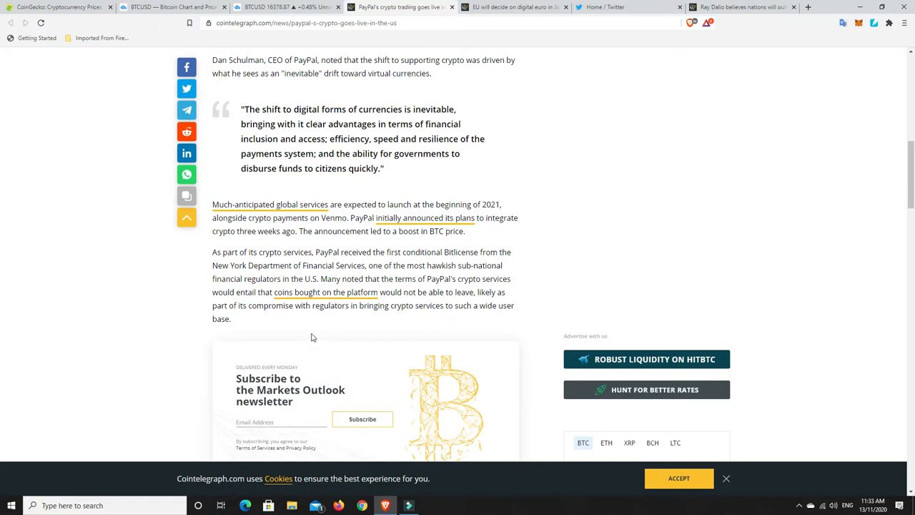
mouse_move(450, 317)
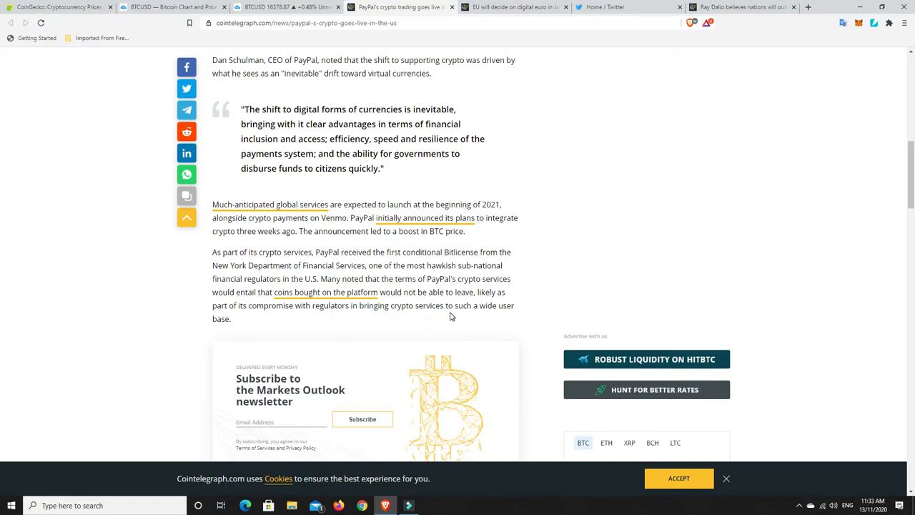
mouse_move(493, 293)
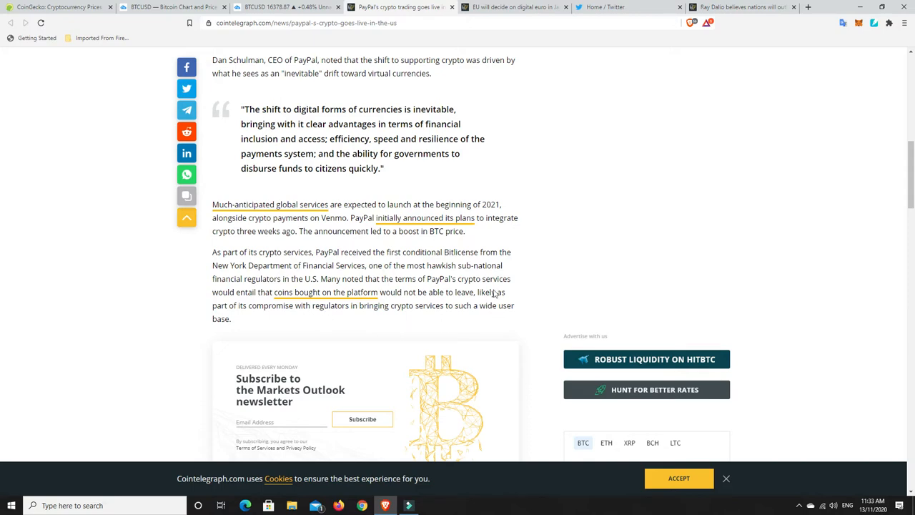
Scroll back to the PayPal article's top, showing headline, price ticker and header image
scroll(up, 3)
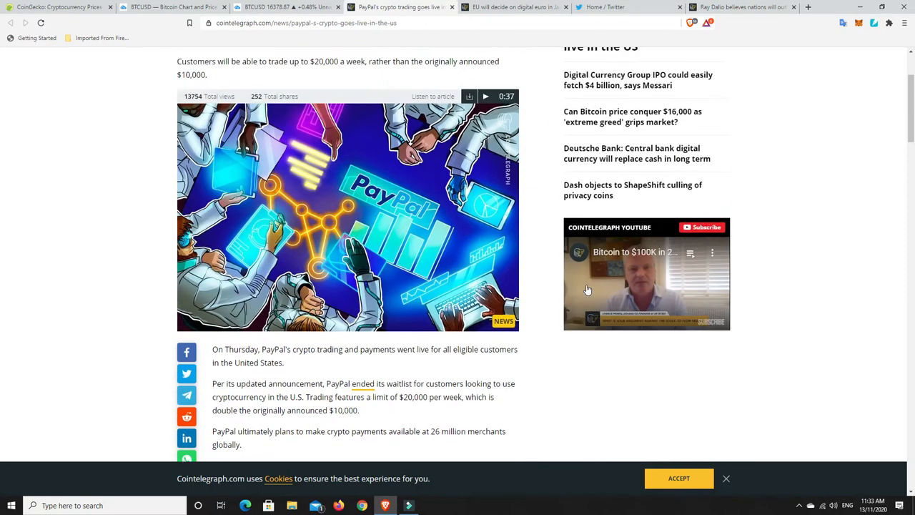
scroll(up, 3)
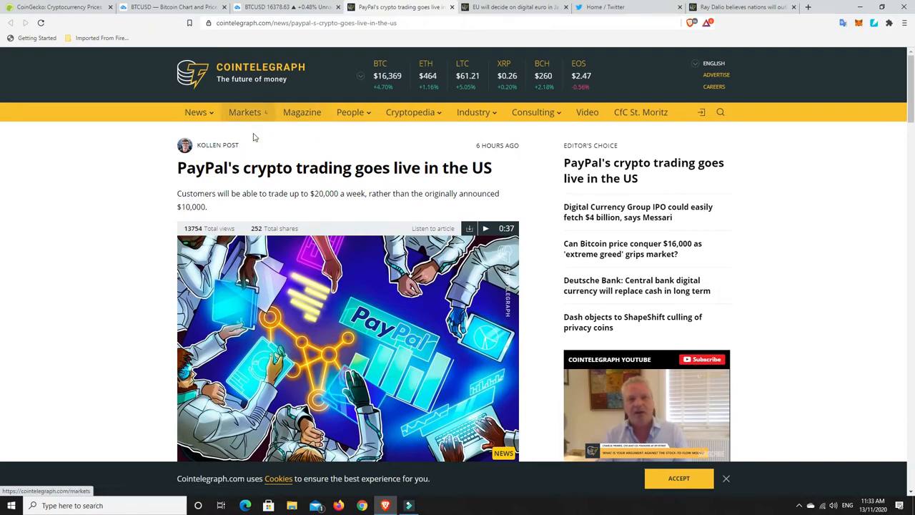
mouse_move(353, 345)
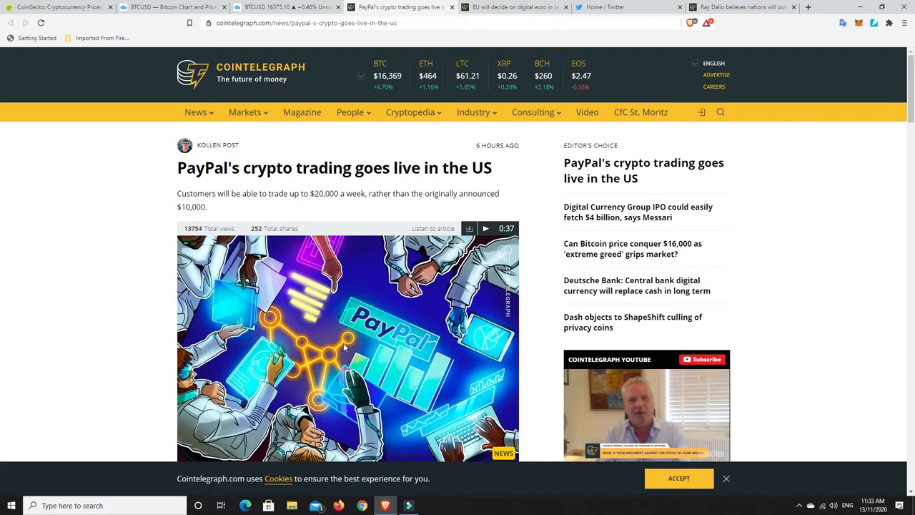
mouse_move(315, 318)
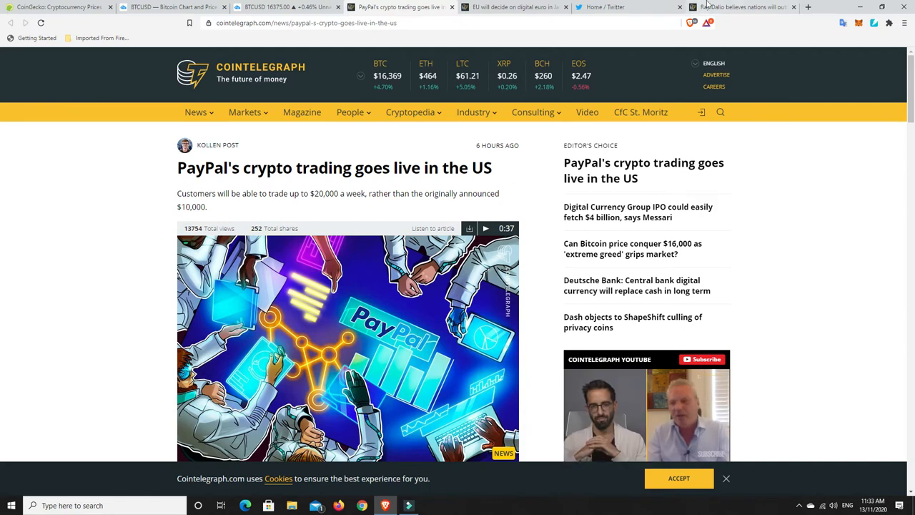
Switch to the Ray Dalio article about nations outlawing Bitcoin as BTC rises
click(743, 7)
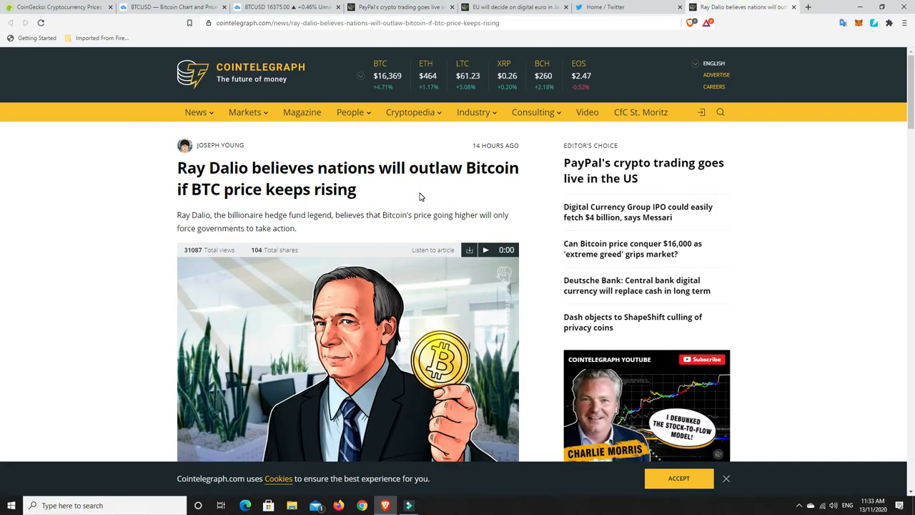
click(646, 414)
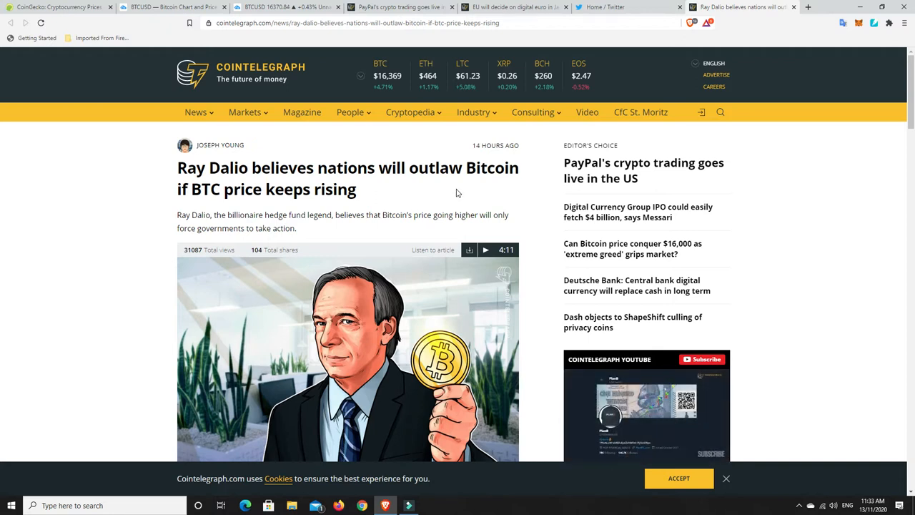
mouse_move(416, 206)
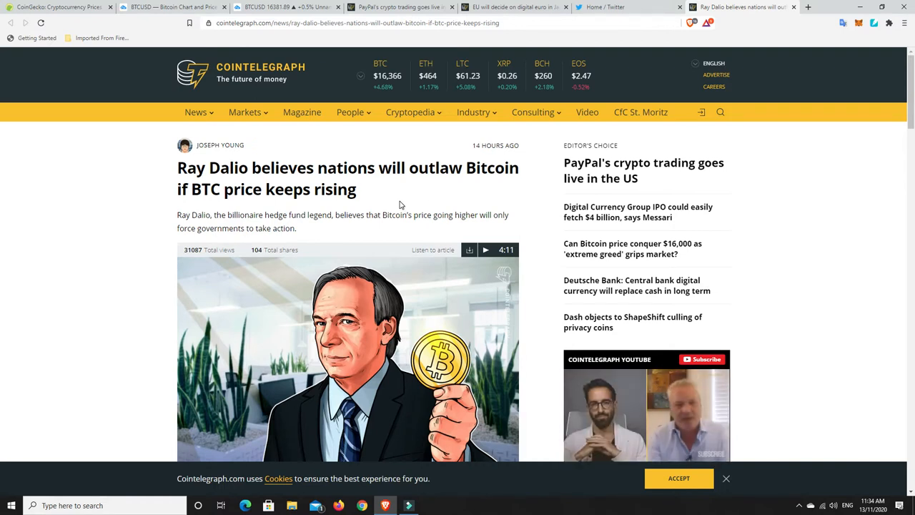
mouse_move(408, 201)
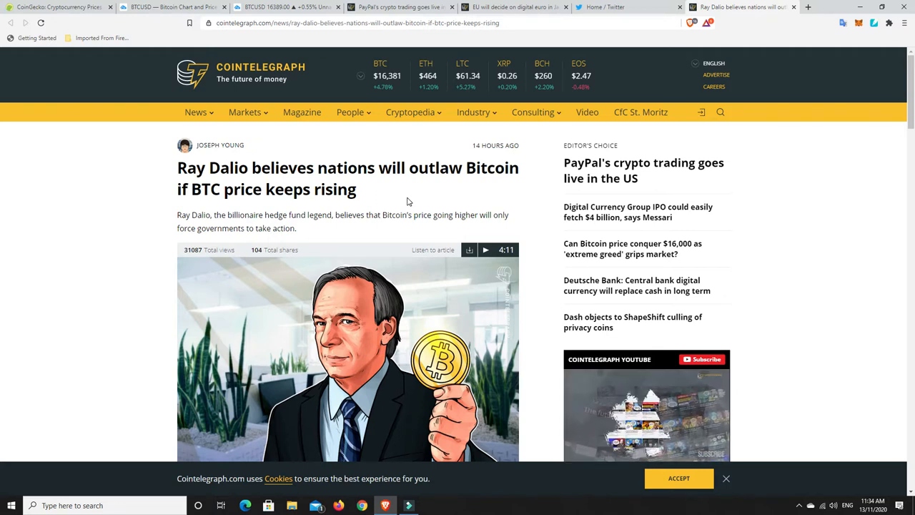
mouse_move(453, 200)
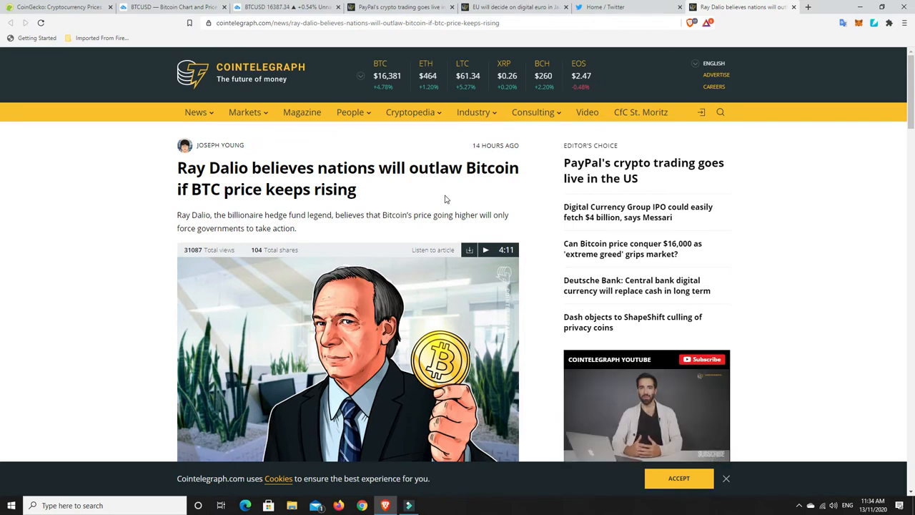
mouse_move(434, 241)
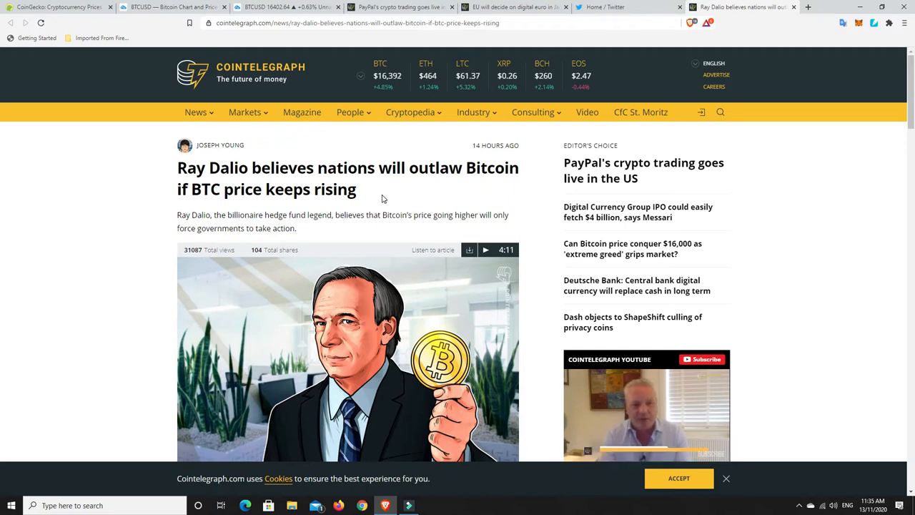
mouse_move(390, 266)
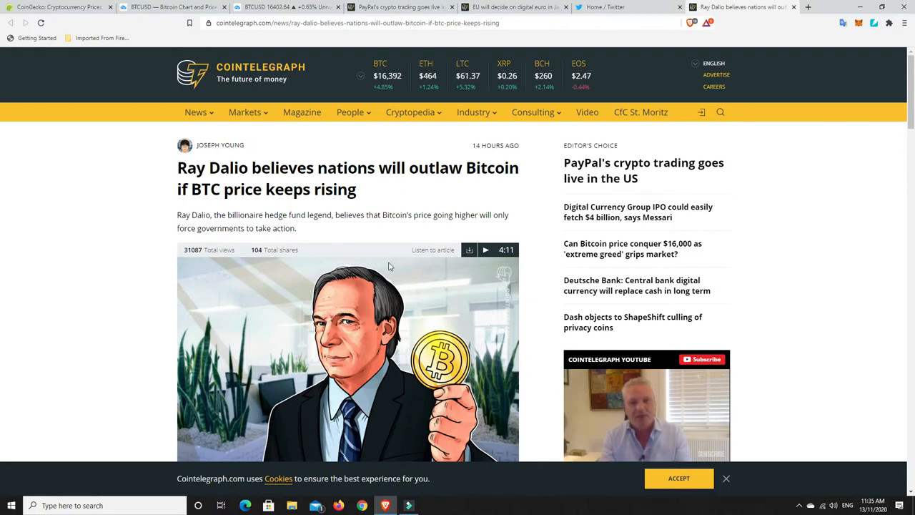
mouse_move(332, 239)
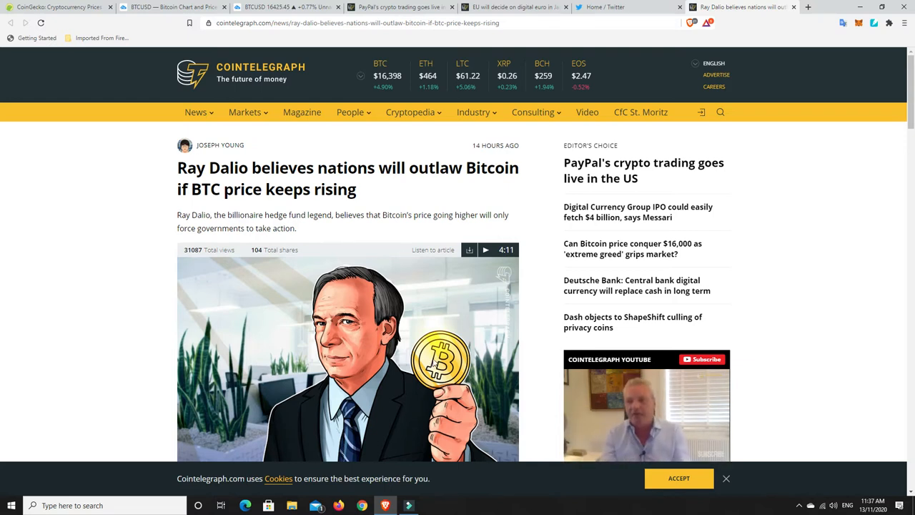
scroll(down, 3)
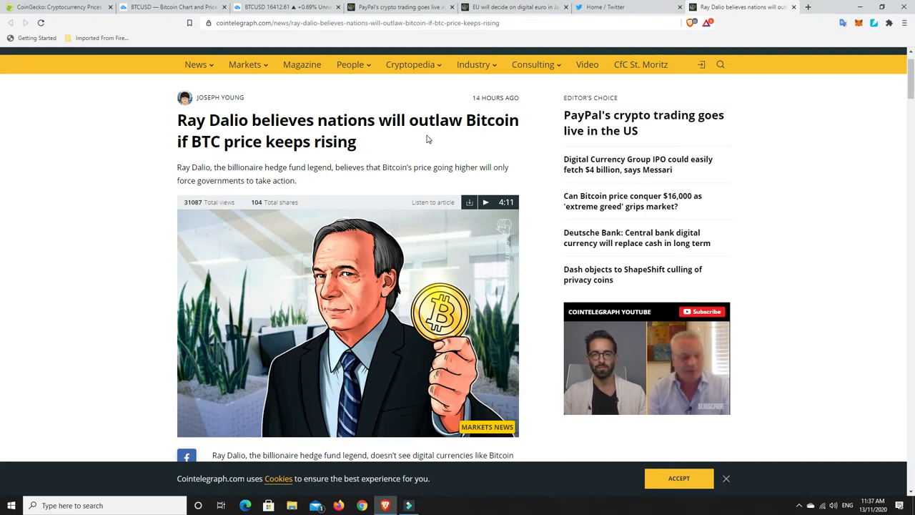
mouse_move(364, 164)
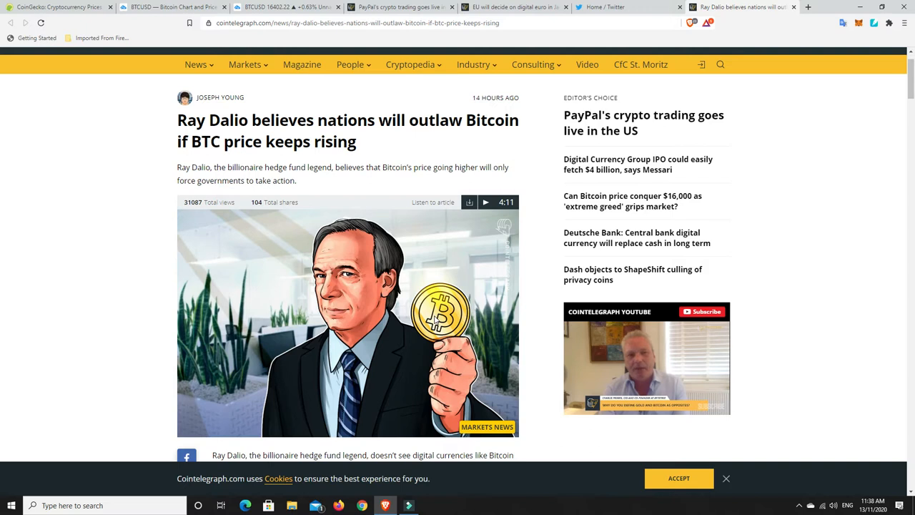
mouse_move(463, 229)
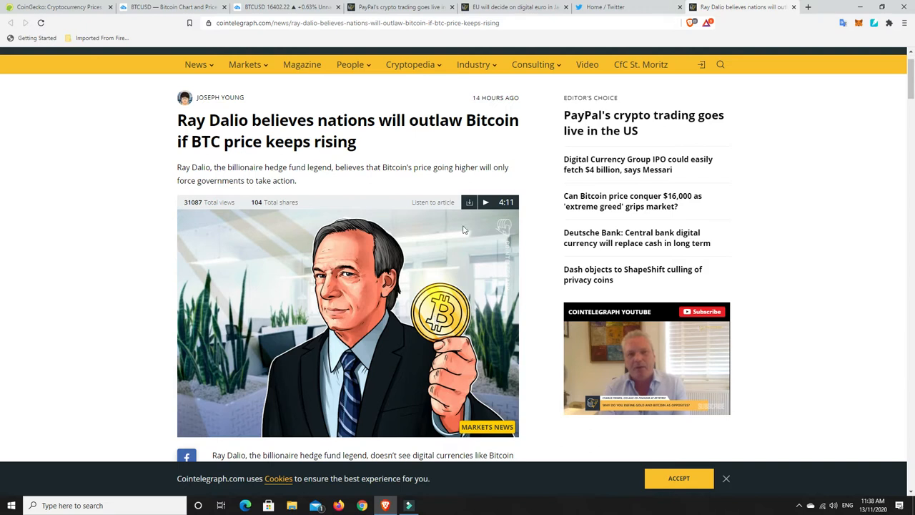
click(399, 6)
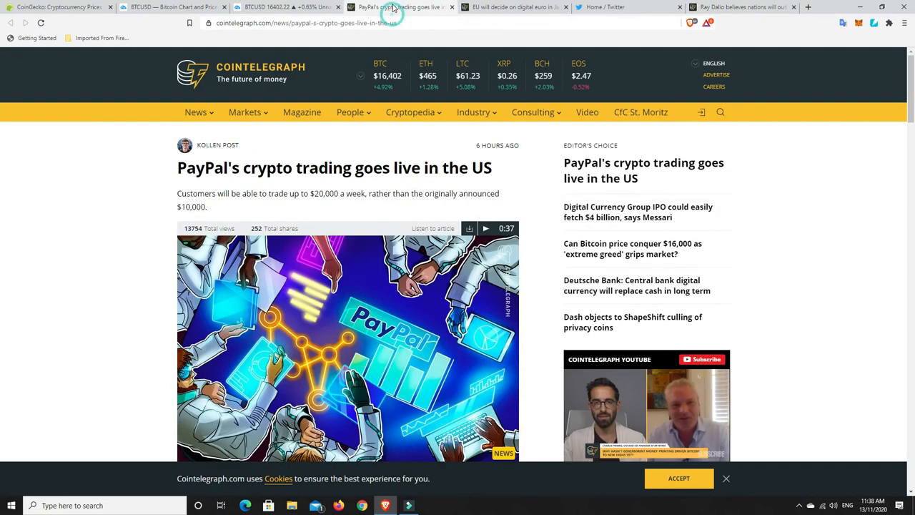
click(744, 6)
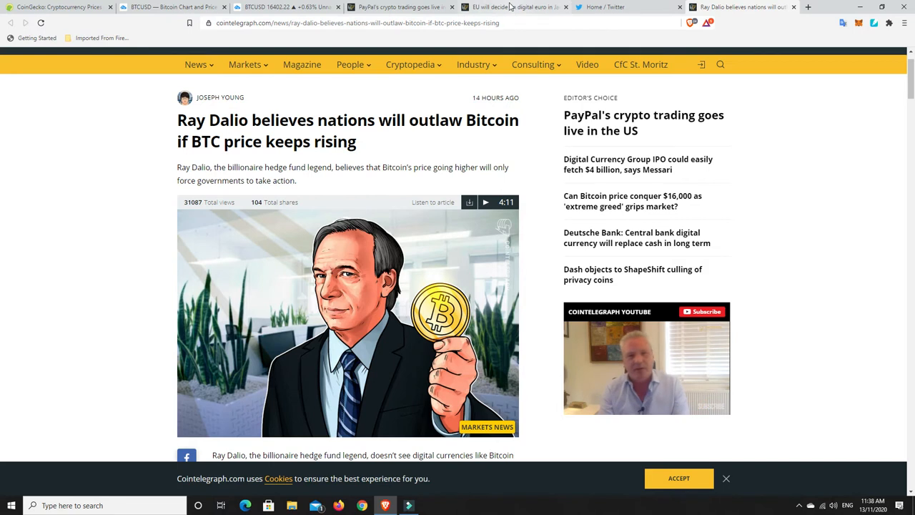
Switch to the ECB January 2021 digital euro article and scroll to its header image
click(514, 7)
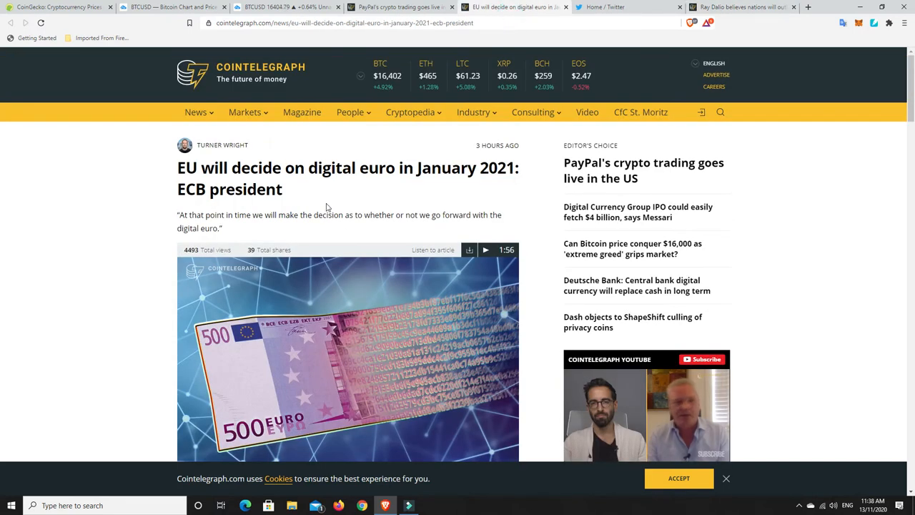
mouse_move(397, 188)
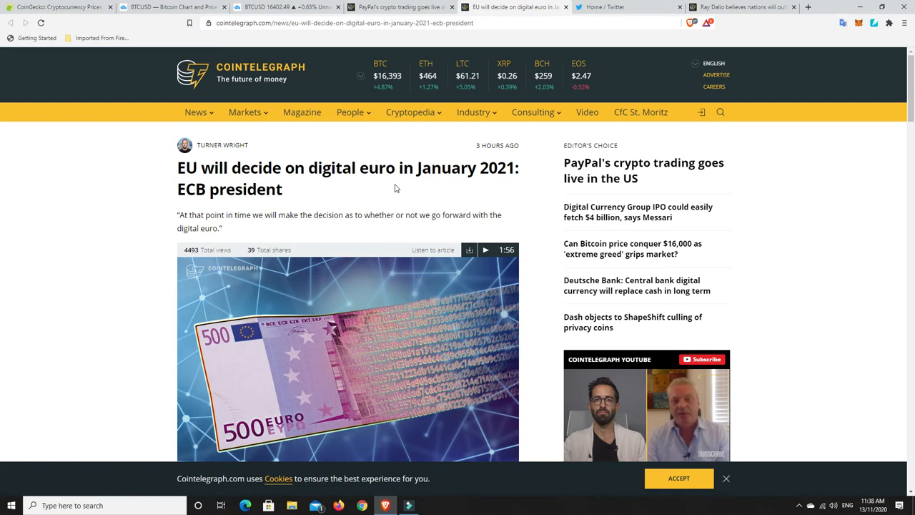
mouse_move(383, 211)
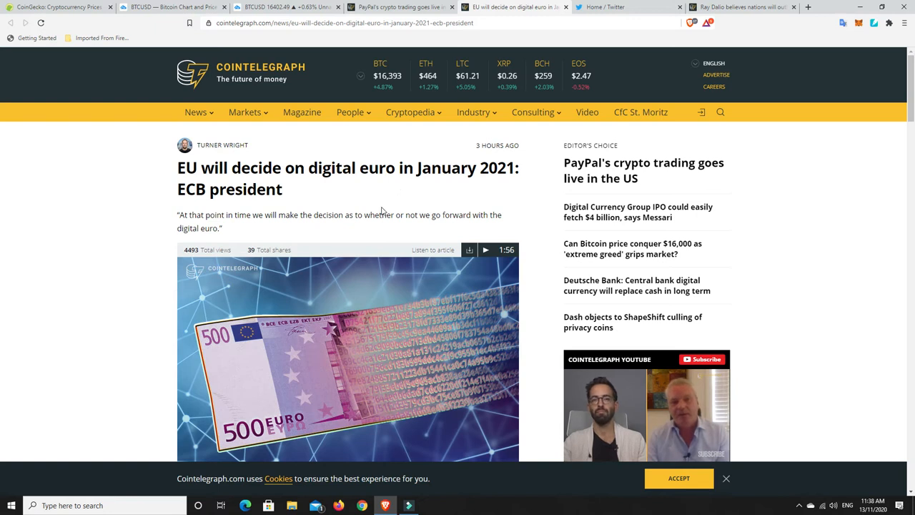
mouse_move(284, 193)
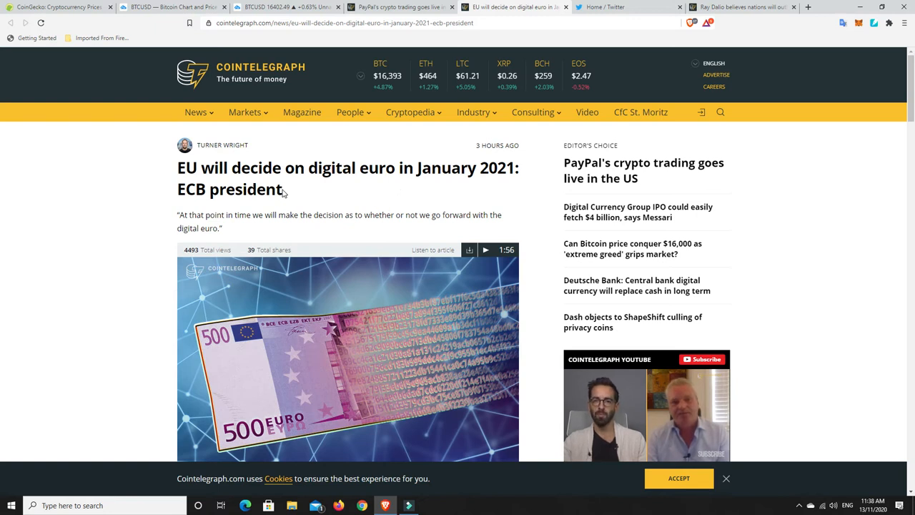
mouse_move(390, 196)
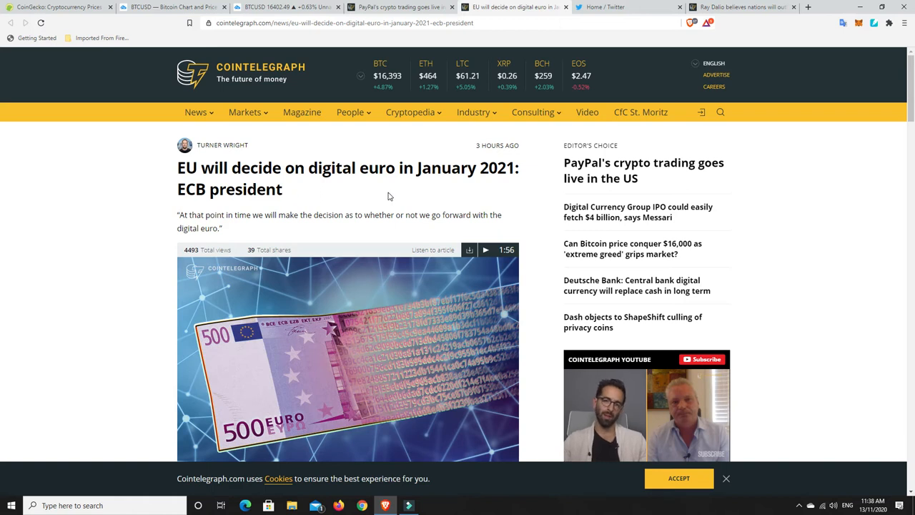
mouse_move(338, 216)
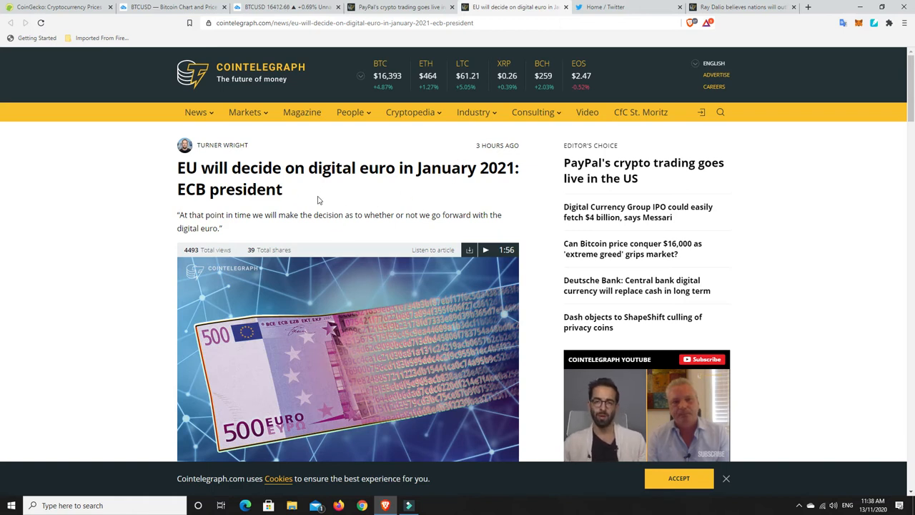
scroll(down, 3)
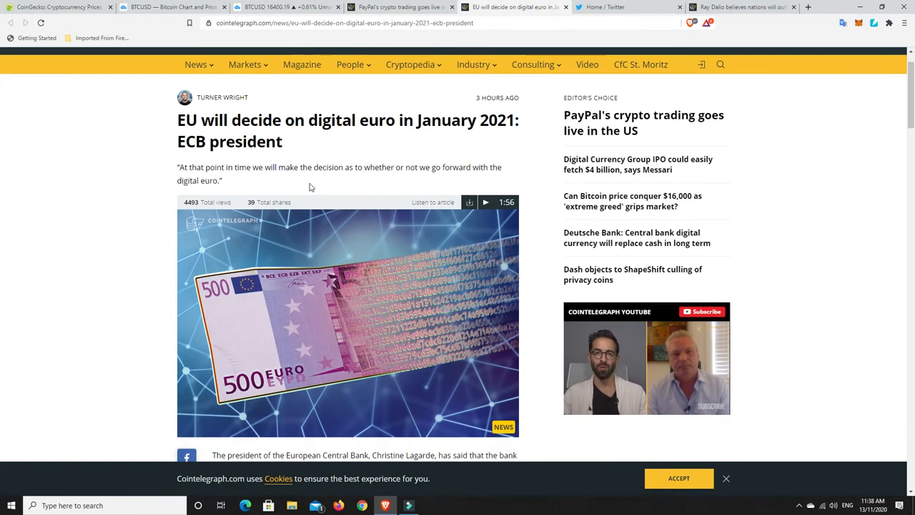
mouse_move(349, 187)
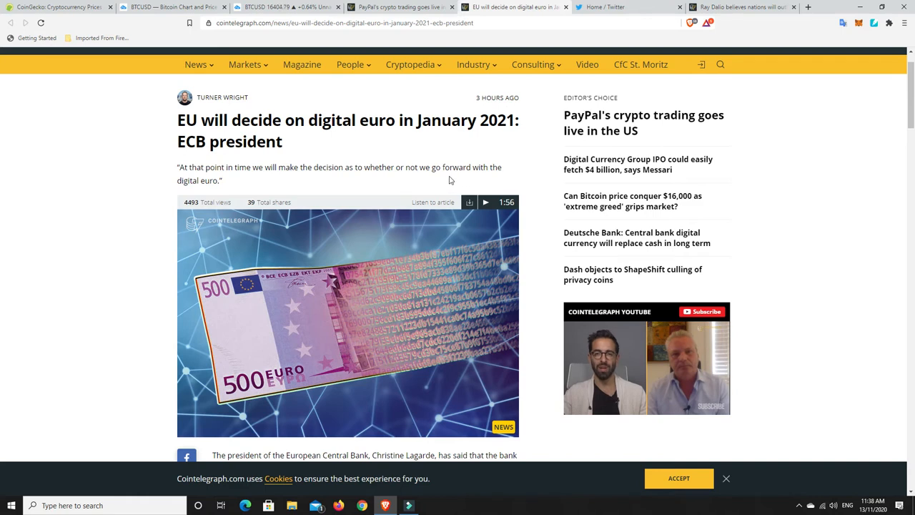
Scroll down to the paragraphs with Lagarde's remarks and the rollout timeline
scroll(down, 3)
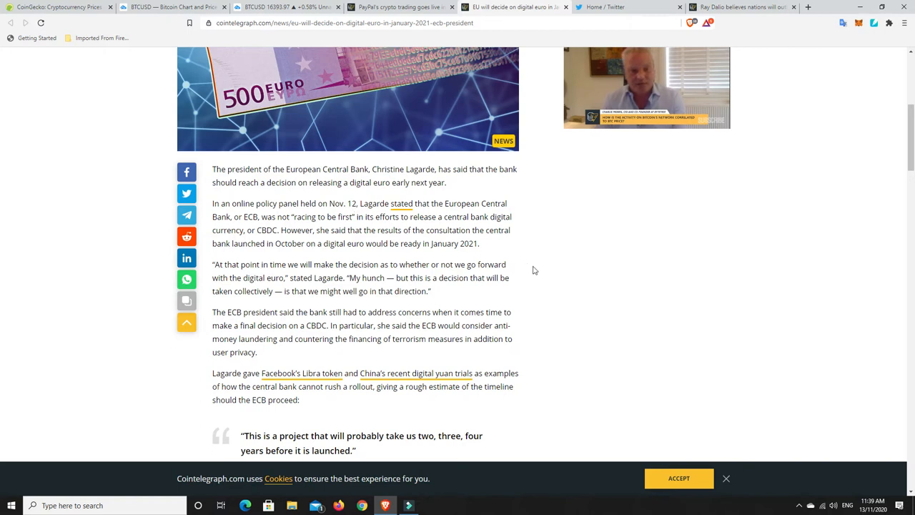
mouse_move(548, 264)
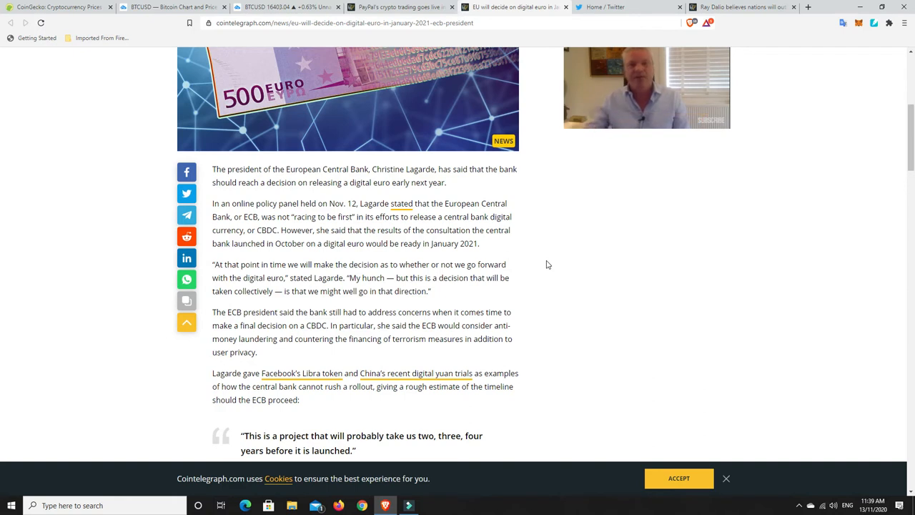
mouse_move(462, 245)
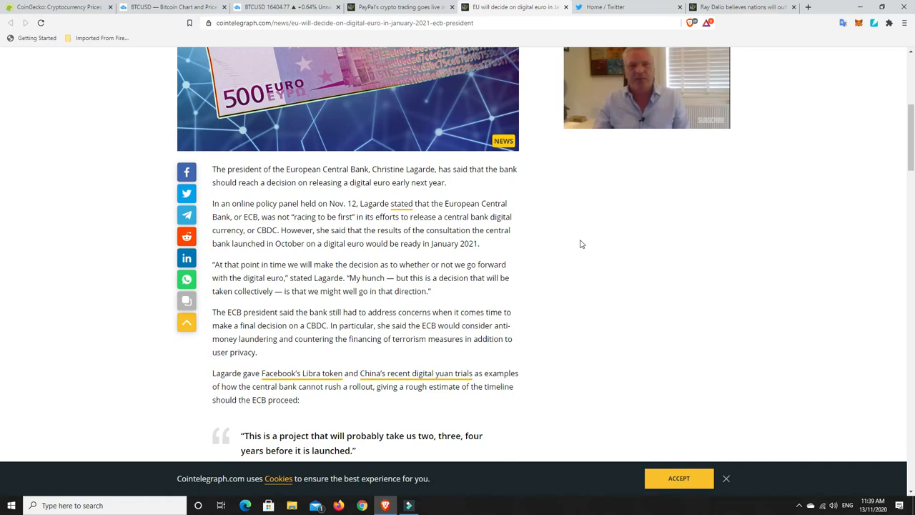
mouse_move(566, 241)
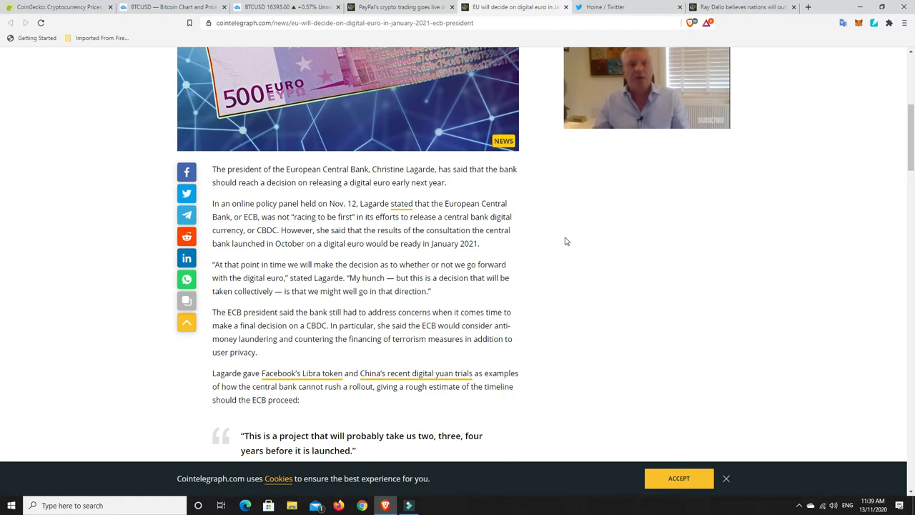
mouse_move(360, 303)
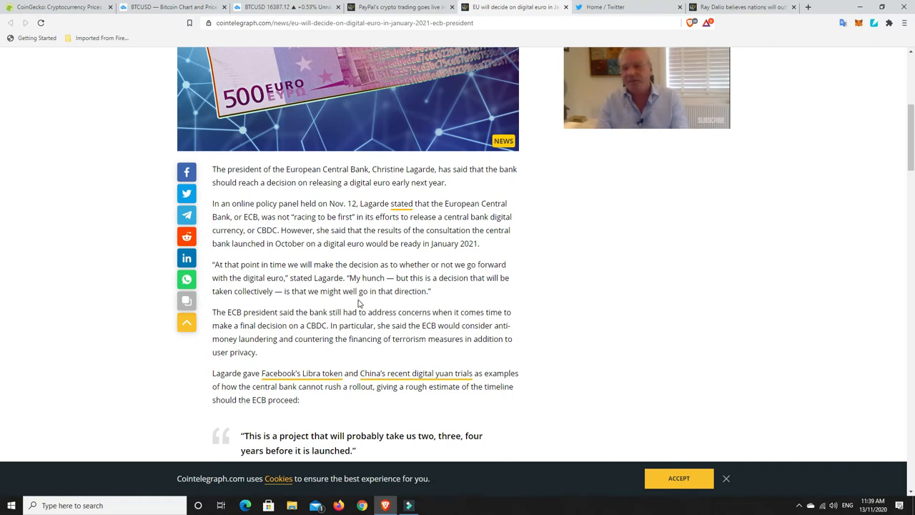
mouse_move(484, 299)
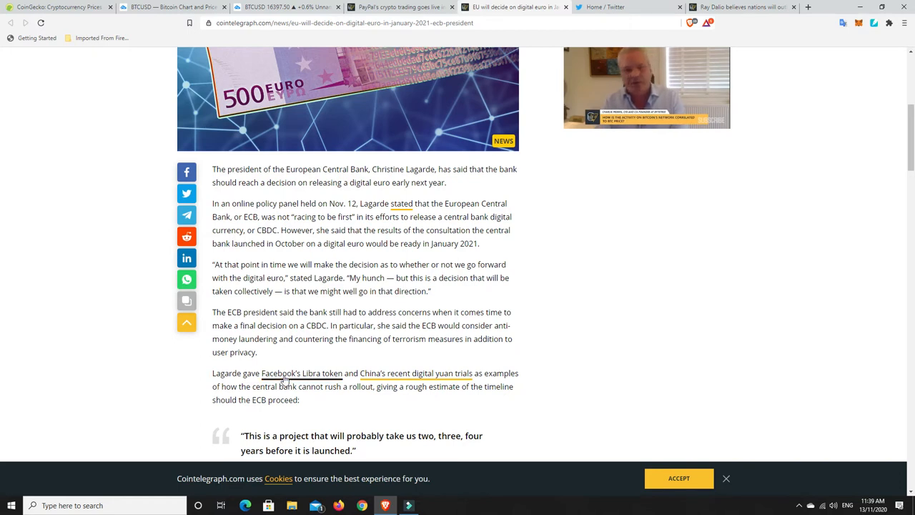
mouse_move(336, 377)
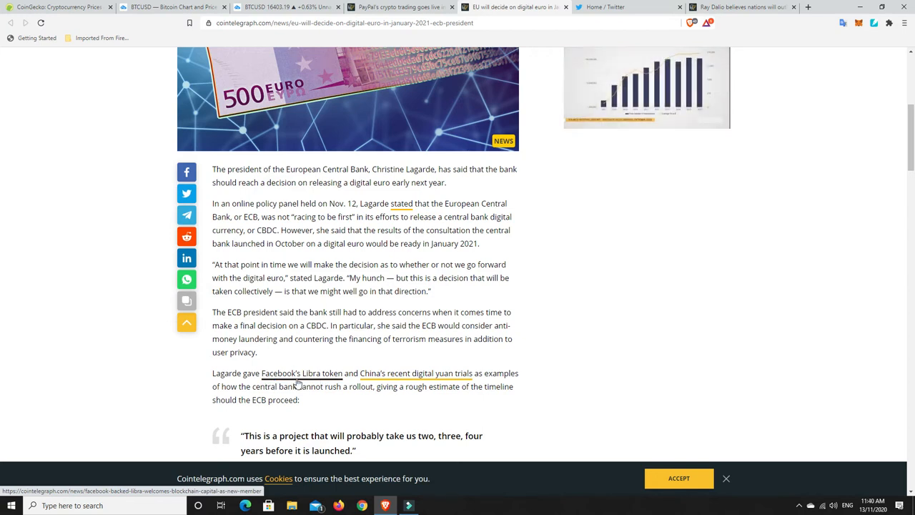
mouse_move(415, 373)
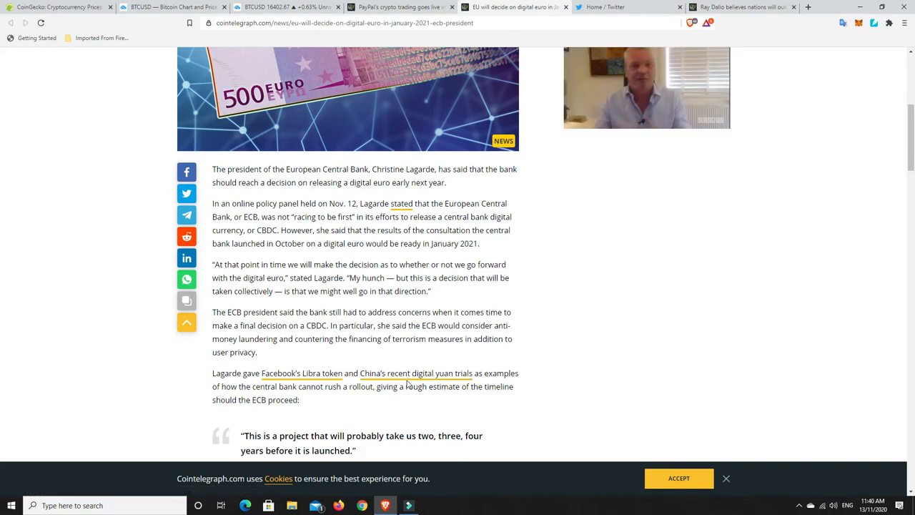
mouse_move(416, 374)
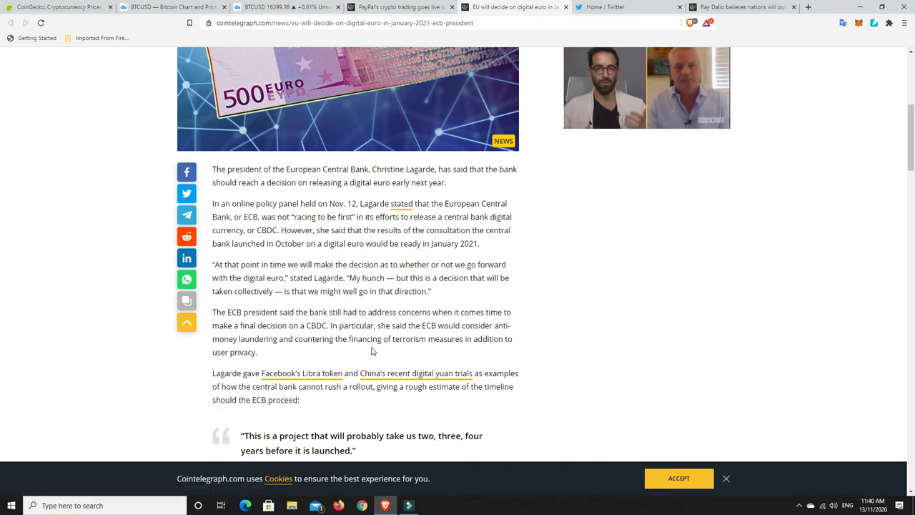
mouse_move(361, 351)
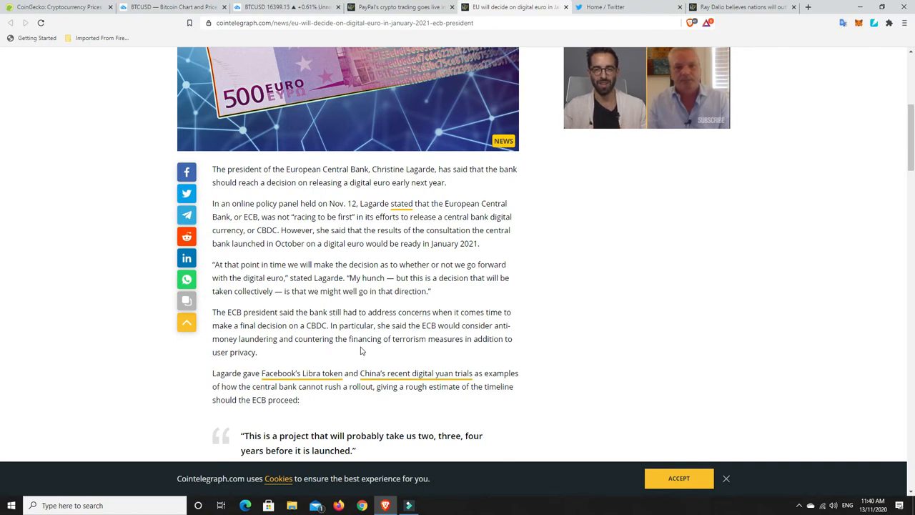
mouse_move(294, 342)
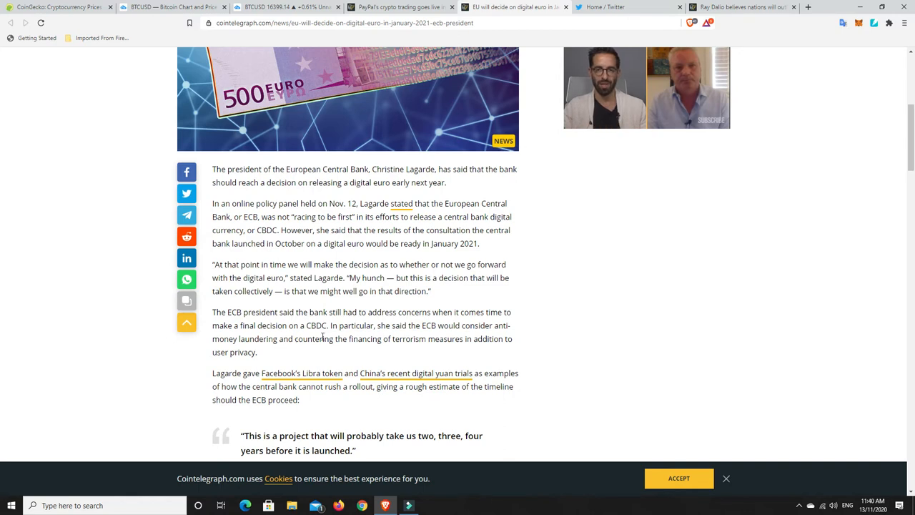
mouse_move(327, 361)
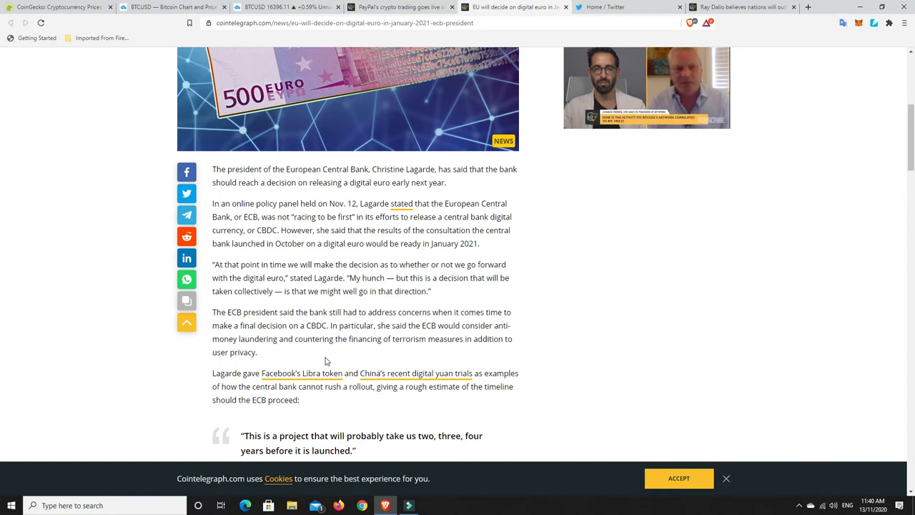
mouse_move(389, 360)
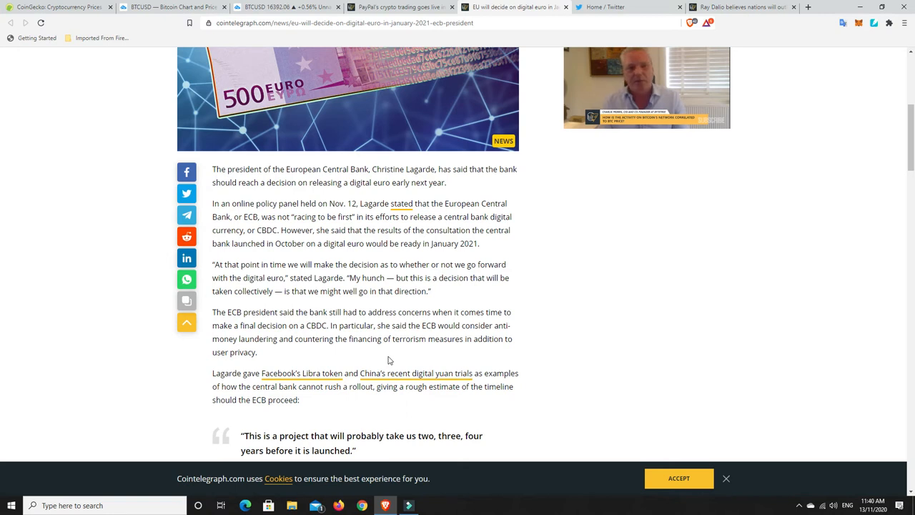
Scroll back up toward the digital euro article's headline and opening image
scroll(up, 3)
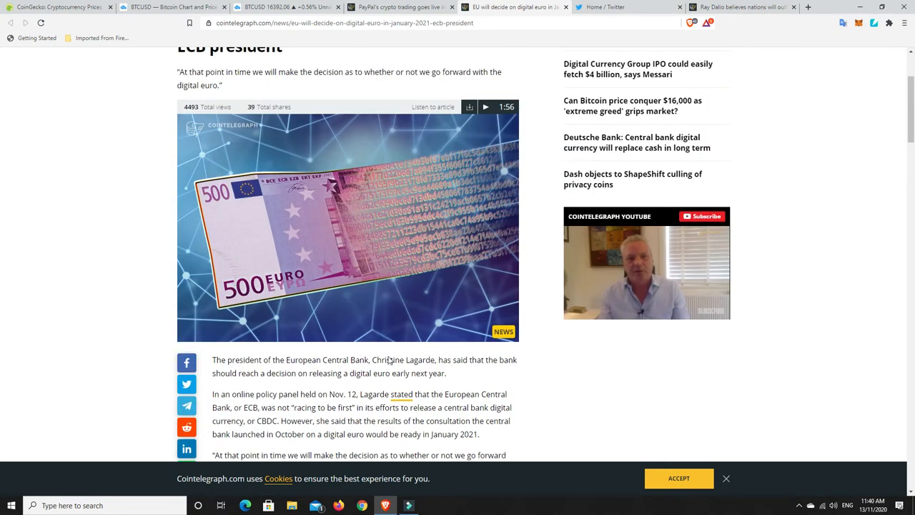
mouse_move(385, 314)
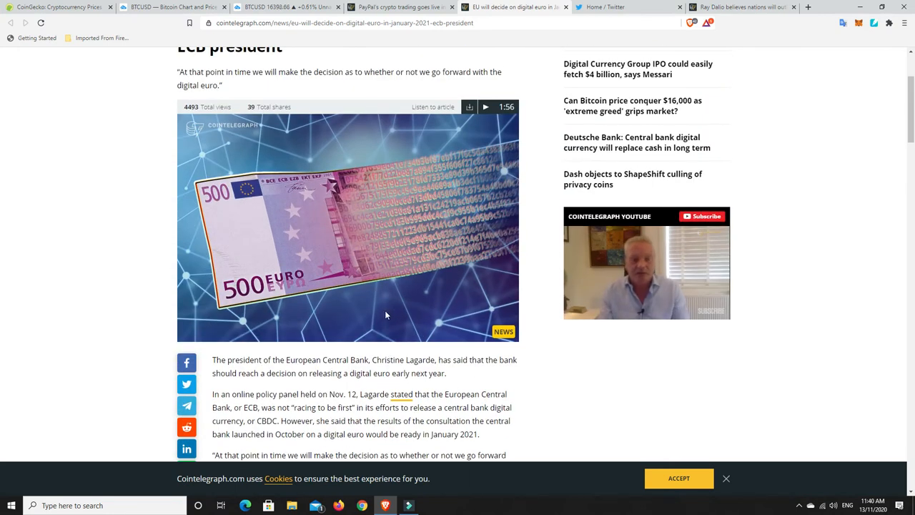
scroll(up, 3)
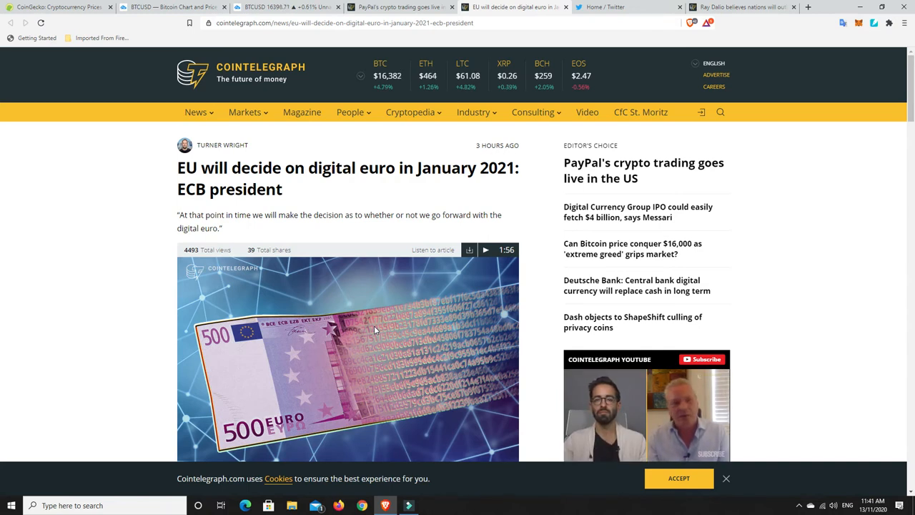
mouse_move(361, 339)
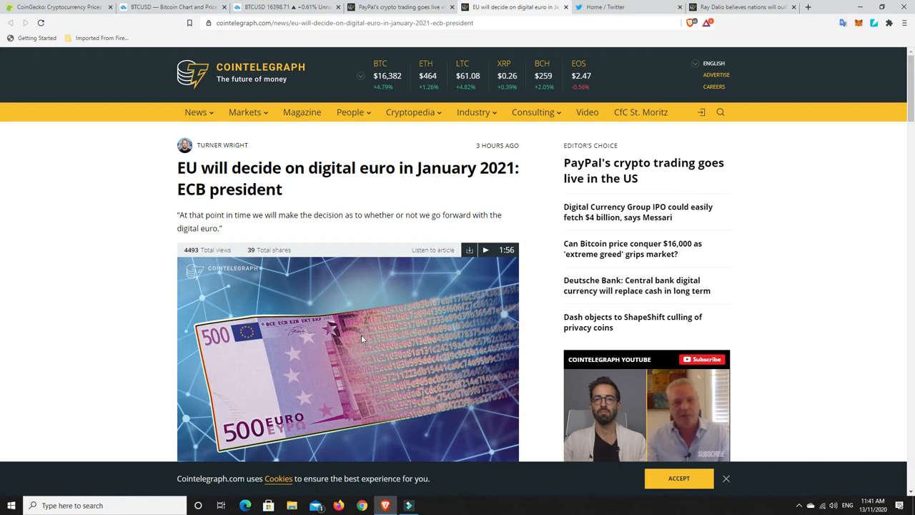
scroll(down, 3)
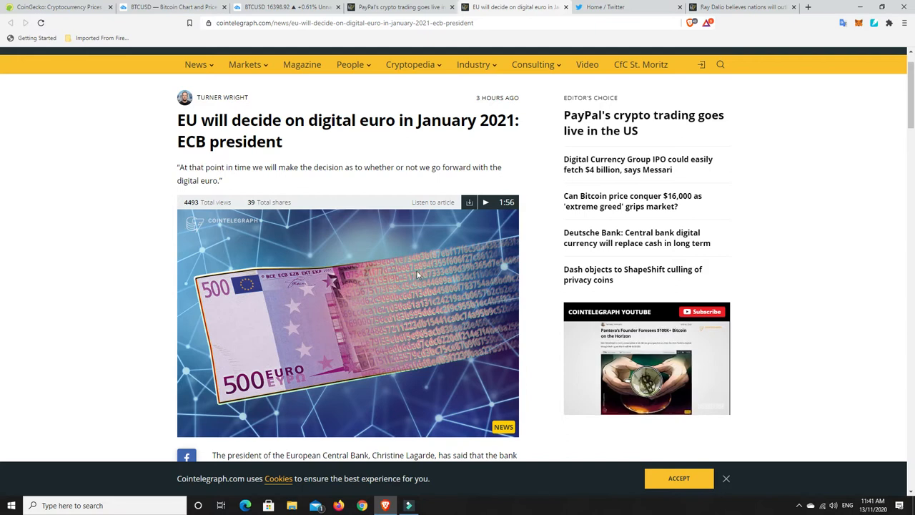
scroll(up, 3)
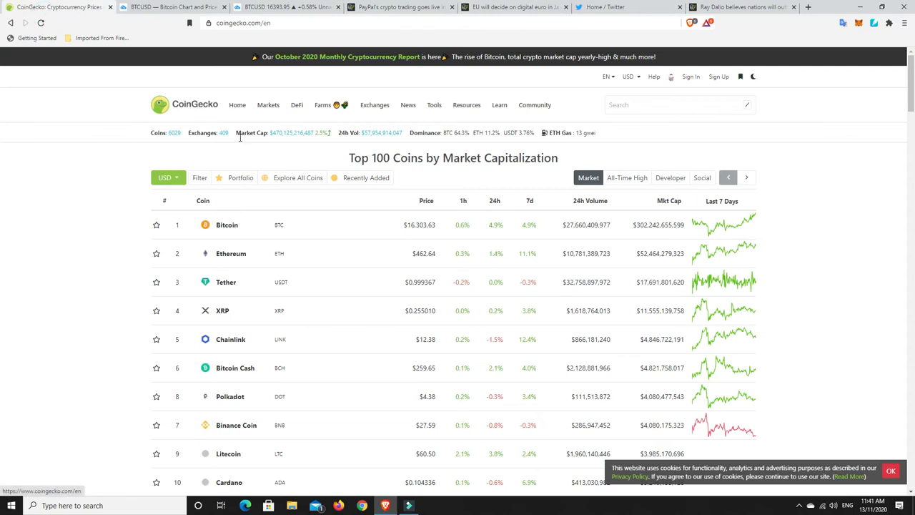
mouse_move(281, 136)
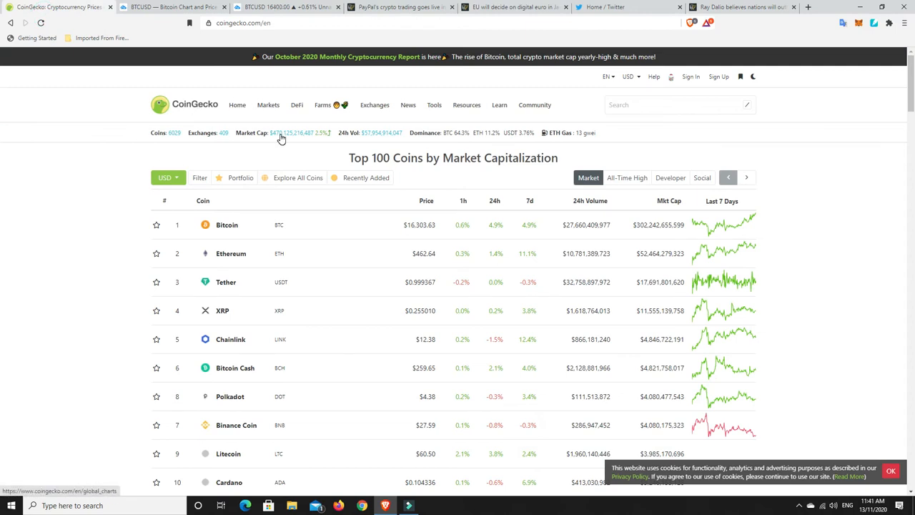
mouse_move(256, 111)
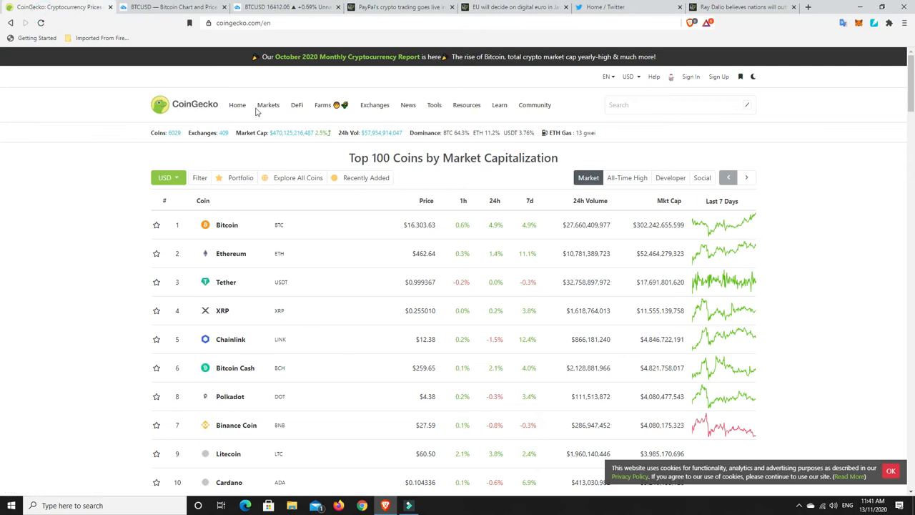
Refresh CoinGecko's Top 100 table with updated prices and total market cap
click(185, 104)
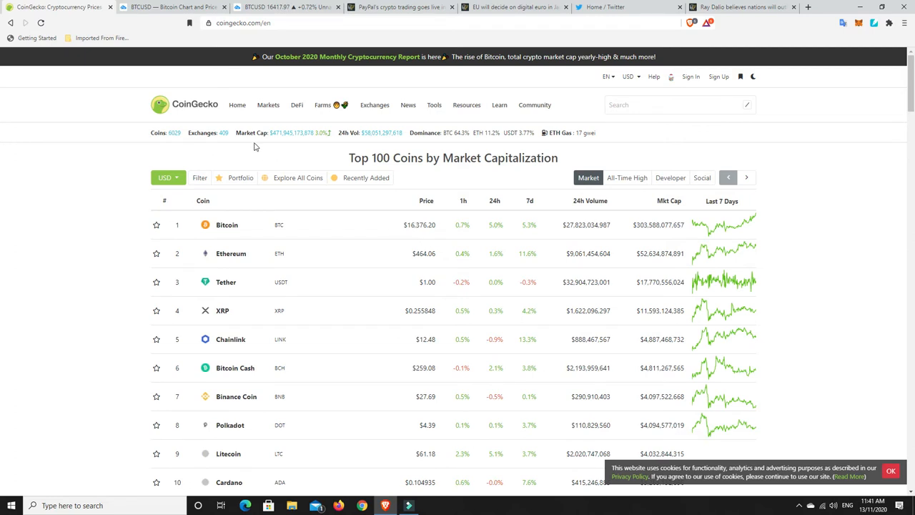
mouse_move(411, 239)
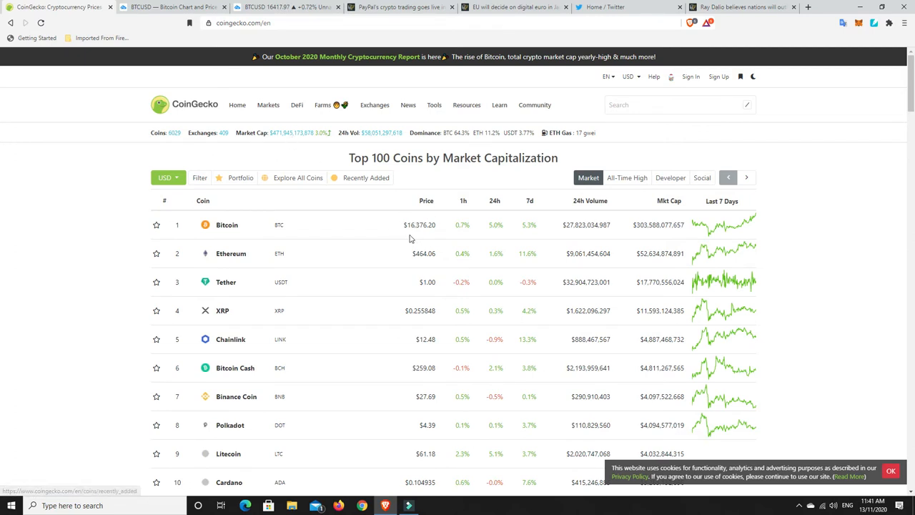
mouse_move(427, 236)
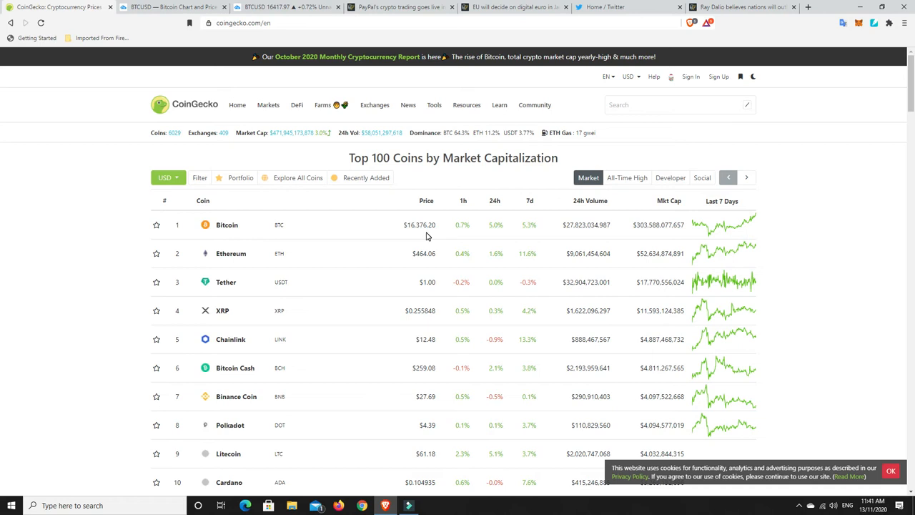
mouse_move(284, 229)
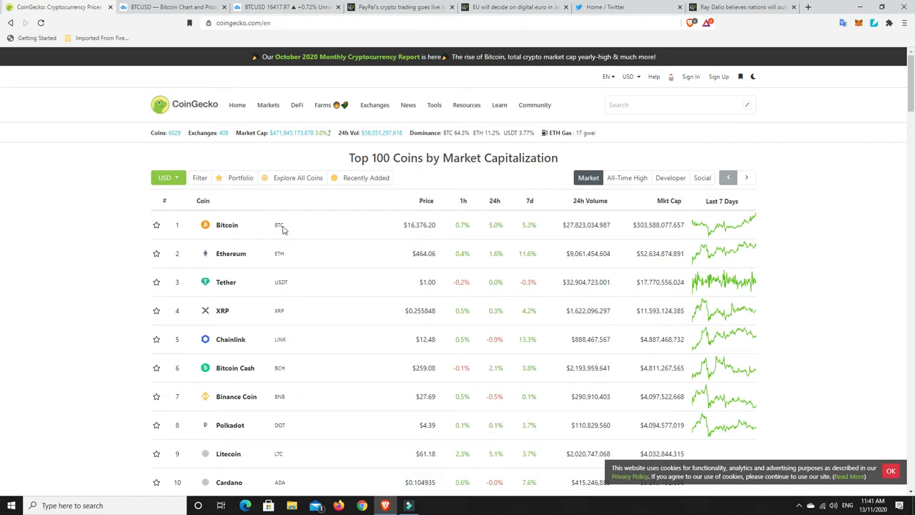
mouse_move(470, 237)
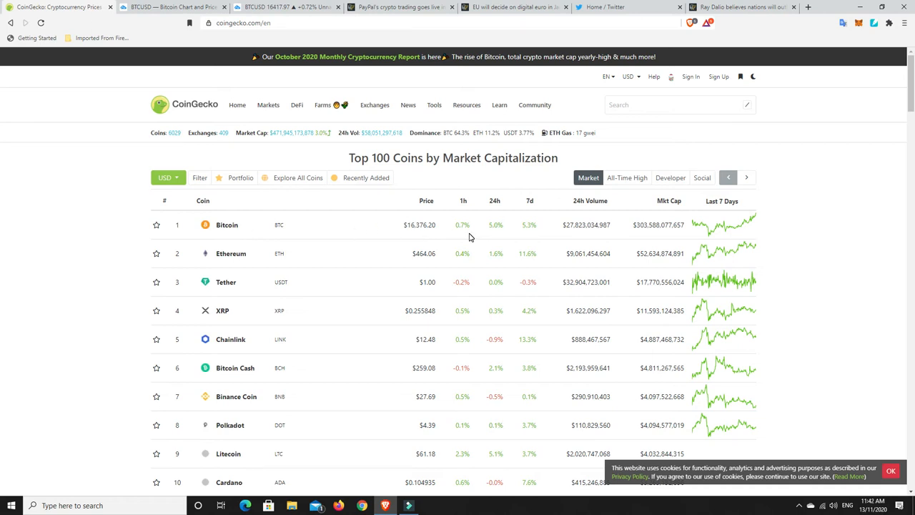
mouse_move(459, 142)
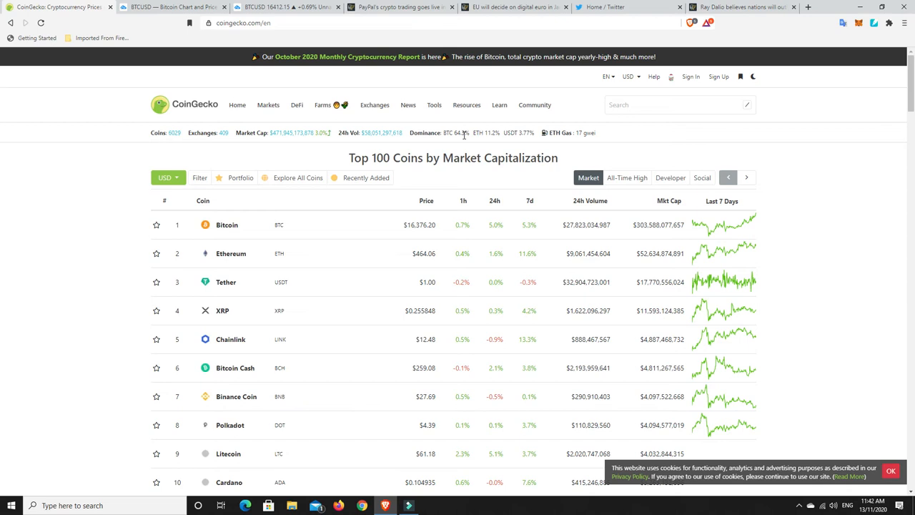
mouse_move(458, 141)
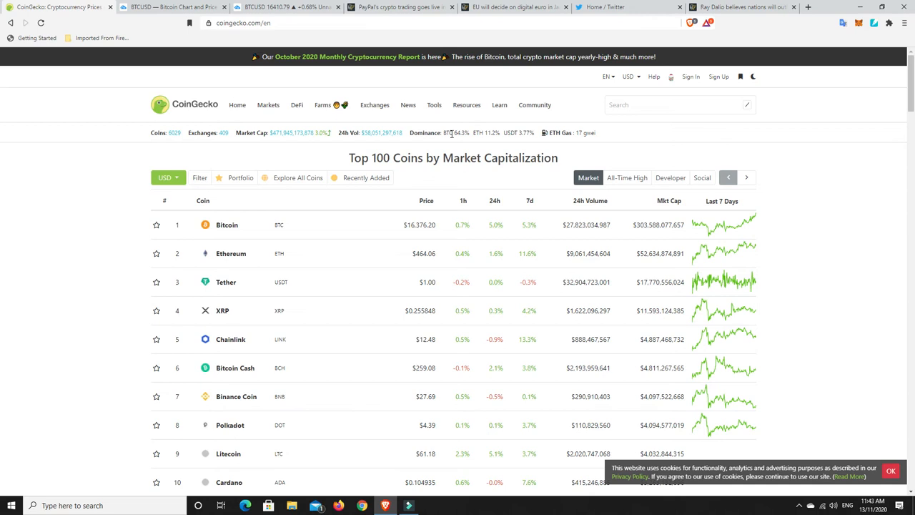
mouse_move(426, 249)
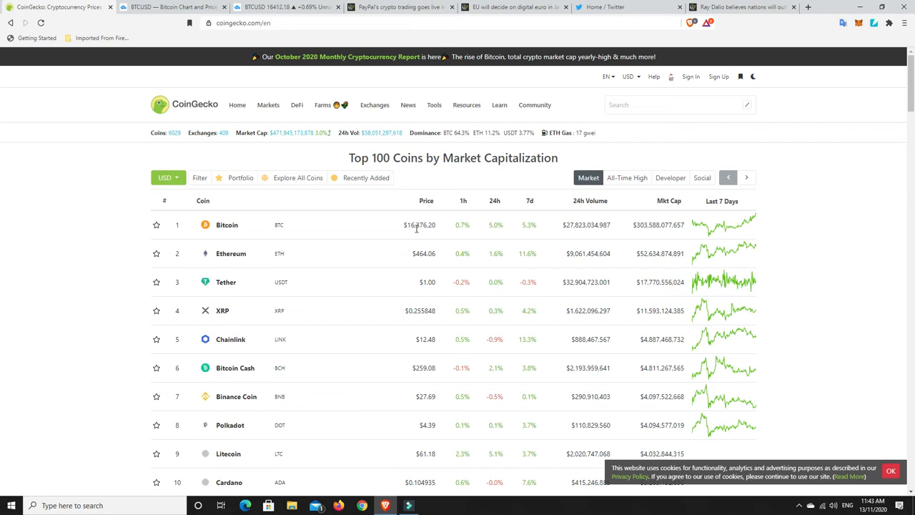
mouse_move(431, 253)
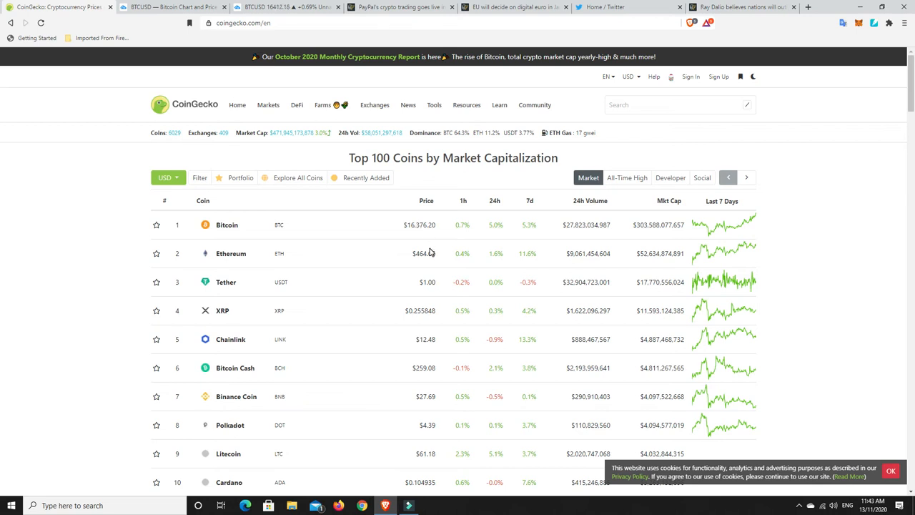
mouse_move(429, 276)
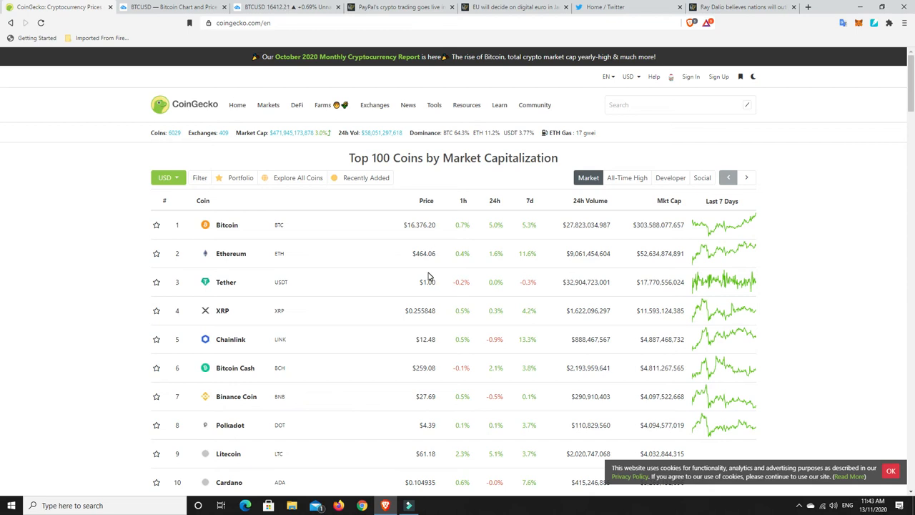
mouse_move(428, 243)
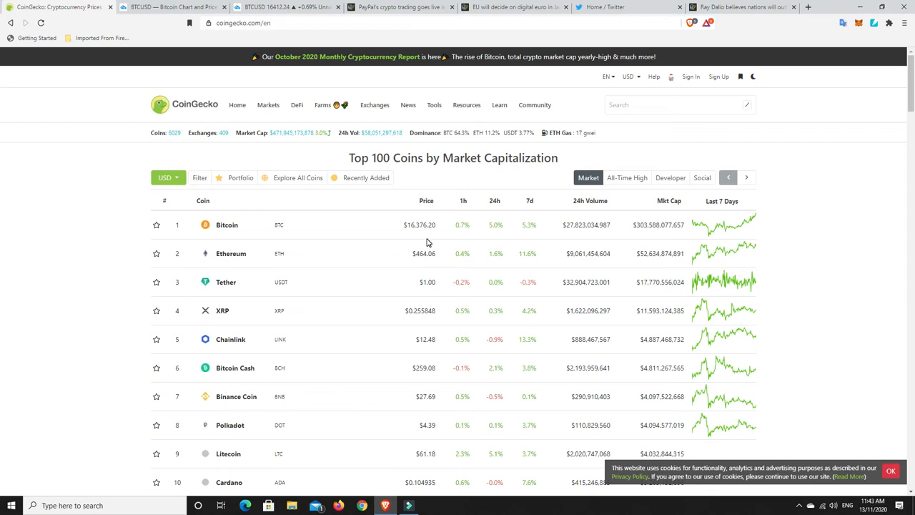
scroll(down, 3)
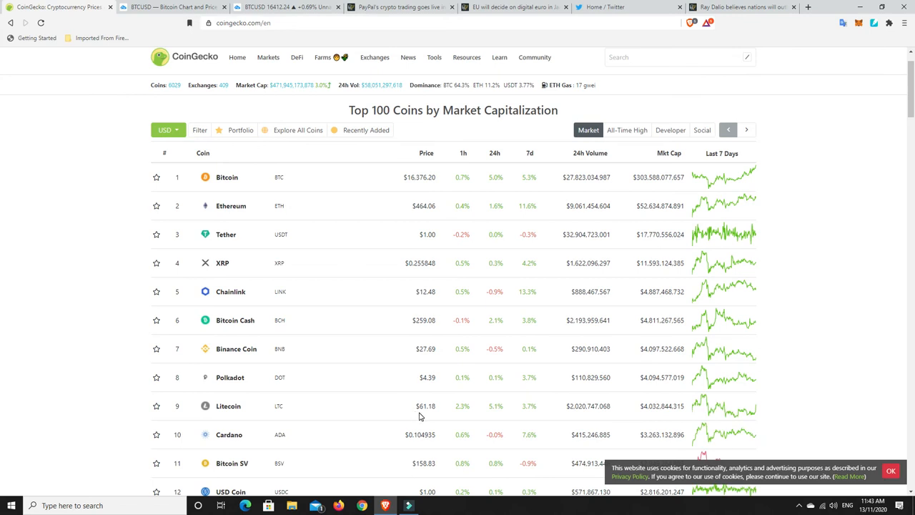
mouse_move(427, 409)
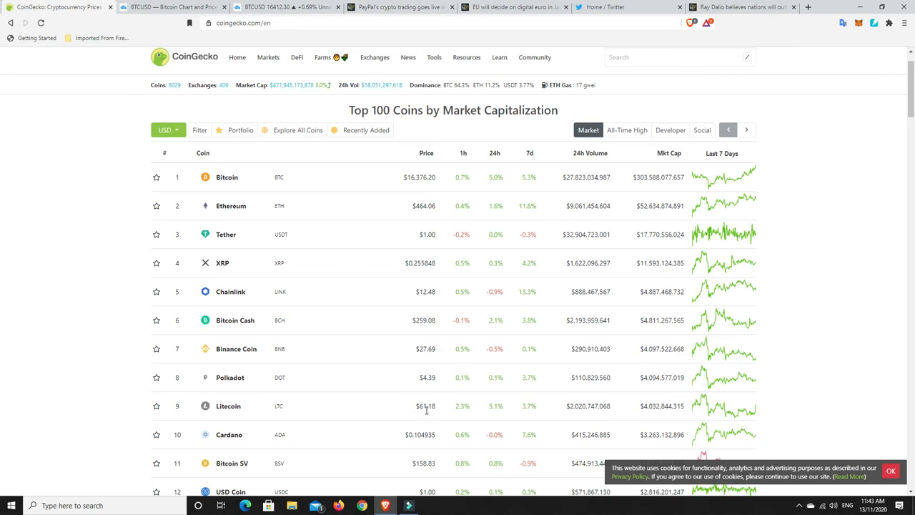
mouse_move(428, 179)
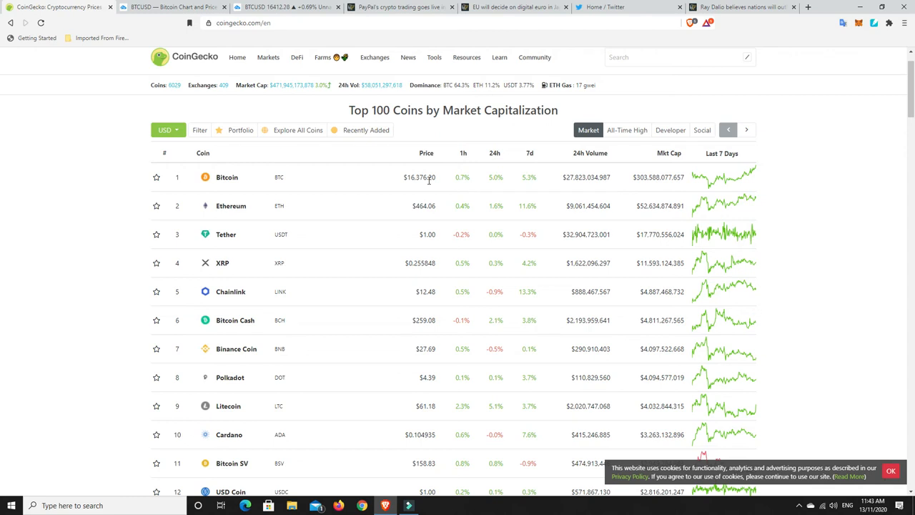
mouse_move(430, 454)
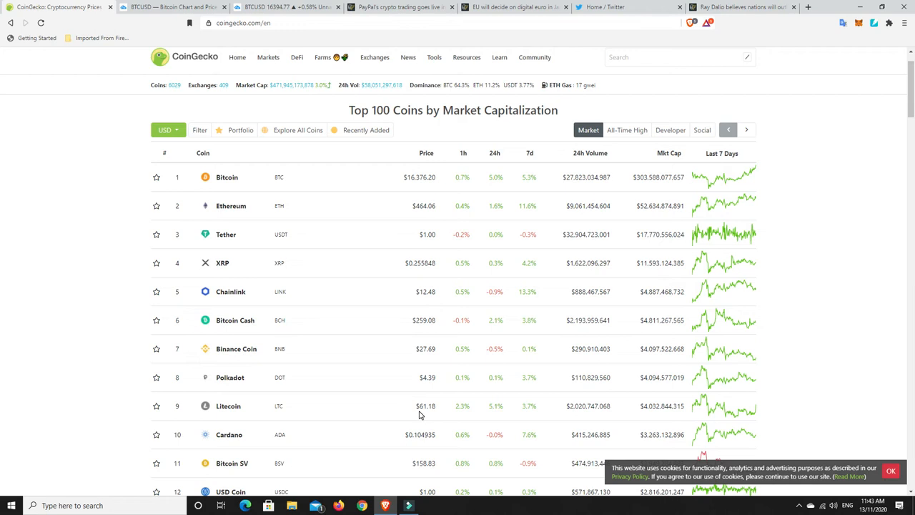
mouse_move(268, 421)
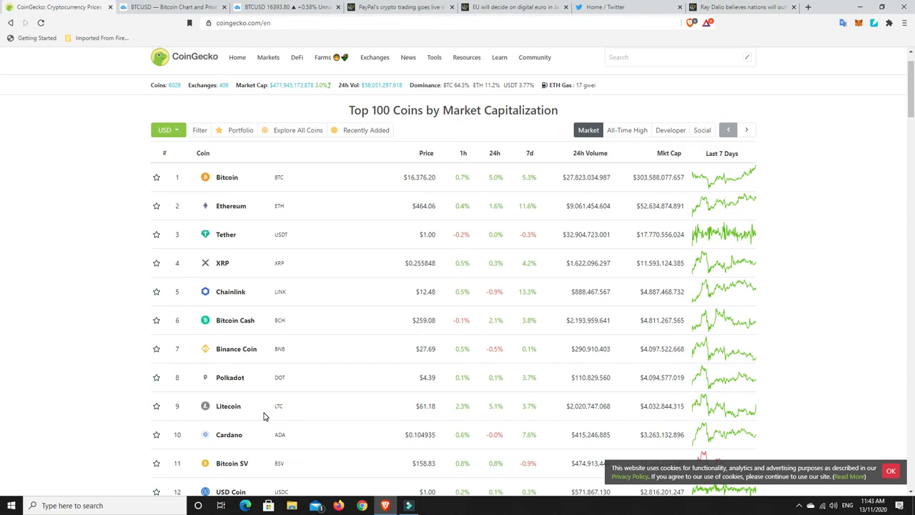
mouse_move(432, 415)
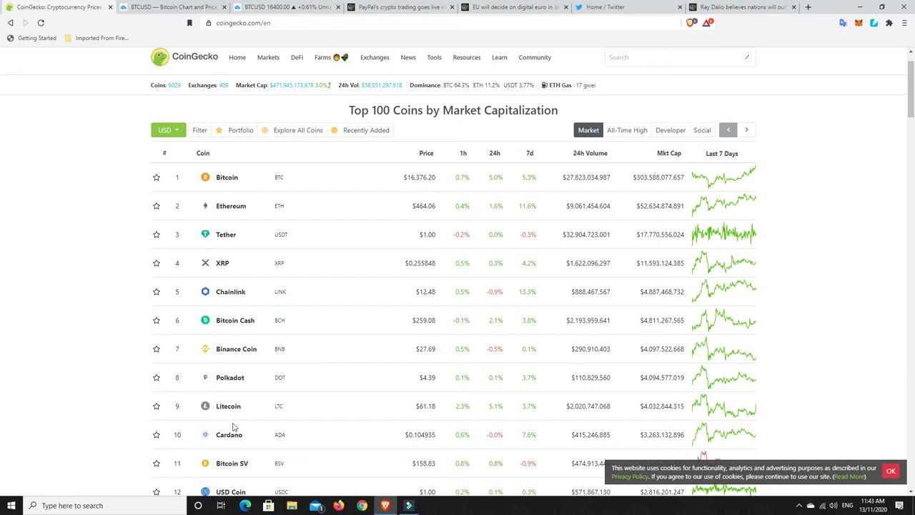
mouse_move(511, 429)
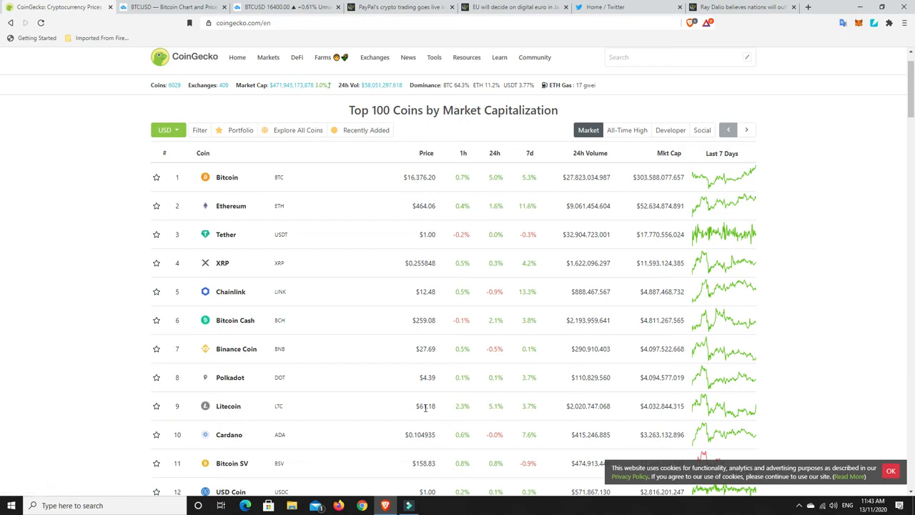
mouse_move(335, 420)
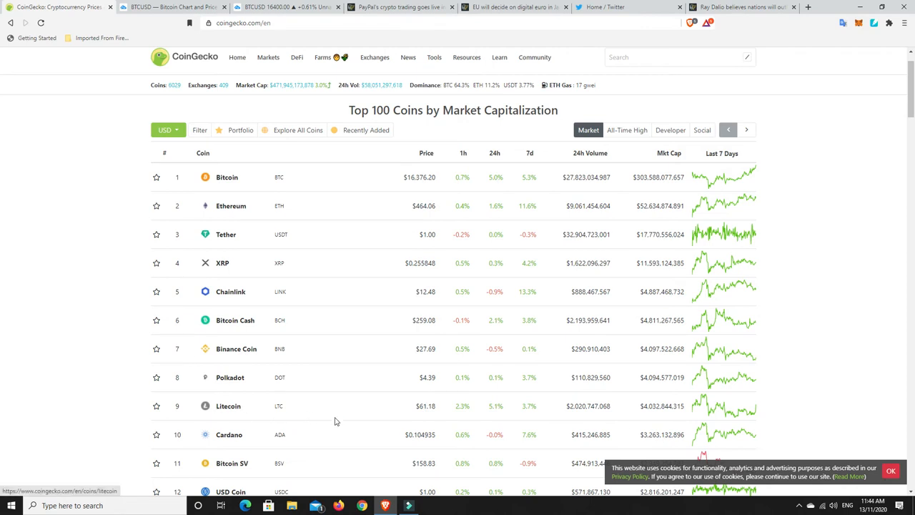
mouse_move(378, 415)
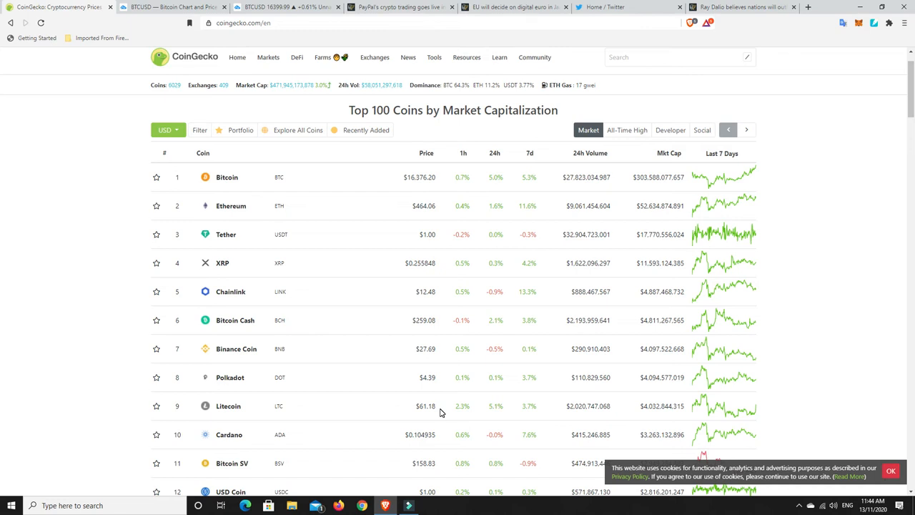
mouse_move(228, 407)
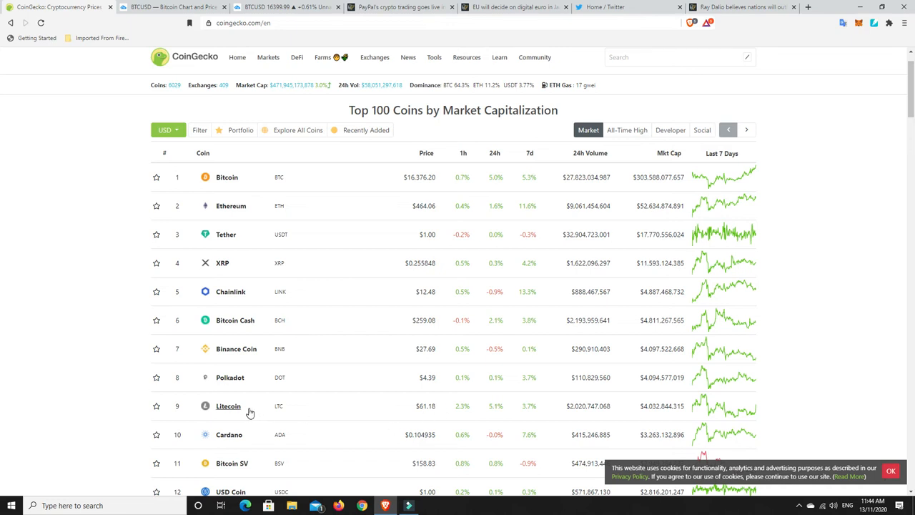
mouse_move(236, 412)
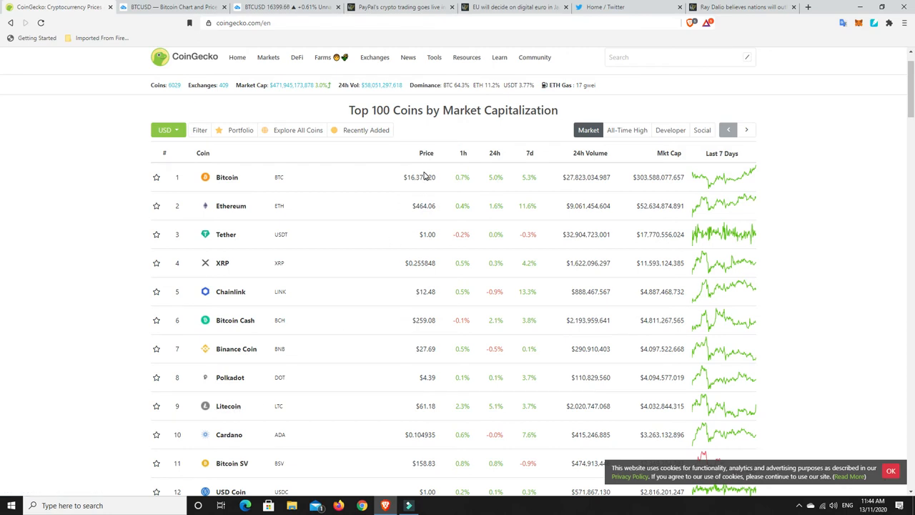
mouse_move(278, 403)
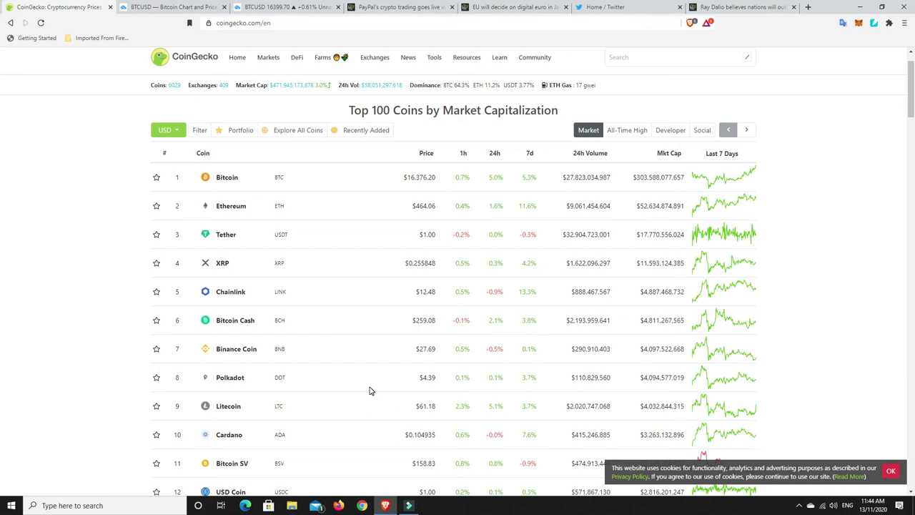
mouse_move(350, 374)
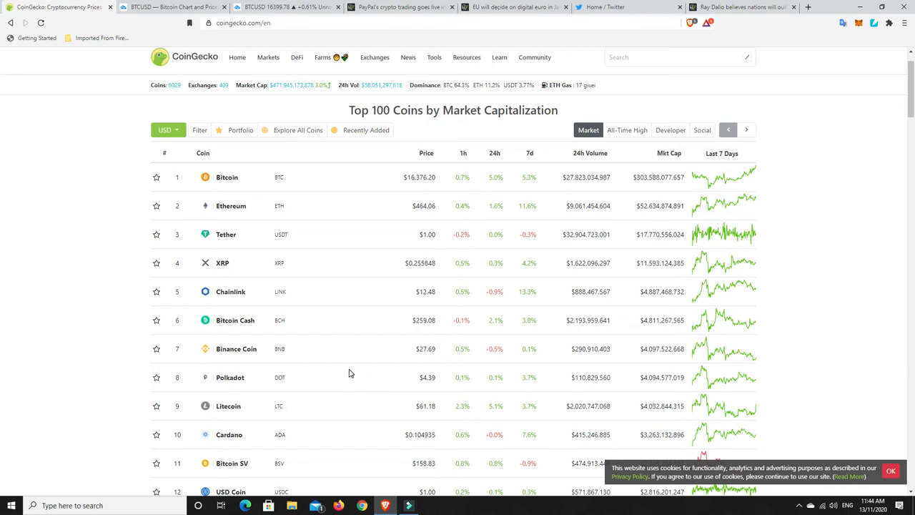
mouse_move(529, 208)
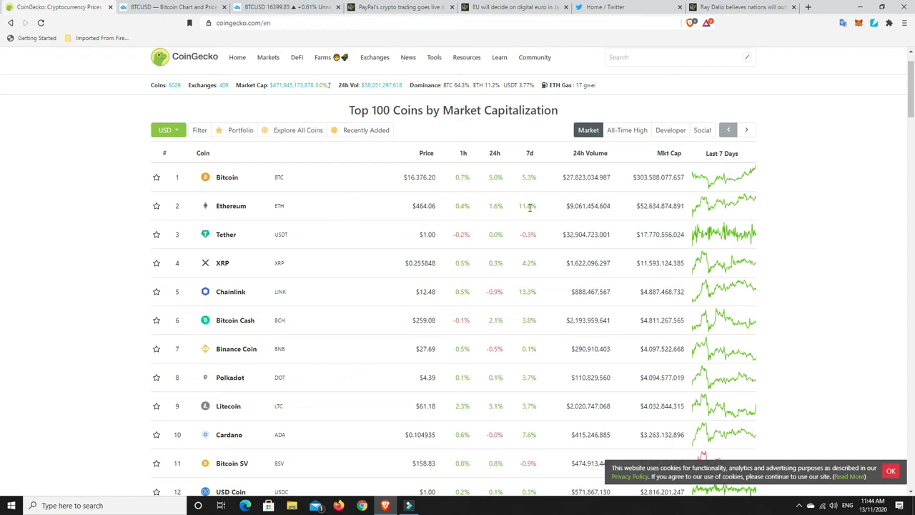
scroll(up, 3)
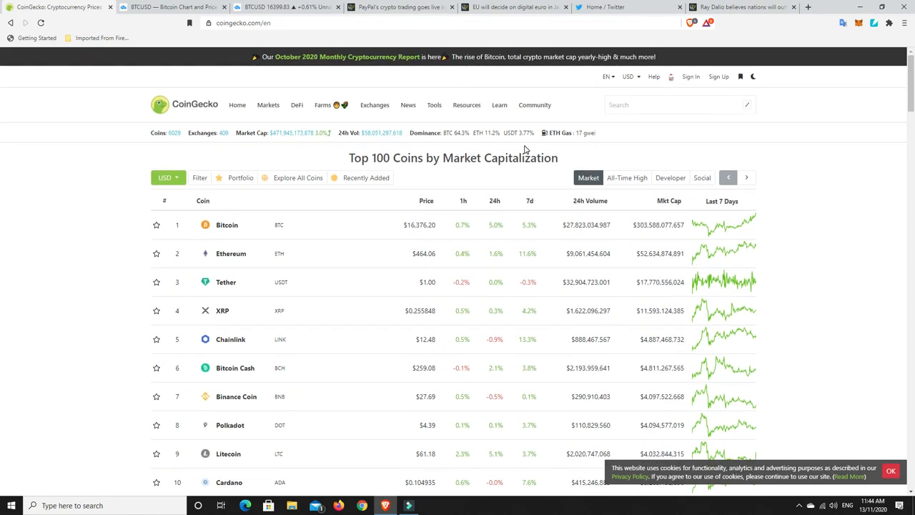
mouse_move(583, 143)
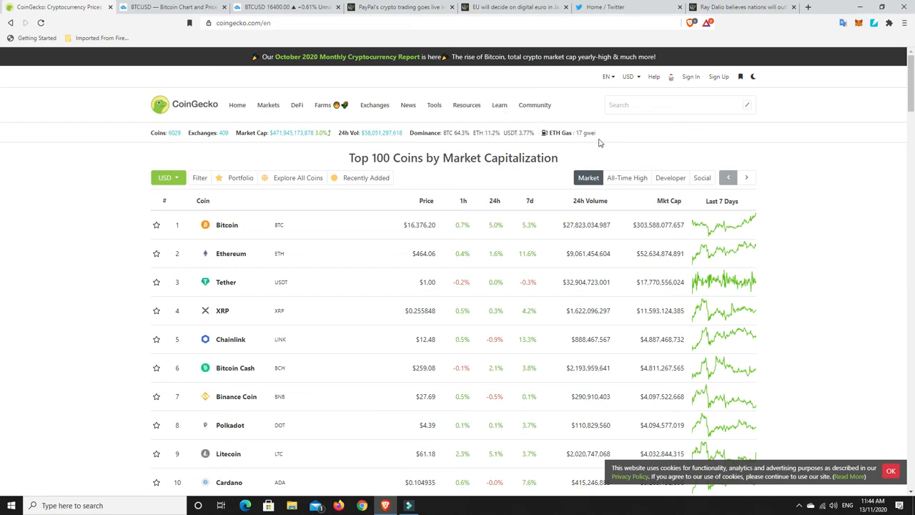
mouse_move(589, 146)
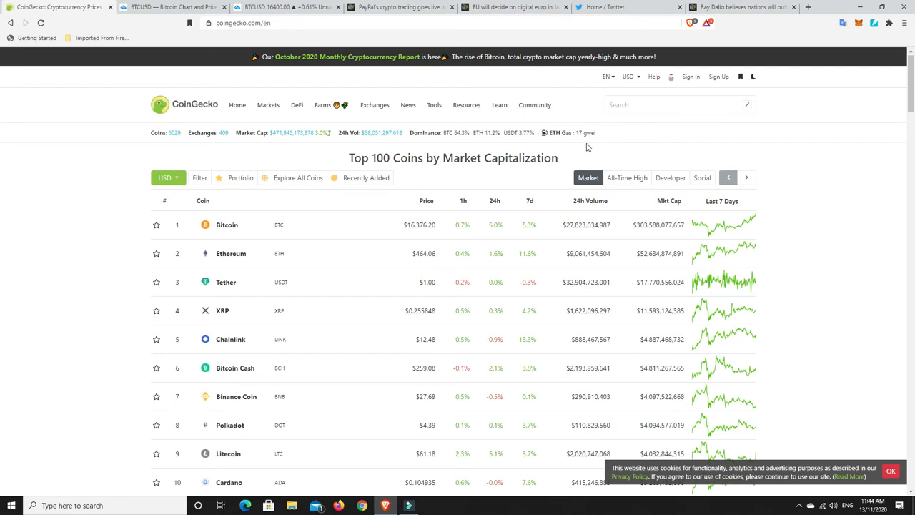
mouse_move(583, 147)
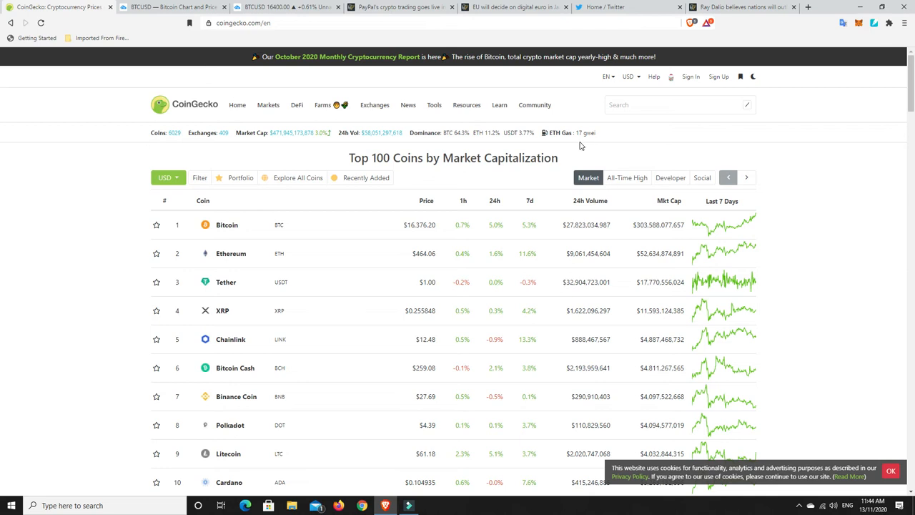
mouse_move(584, 144)
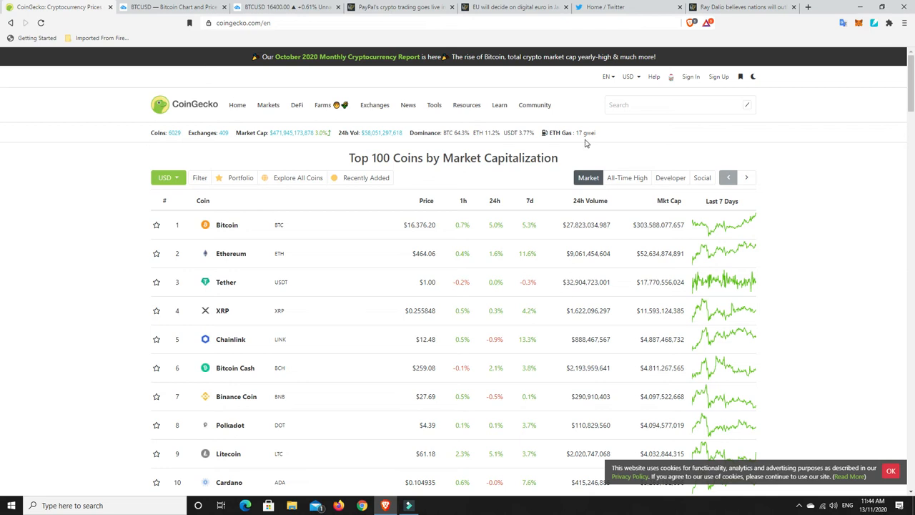
mouse_move(577, 136)
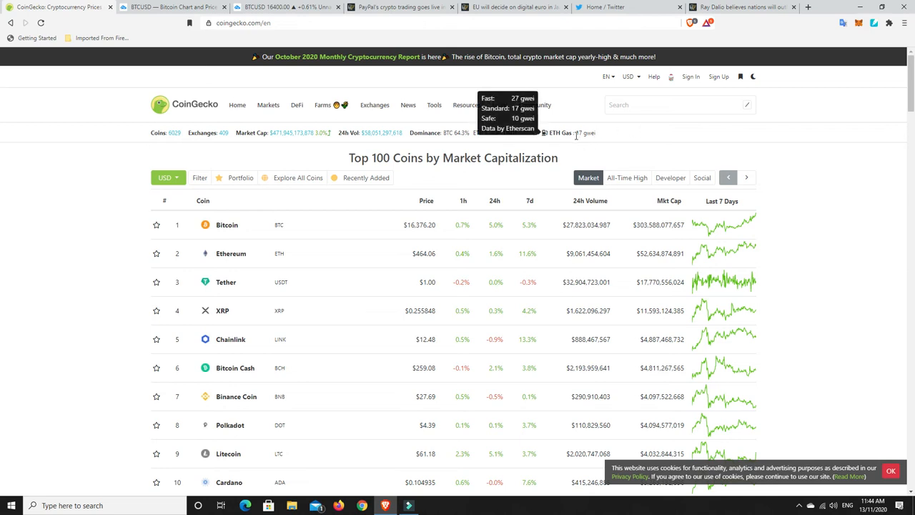
mouse_move(565, 150)
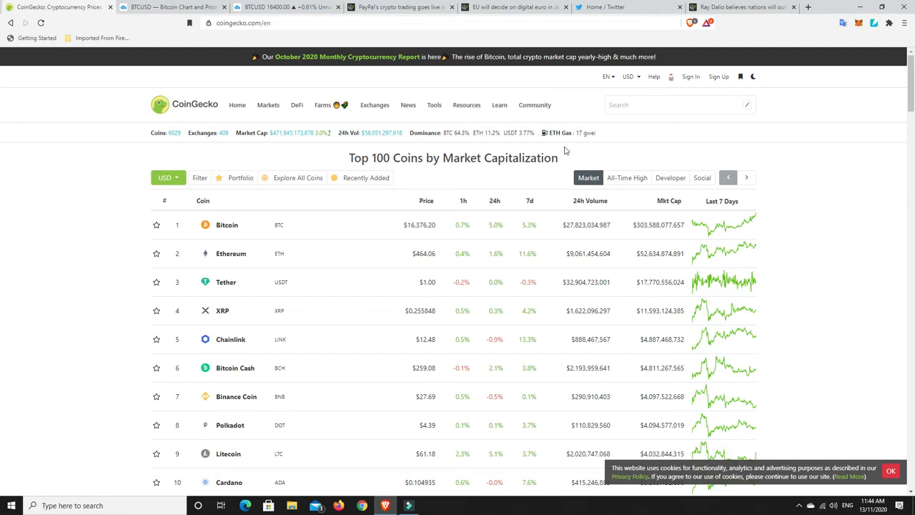
mouse_move(575, 150)
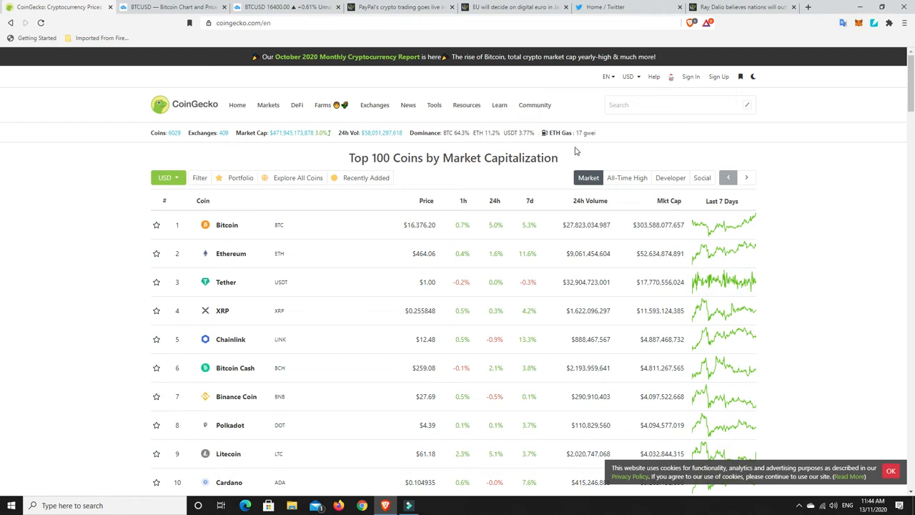
mouse_move(494, 208)
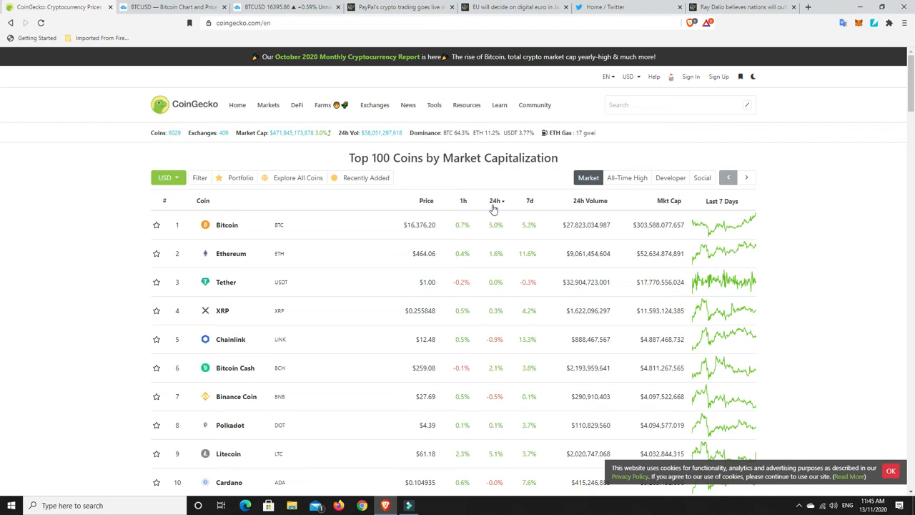
Sort the Top 100 by 24h change descending and scan gainers led by Blockstack, Vitae, Dash
click(495, 201)
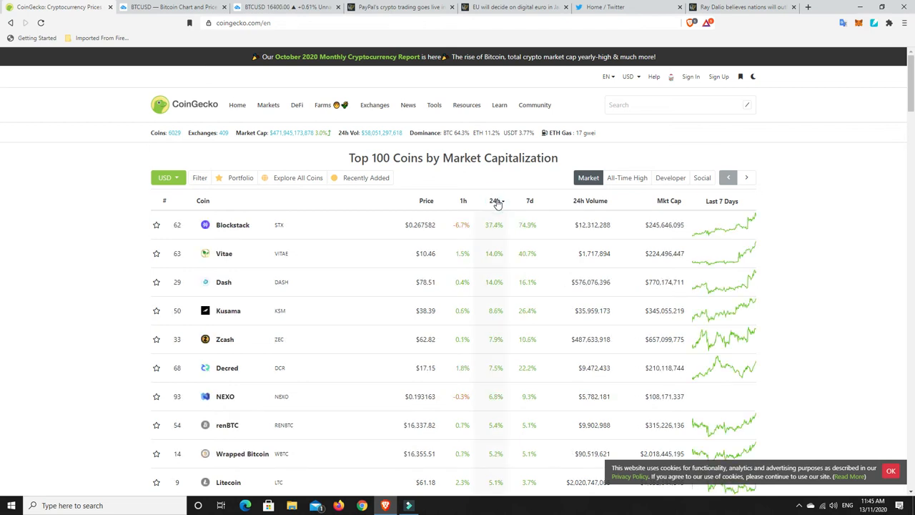
mouse_move(232, 225)
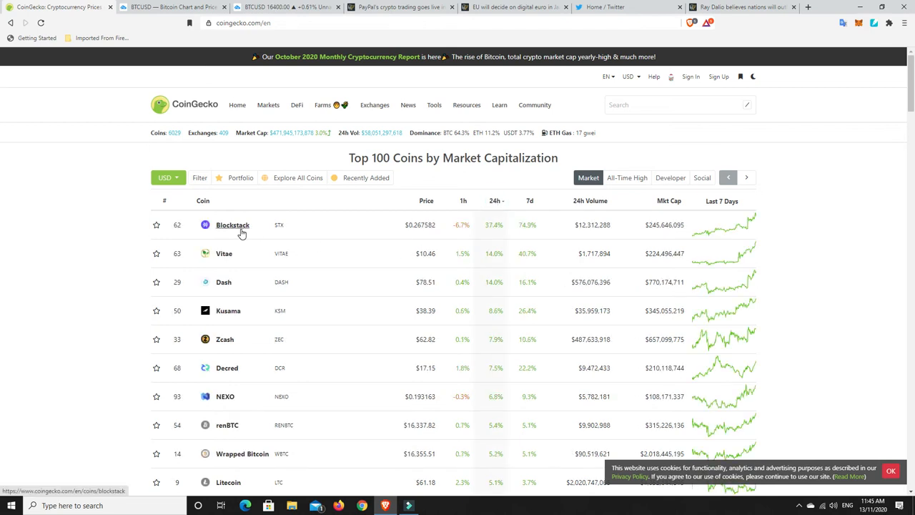
mouse_move(500, 238)
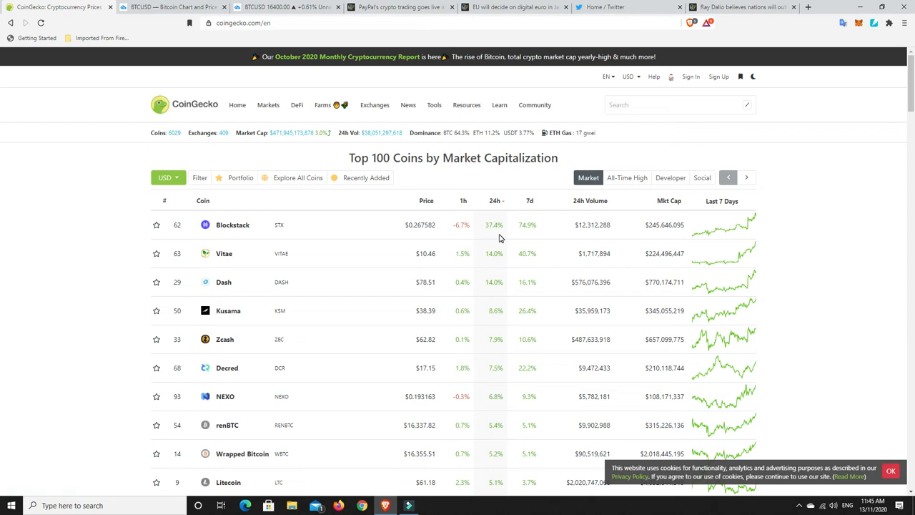
mouse_move(527, 237)
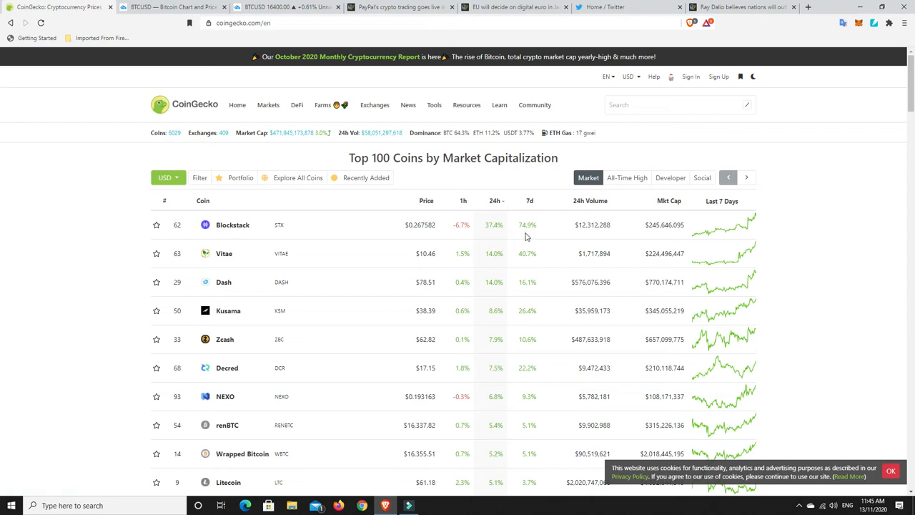
mouse_move(467, 222)
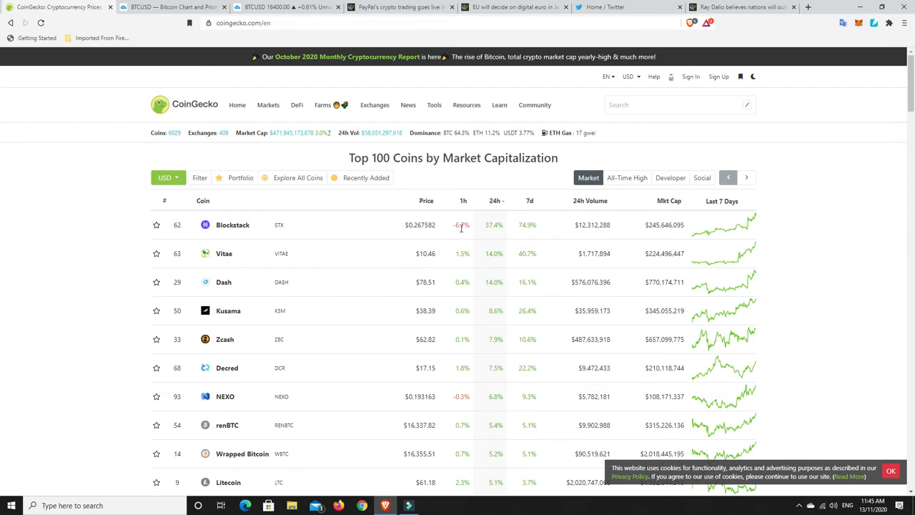
mouse_move(463, 232)
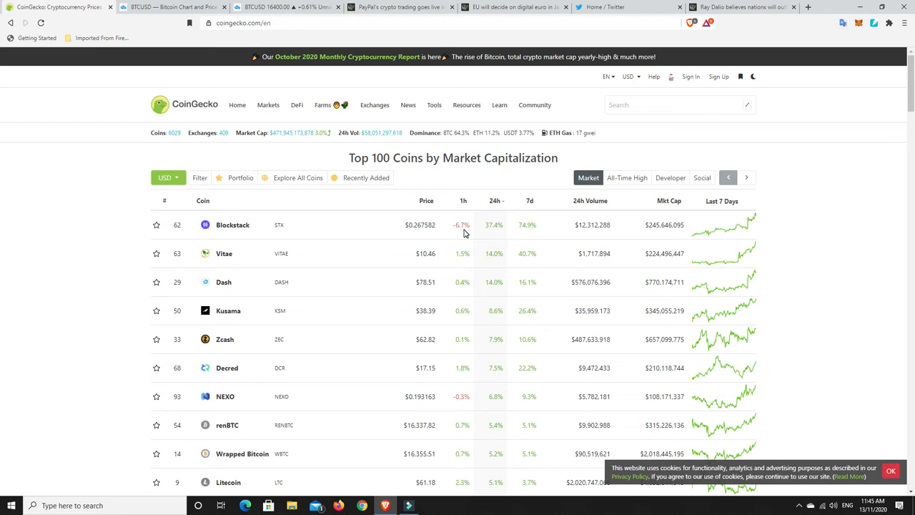
mouse_move(216, 263)
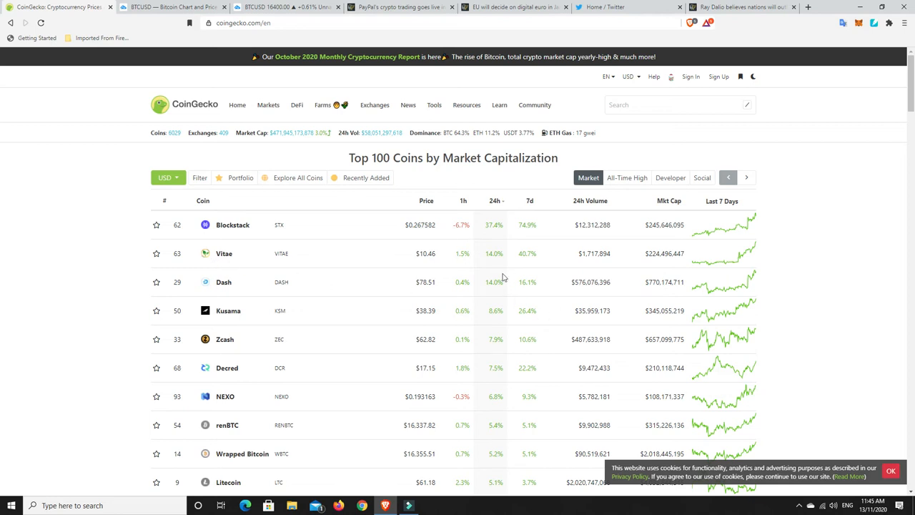
mouse_move(485, 295)
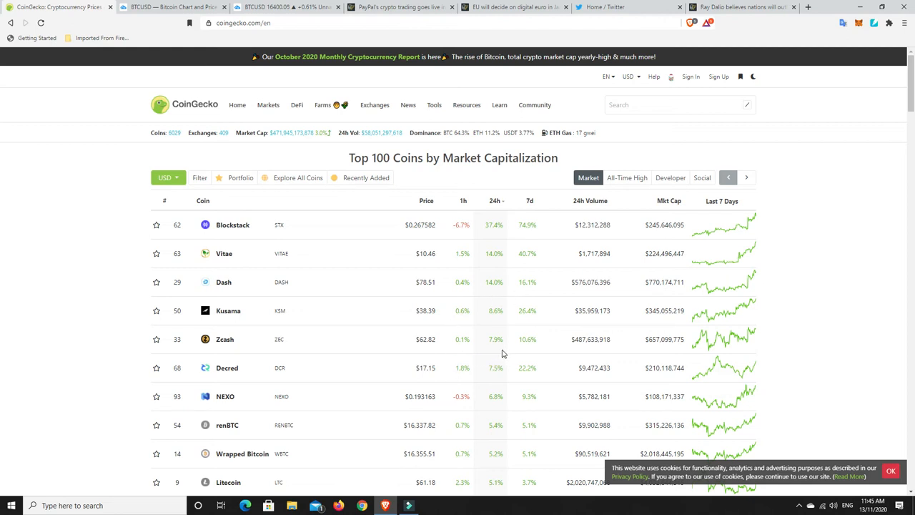
mouse_move(497, 387)
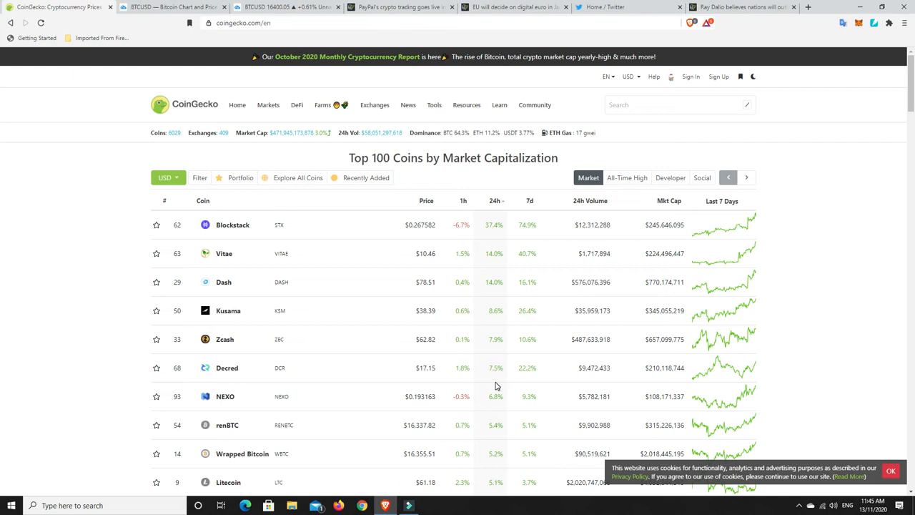
mouse_move(507, 262)
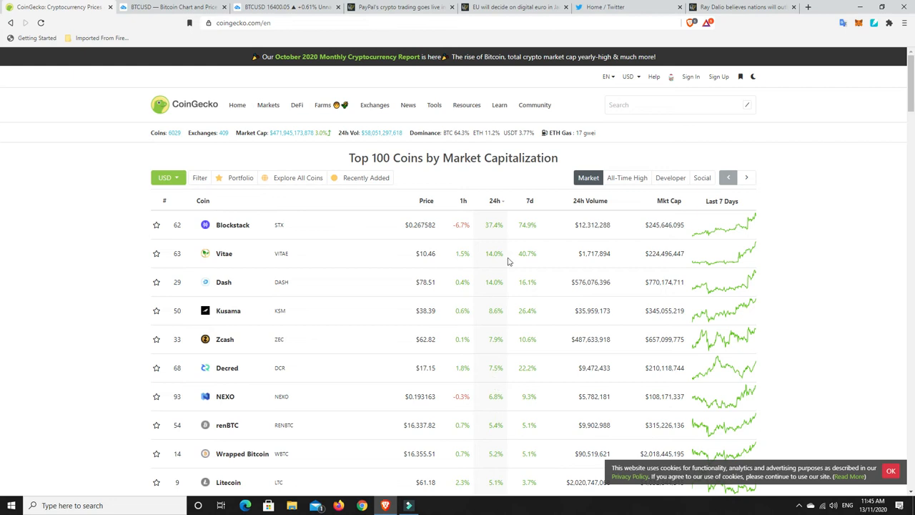
mouse_move(494, 411)
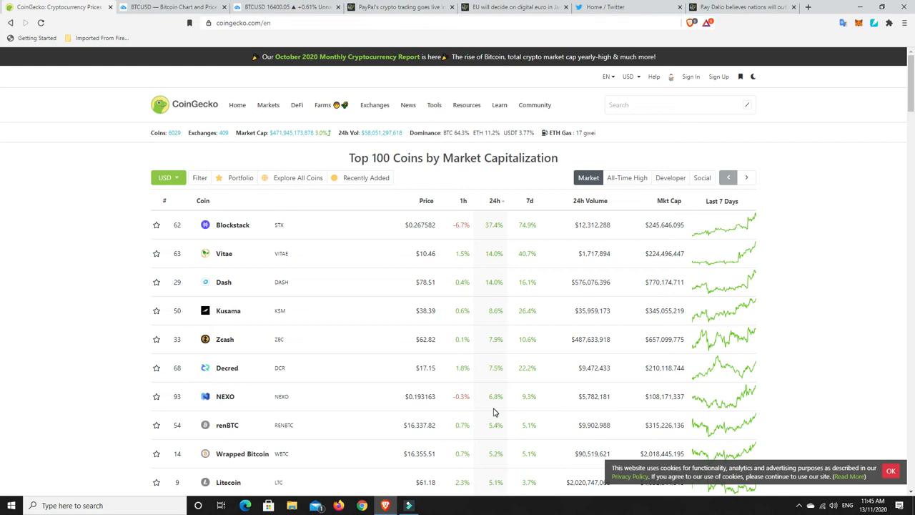
mouse_move(495, 396)
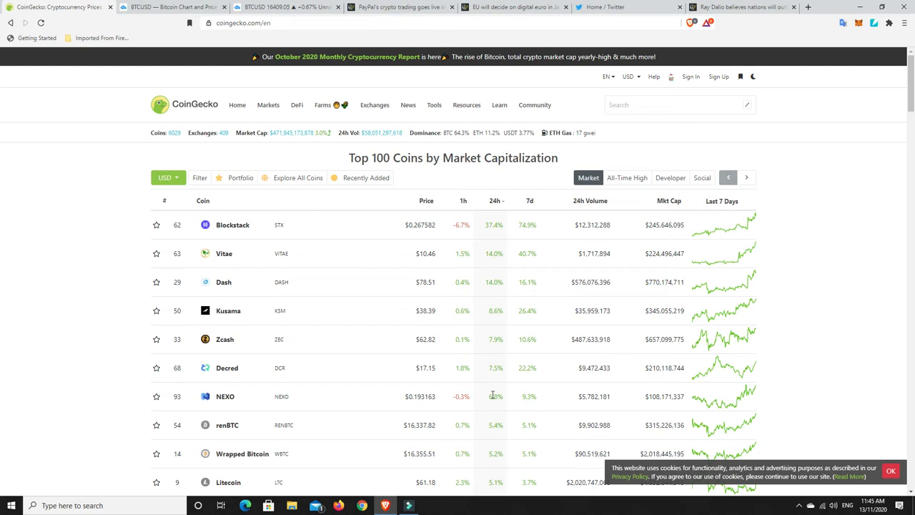
scroll(down, 3)
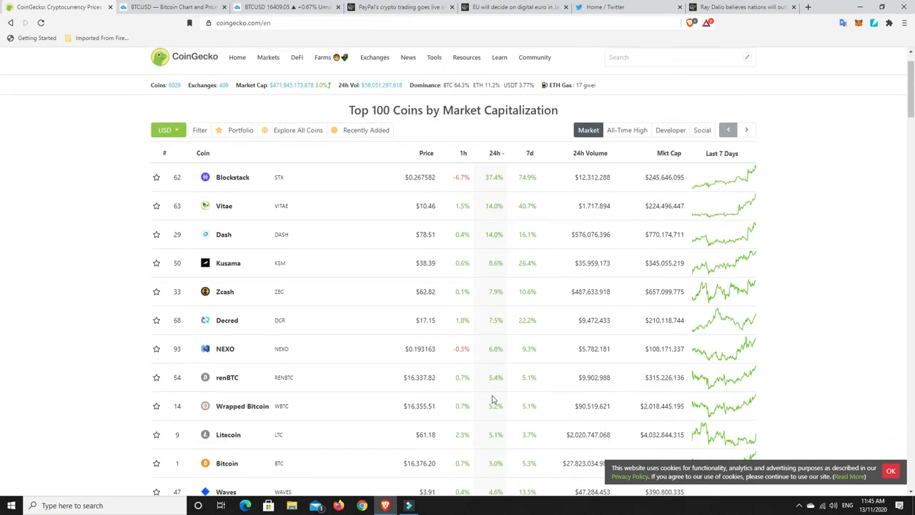
mouse_move(522, 442)
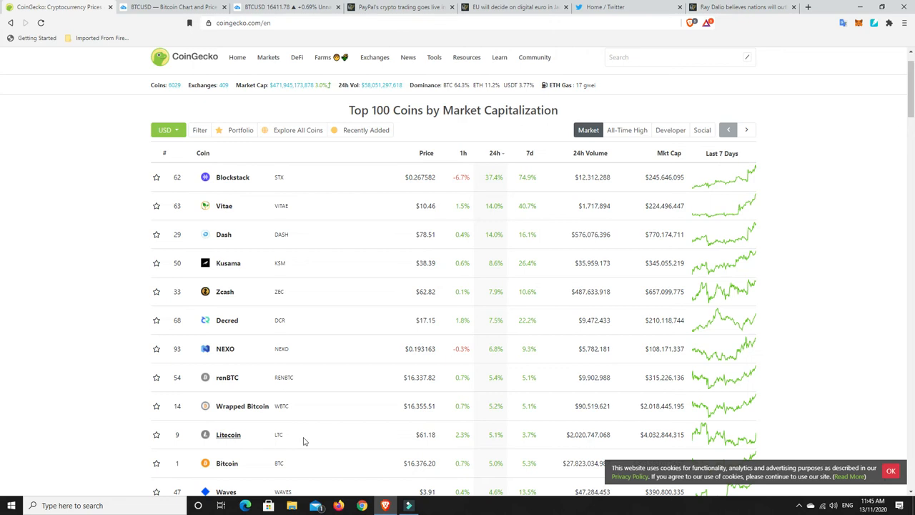
scroll(up, 3)
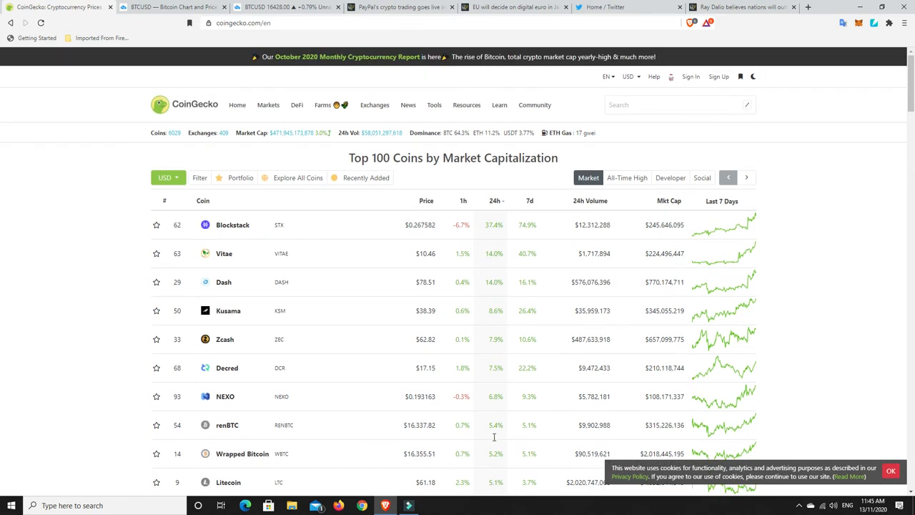
Flip the 24h sort to ascending and scan losers led by Ampleforth, yearn.finance, Thorchain
click(496, 201)
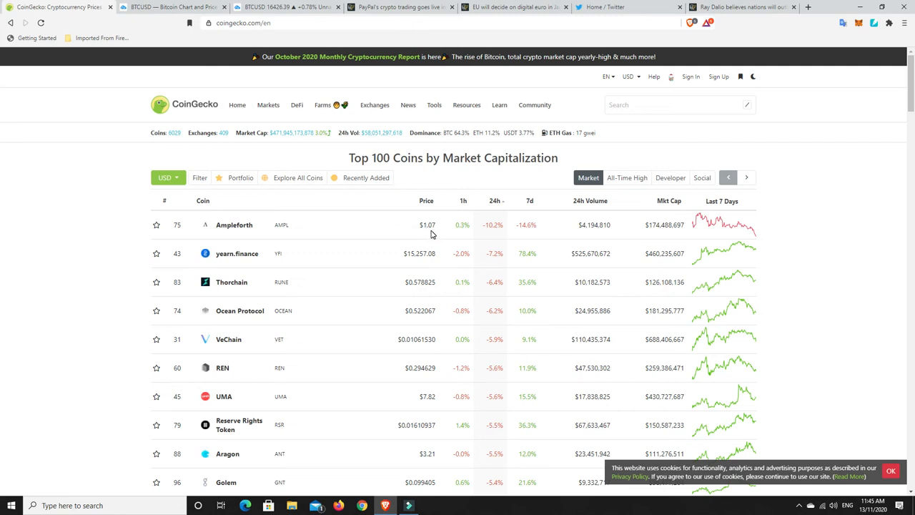
mouse_move(494, 264)
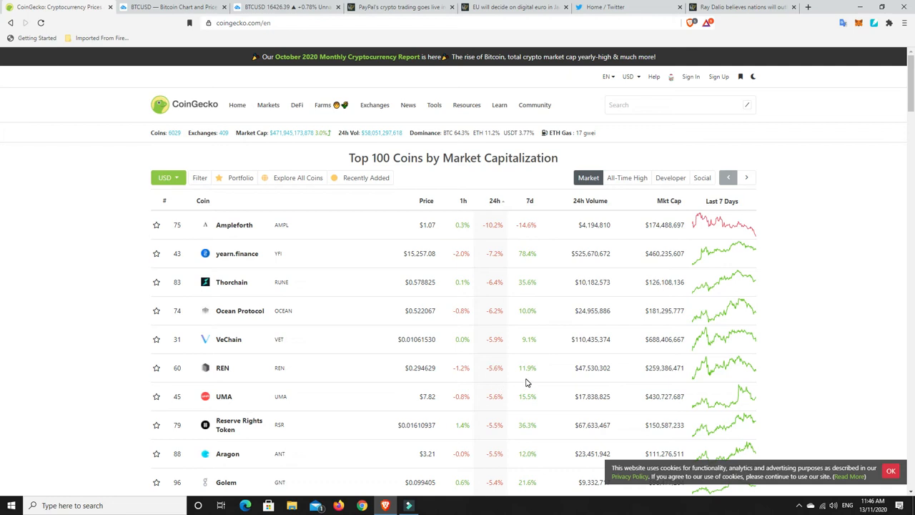
mouse_move(533, 300)
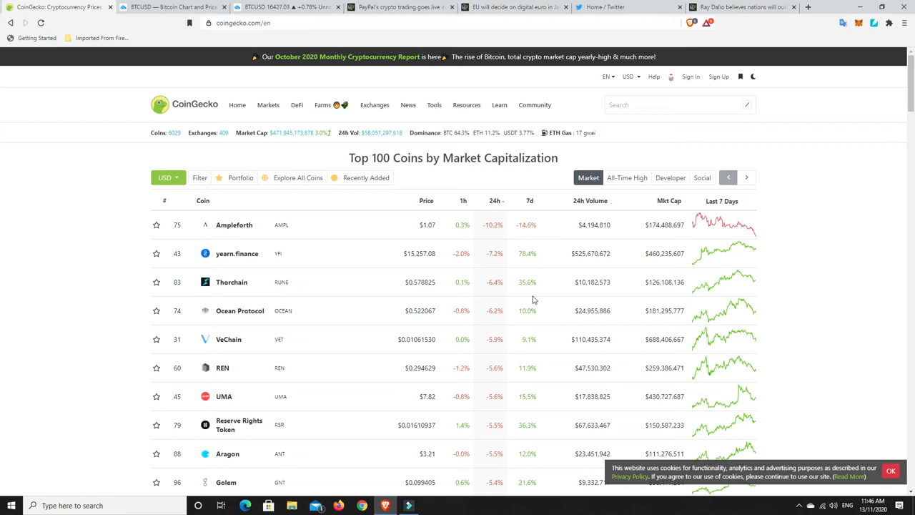
mouse_move(525, 337)
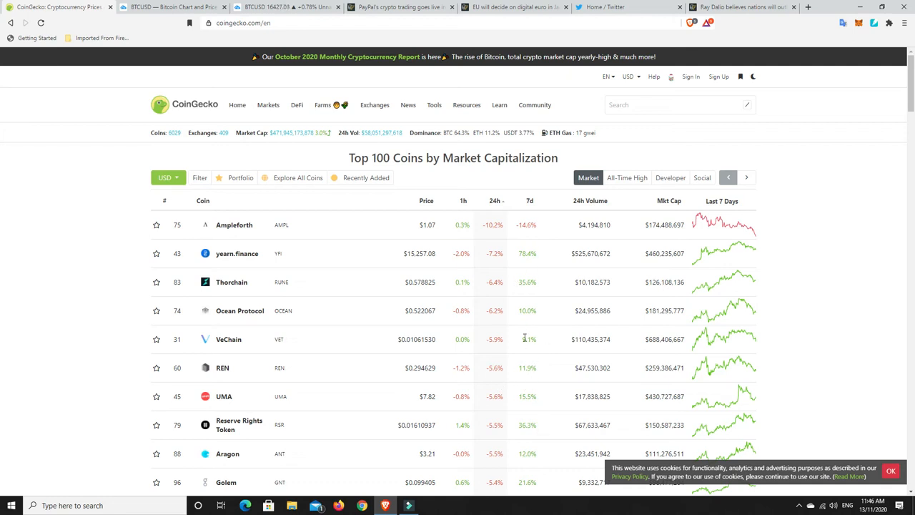
scroll(down, 3)
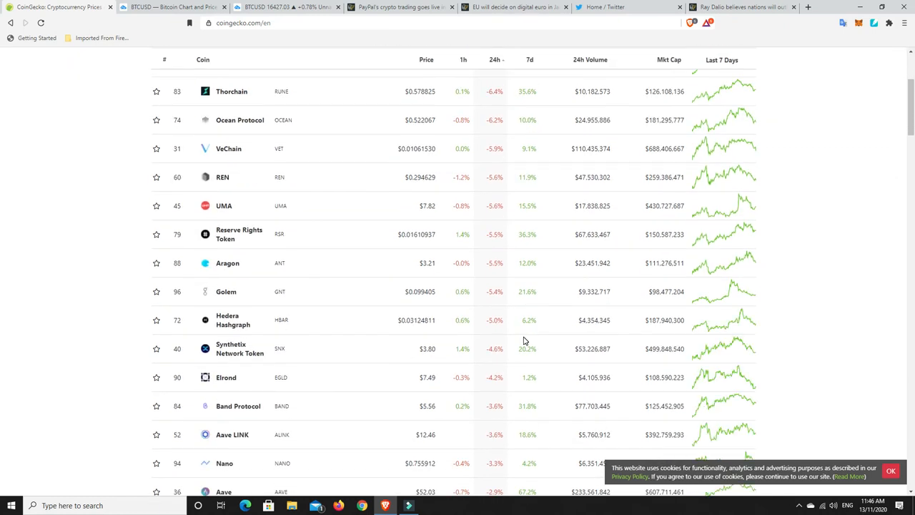
mouse_move(527, 359)
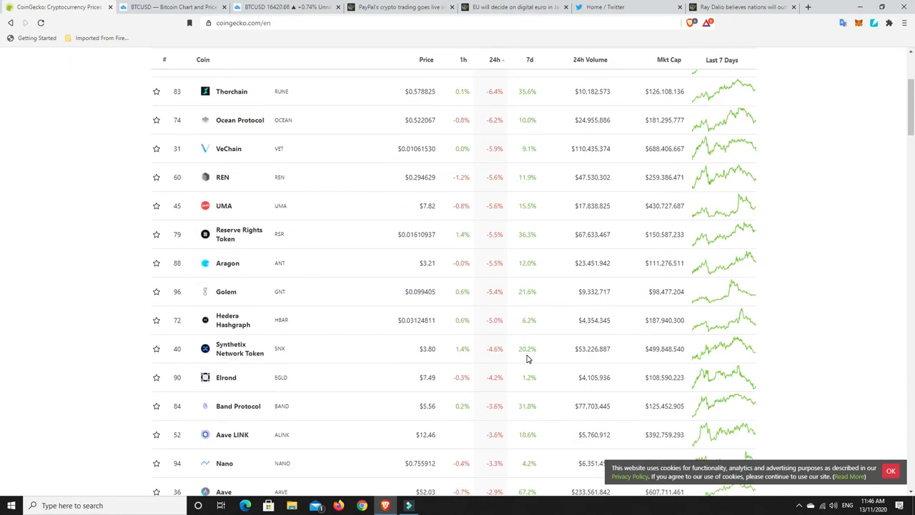
mouse_move(457, 349)
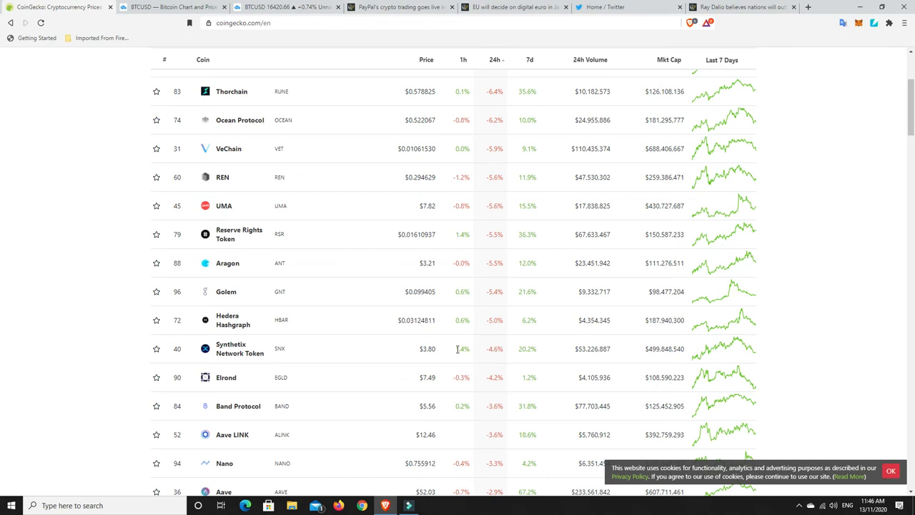
scroll(up, 3)
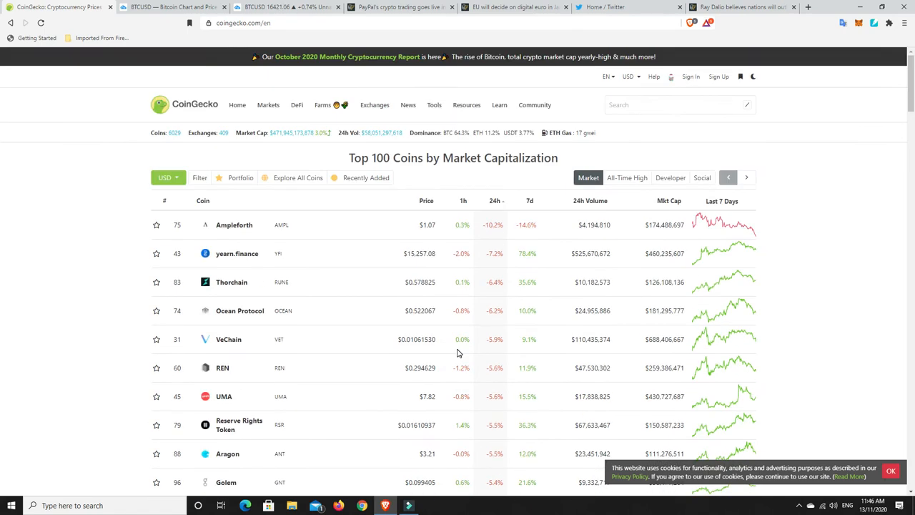
mouse_move(286, 7)
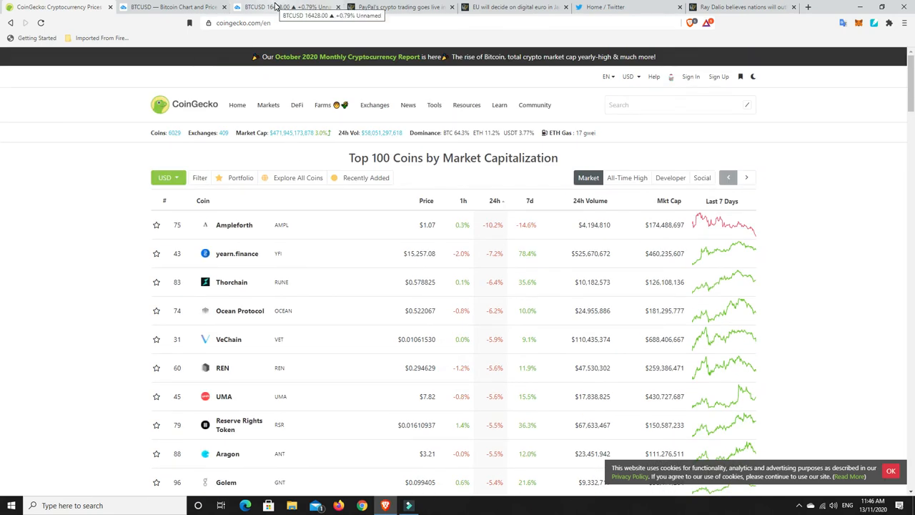
click(286, 6)
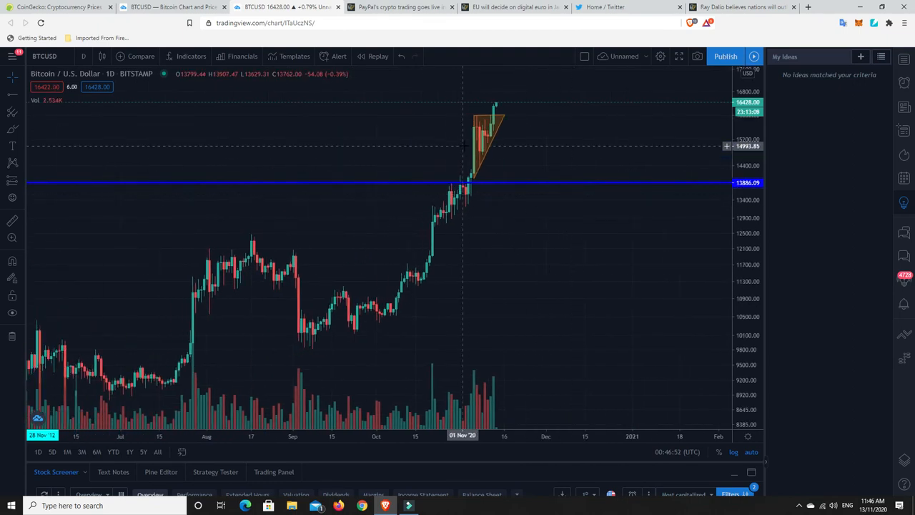
mouse_move(472, 197)
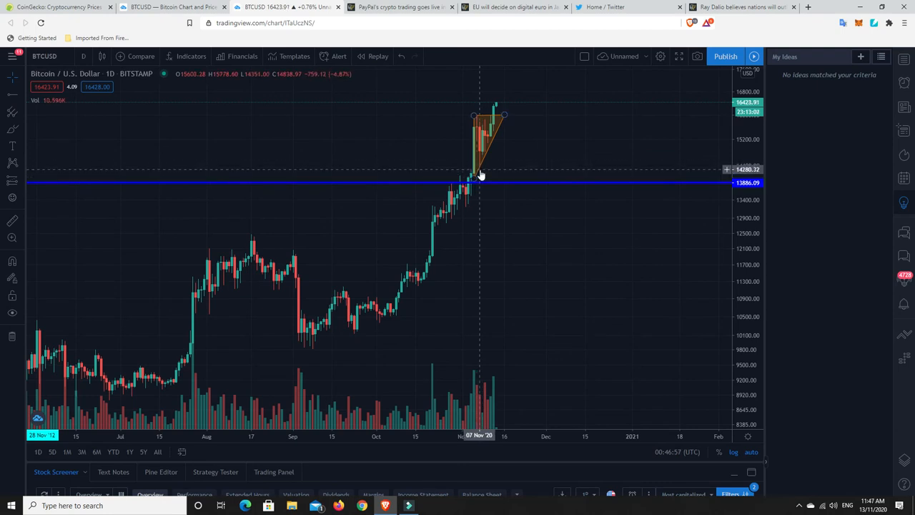
mouse_move(492, 132)
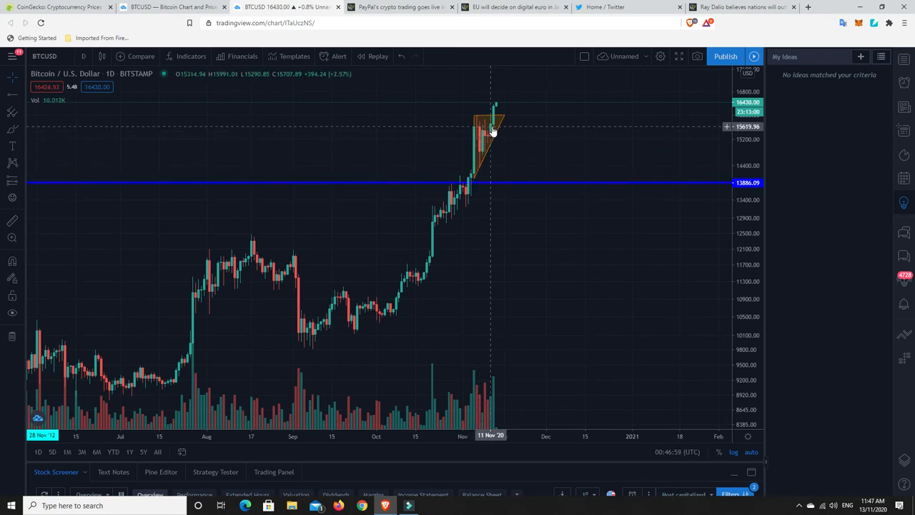
mouse_move(488, 160)
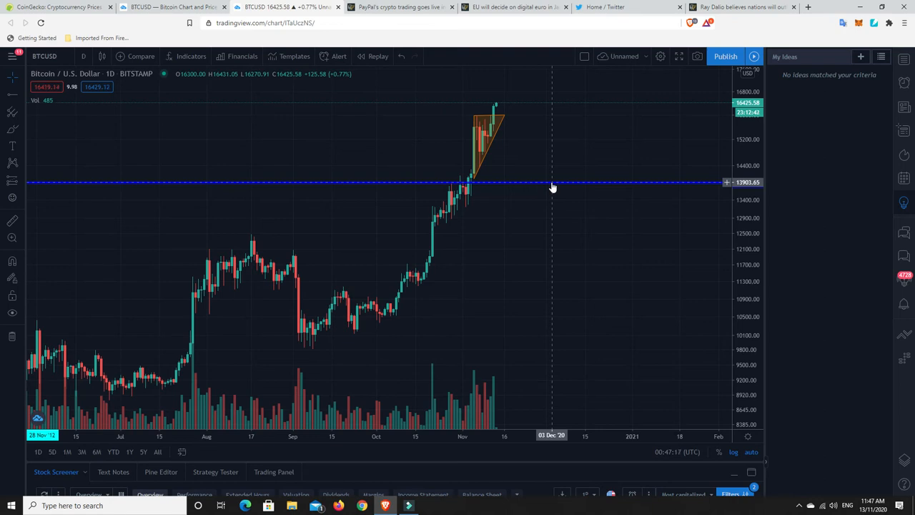
mouse_move(527, 166)
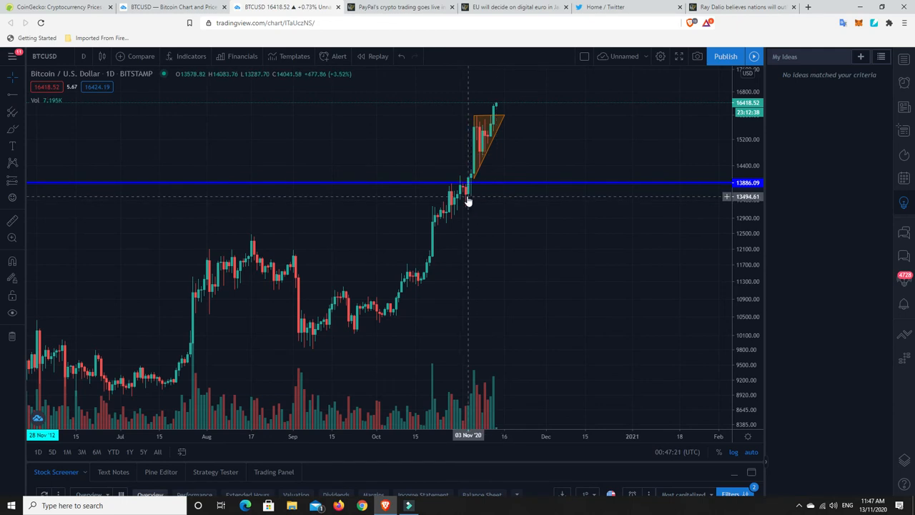
mouse_move(467, 198)
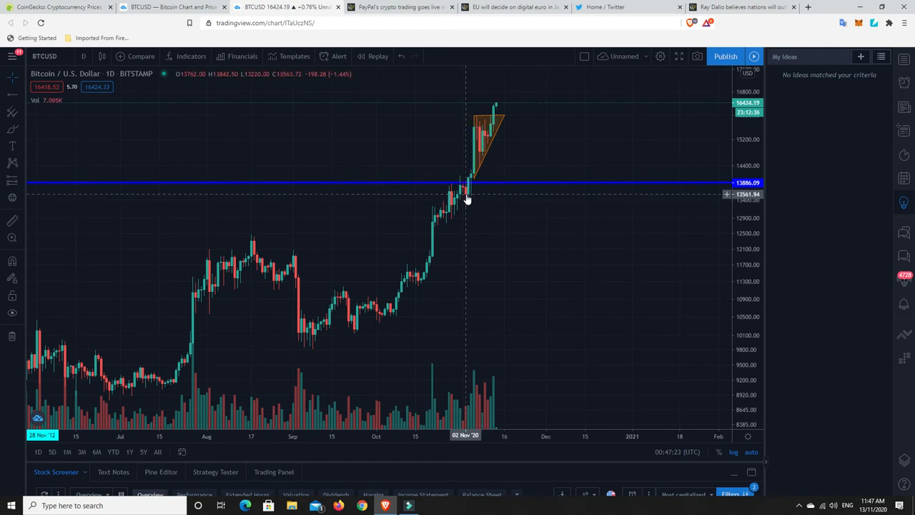
mouse_move(514, 188)
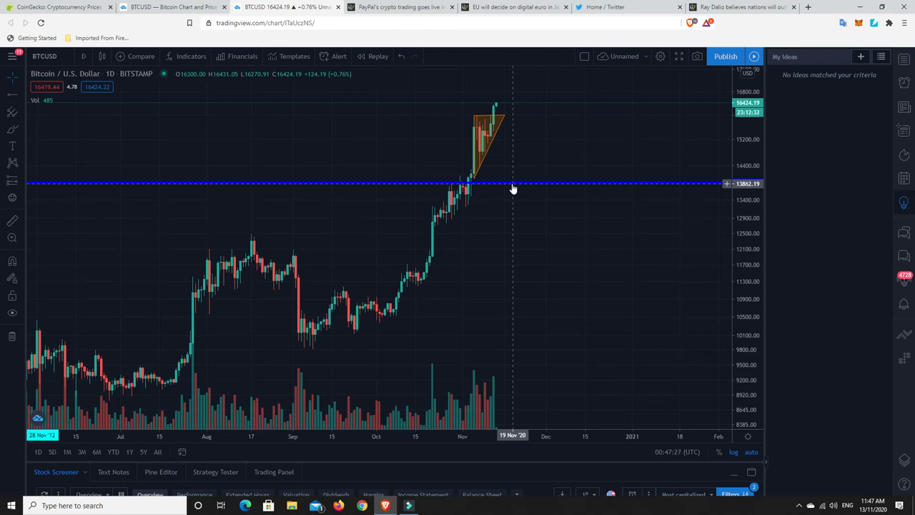
mouse_move(477, 153)
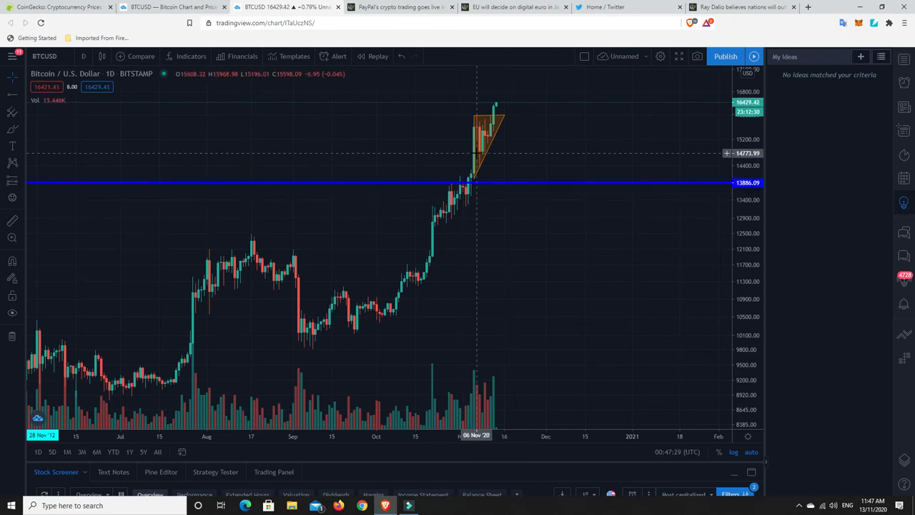
mouse_move(639, 348)
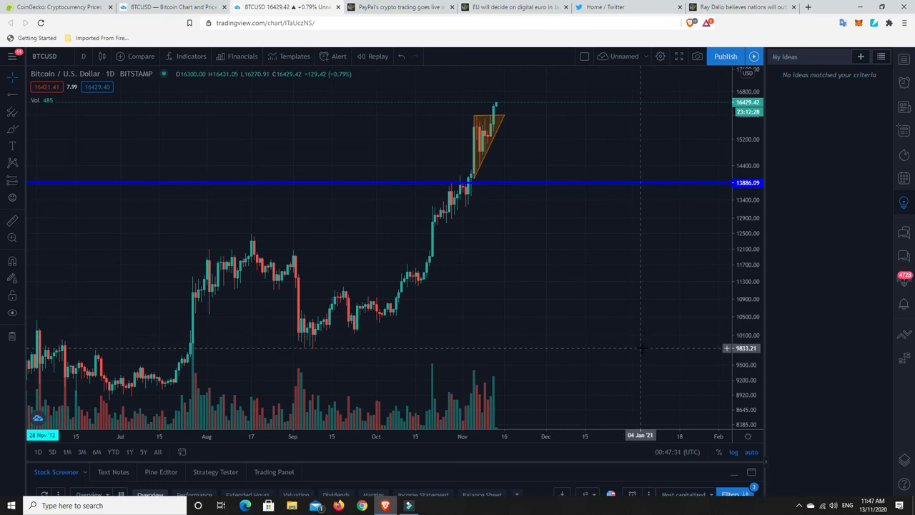
mouse_move(470, 132)
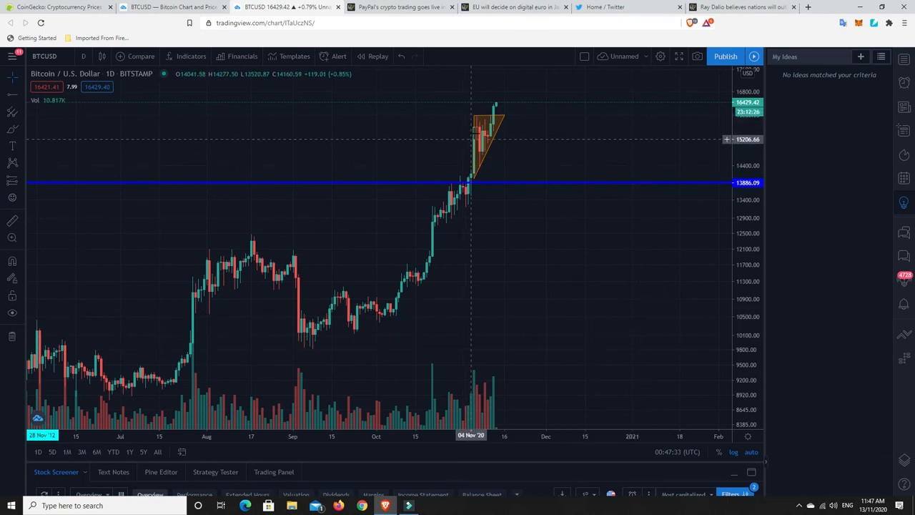
mouse_move(481, 172)
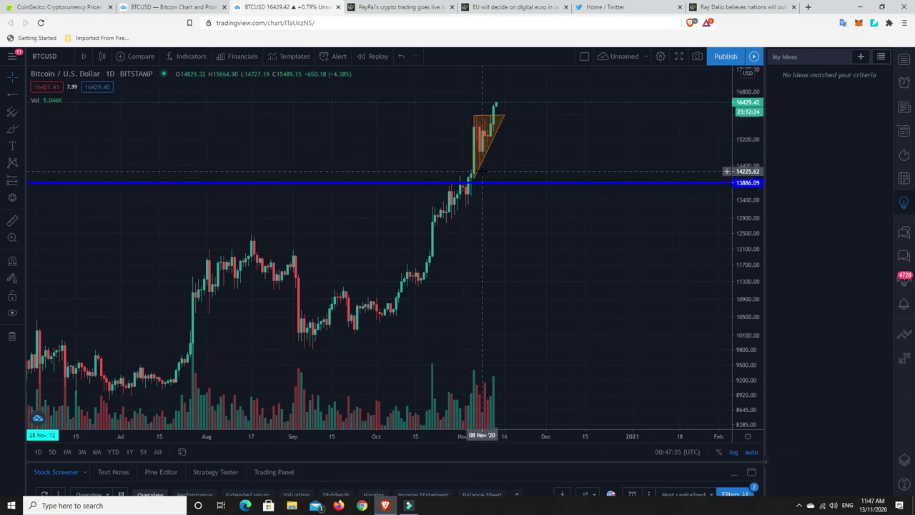
mouse_move(480, 130)
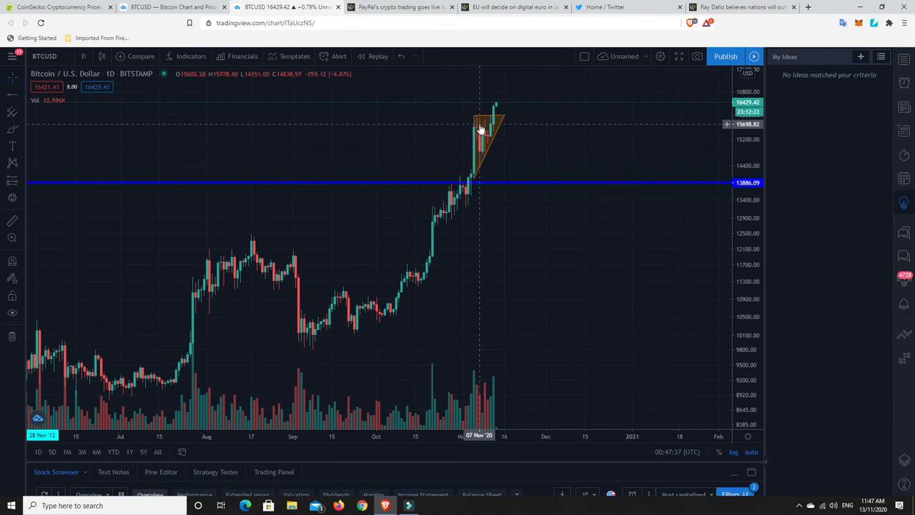
mouse_move(487, 156)
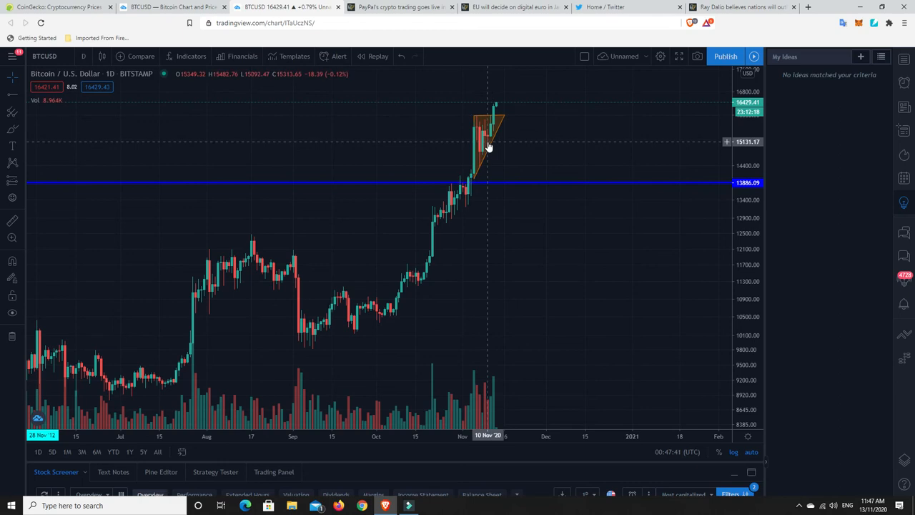
mouse_move(490, 155)
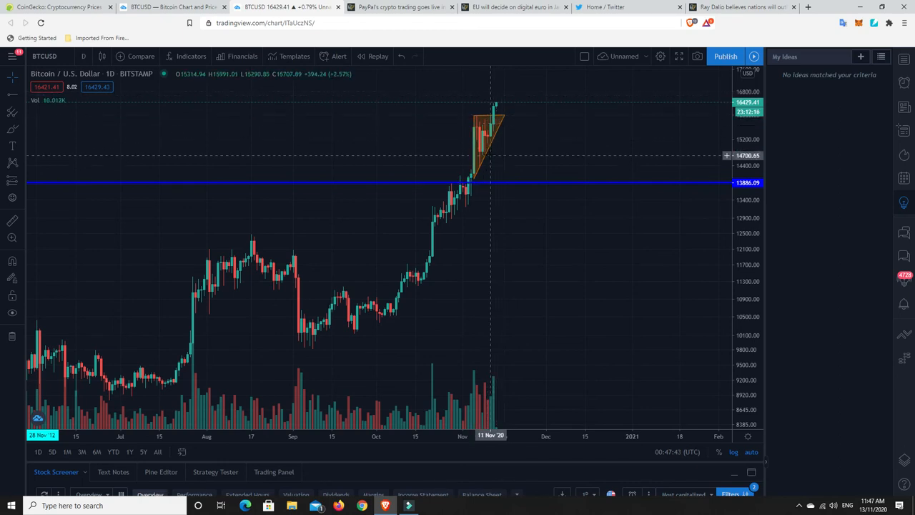
mouse_move(470, 177)
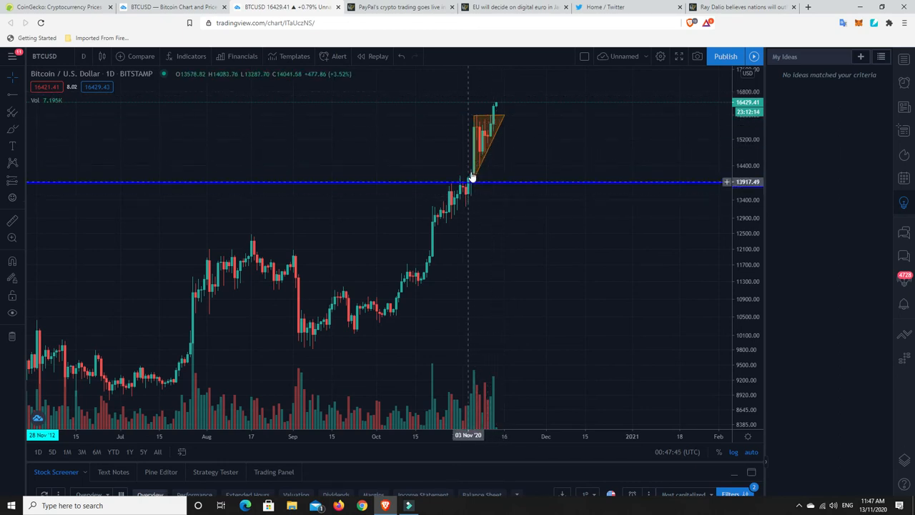
mouse_move(483, 135)
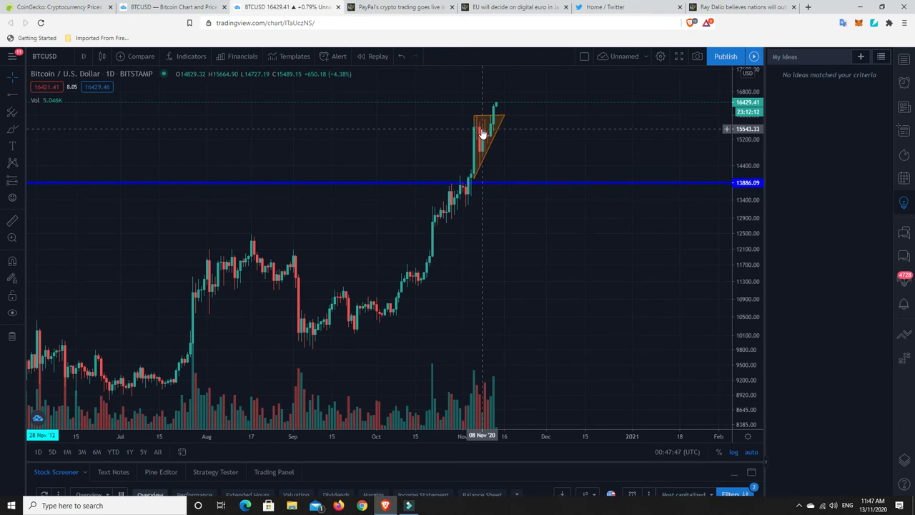
mouse_move(570, 272)
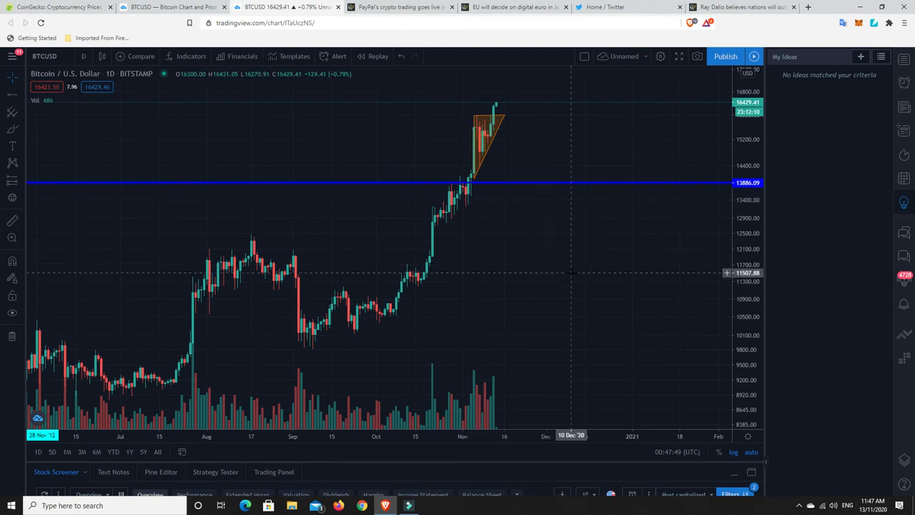
mouse_move(549, 273)
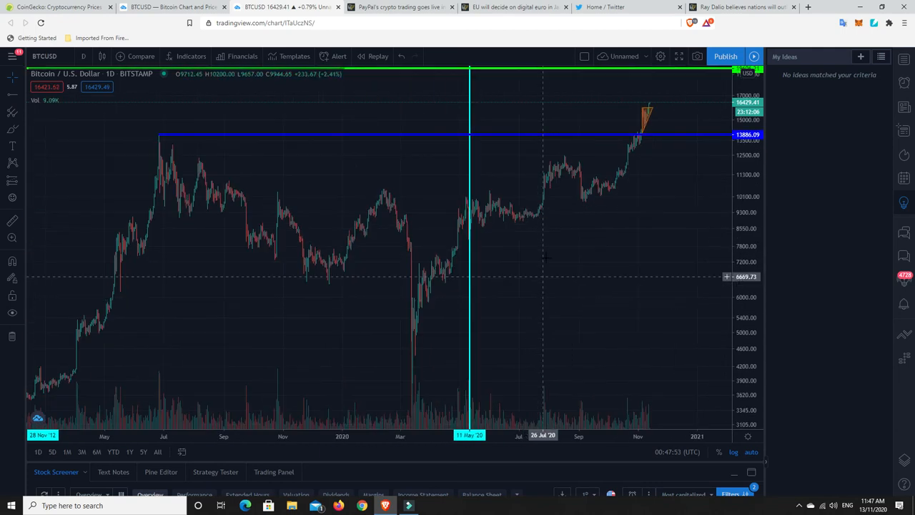
mouse_move(542, 74)
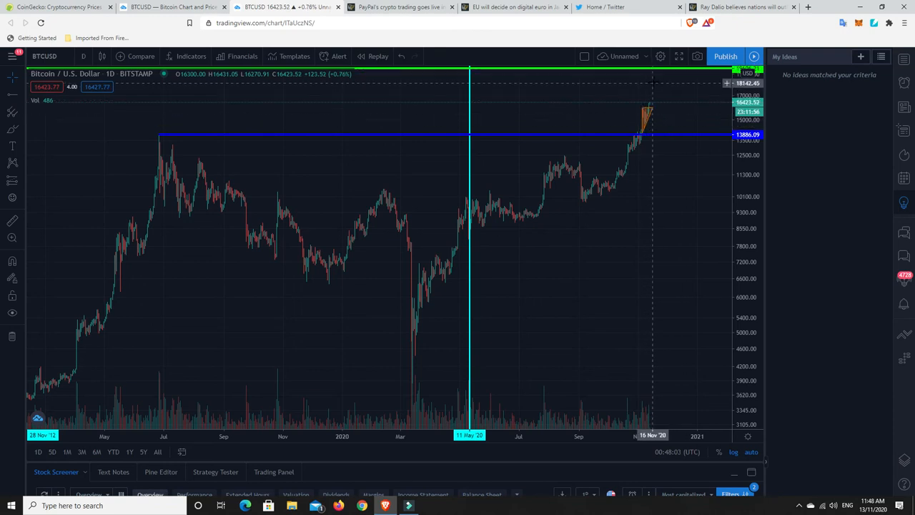
mouse_move(656, 98)
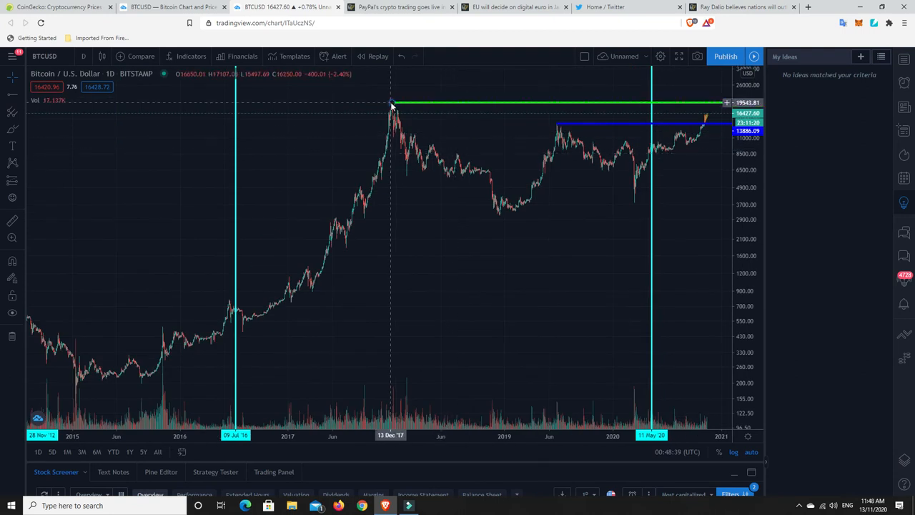
mouse_move(706, 116)
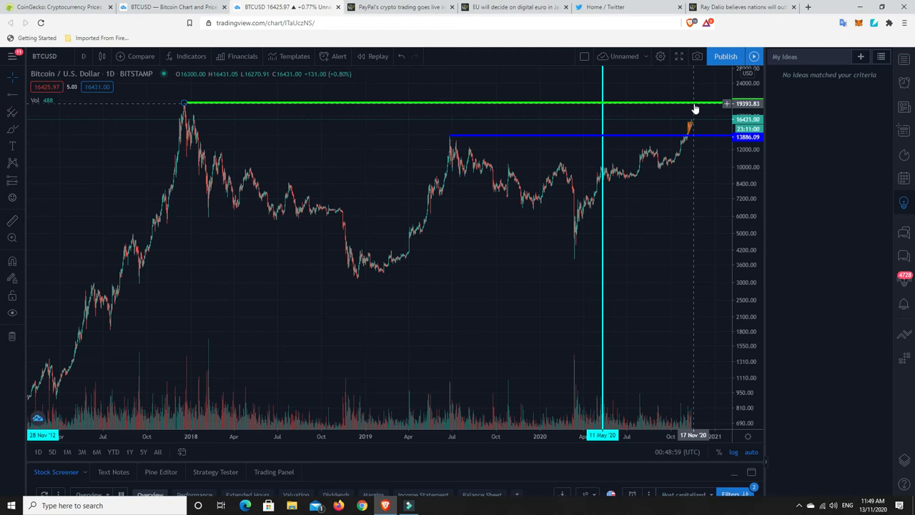
mouse_move(357, 286)
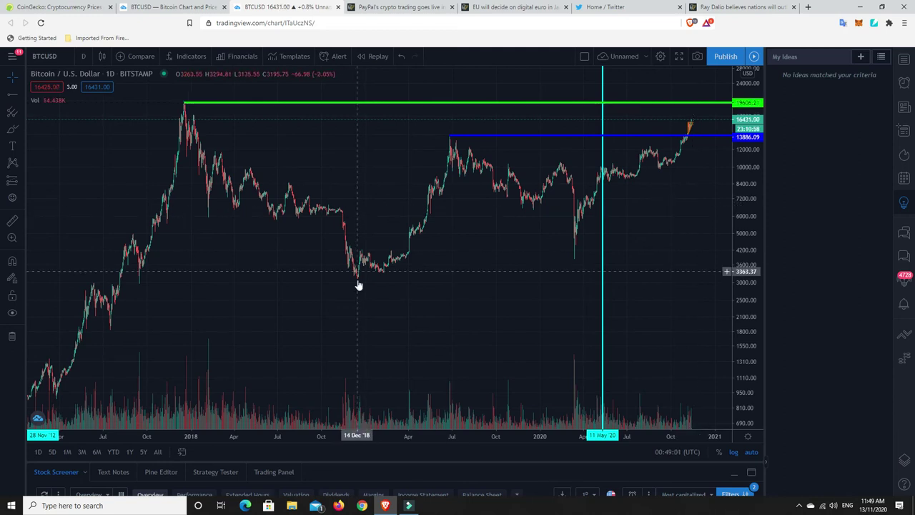
mouse_move(358, 278)
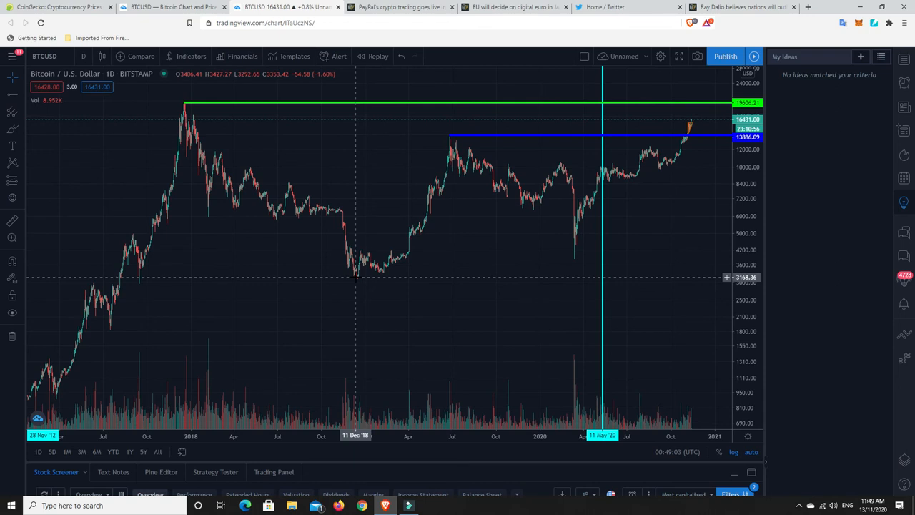
mouse_move(690, 114)
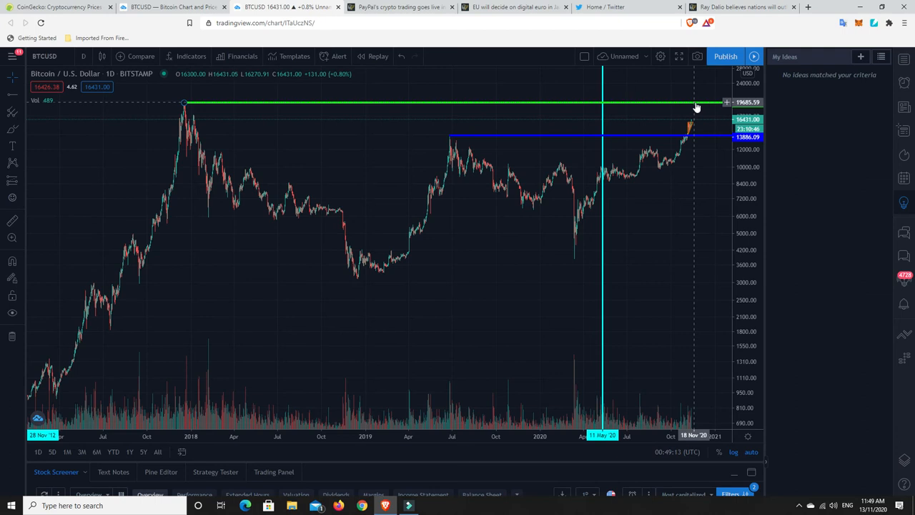
mouse_move(697, 107)
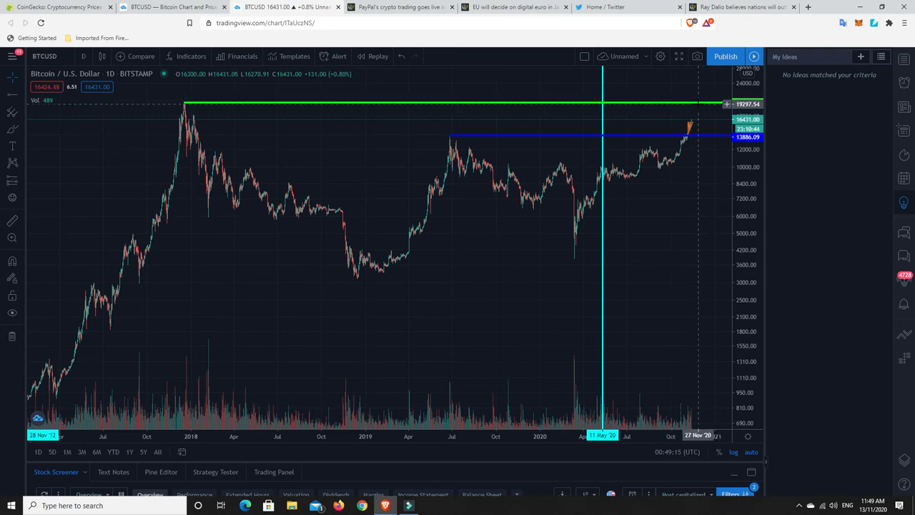
mouse_move(697, 105)
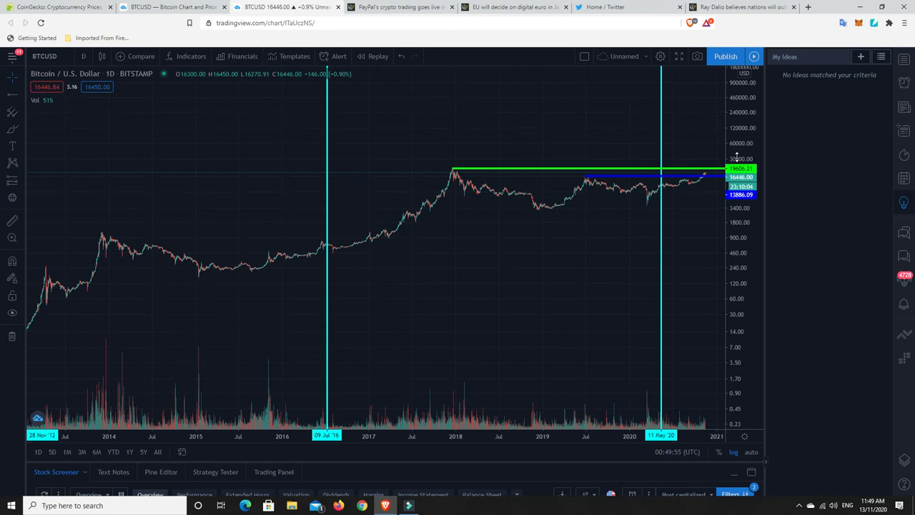
mouse_move(438, 213)
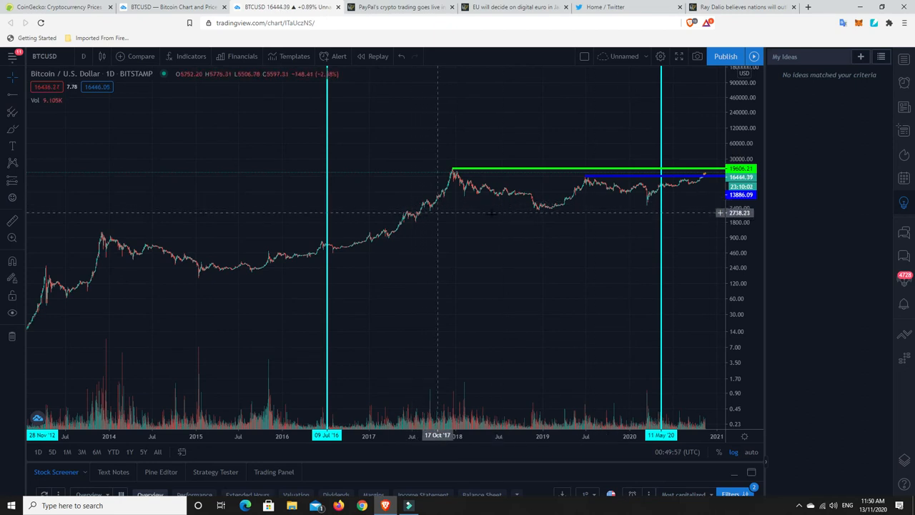
mouse_move(465, 199)
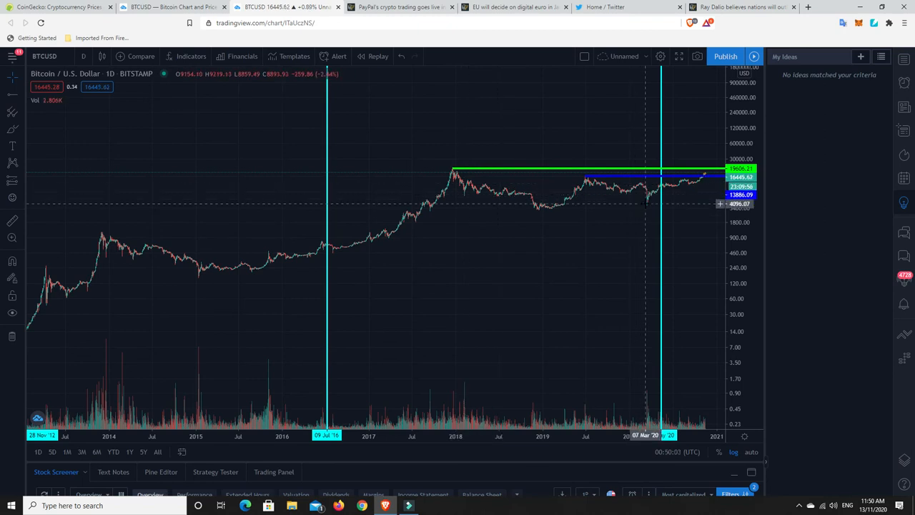
mouse_move(661, 205)
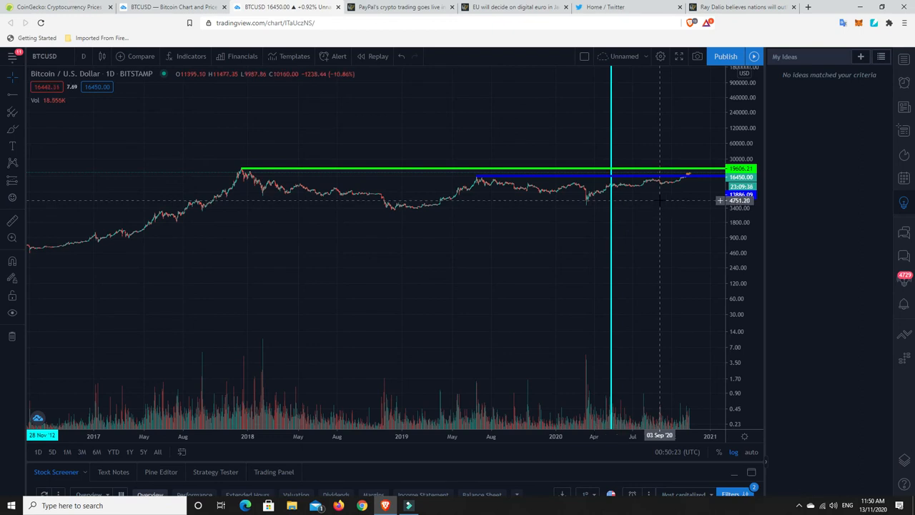
mouse_move(238, 179)
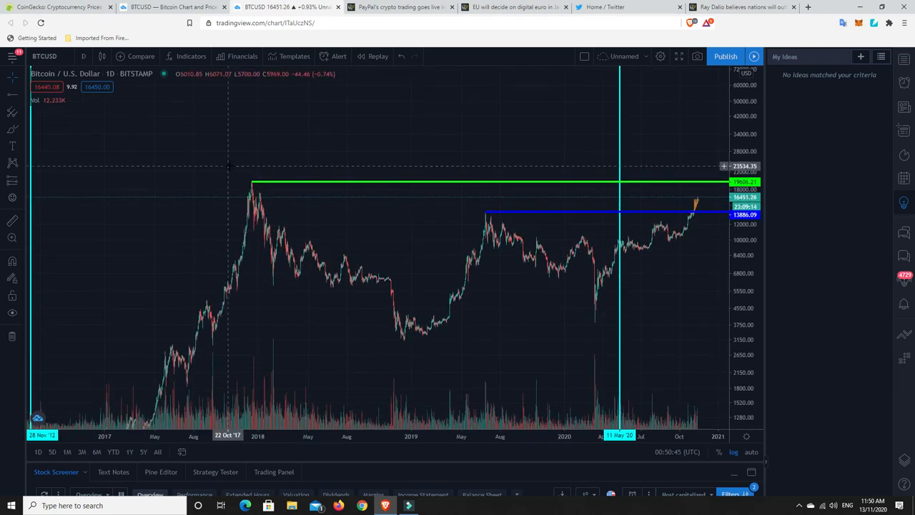
mouse_move(245, 177)
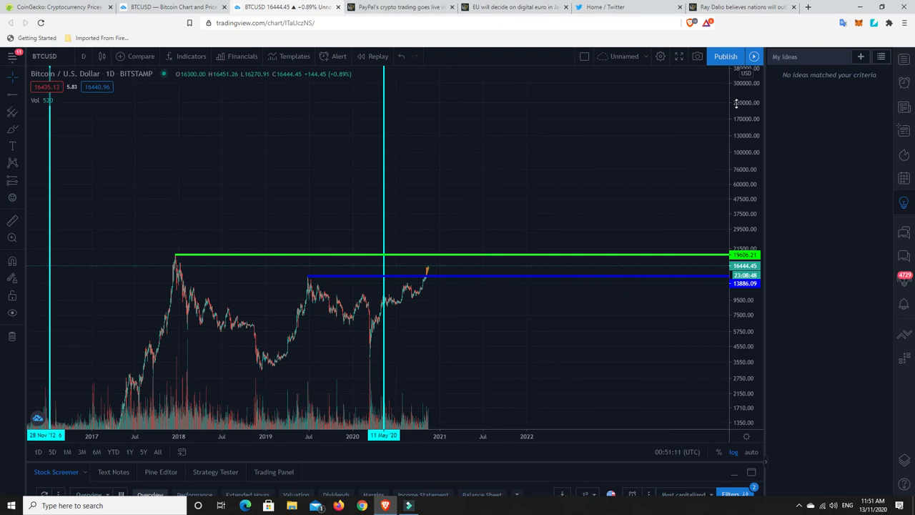
mouse_move(197, 311)
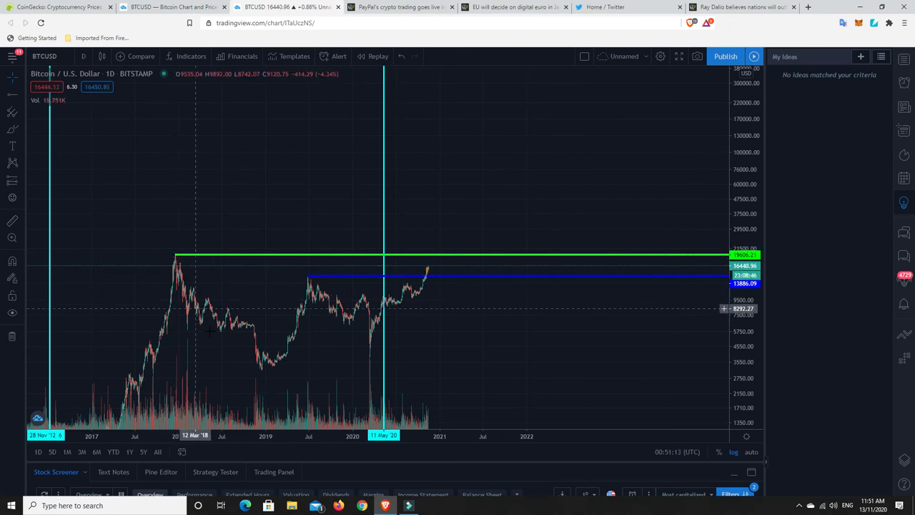
mouse_move(428, 270)
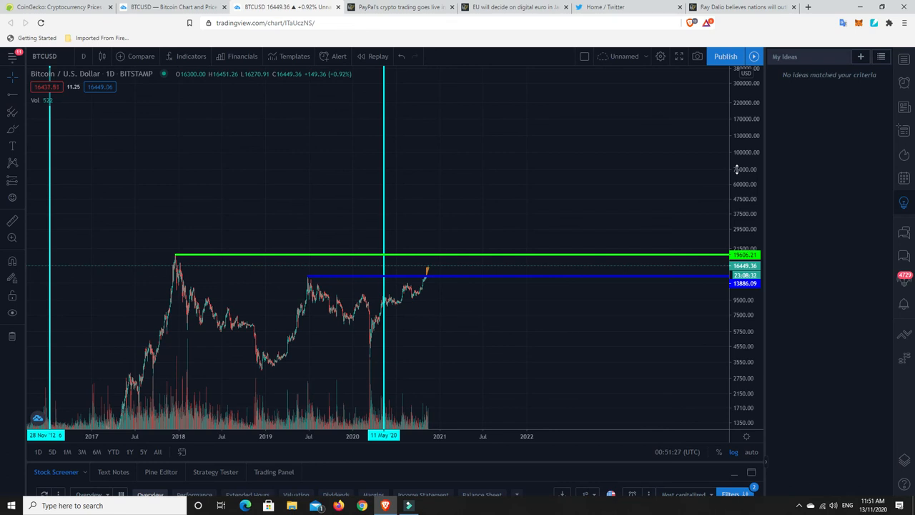
mouse_move(735, 154)
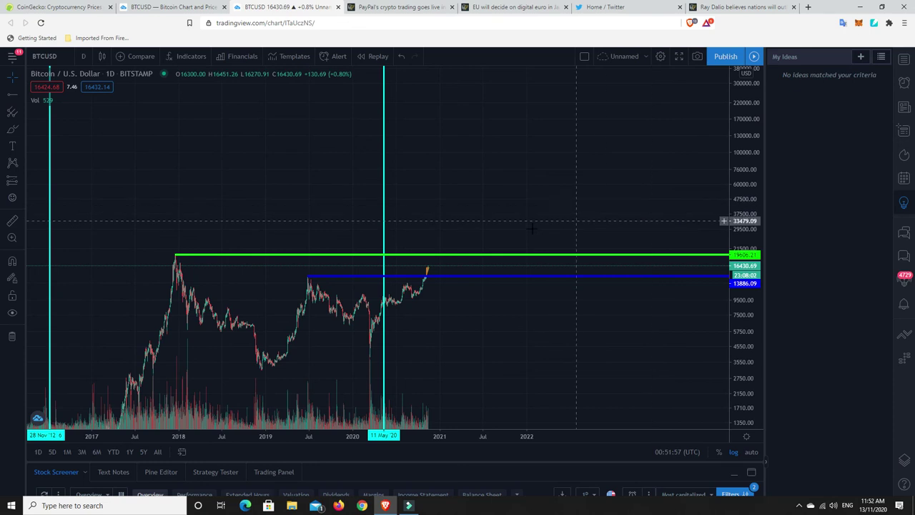
mouse_move(482, 258)
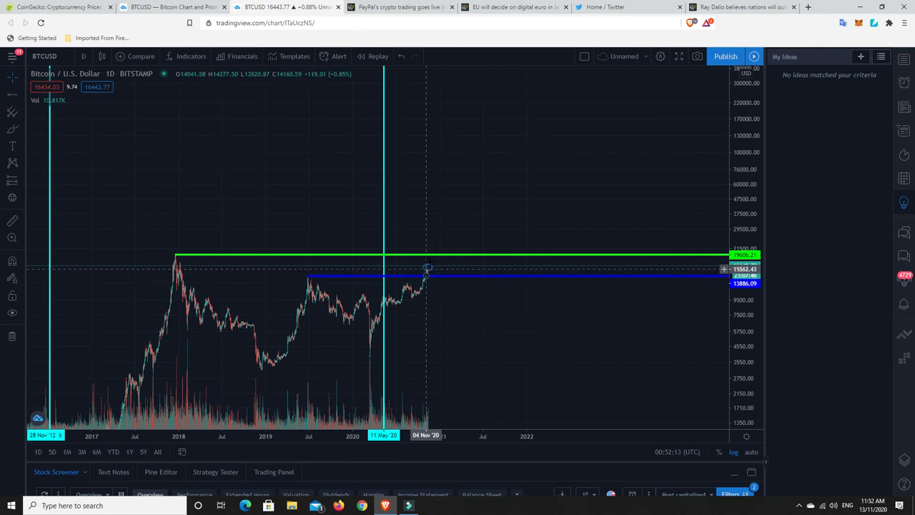
mouse_move(437, 268)
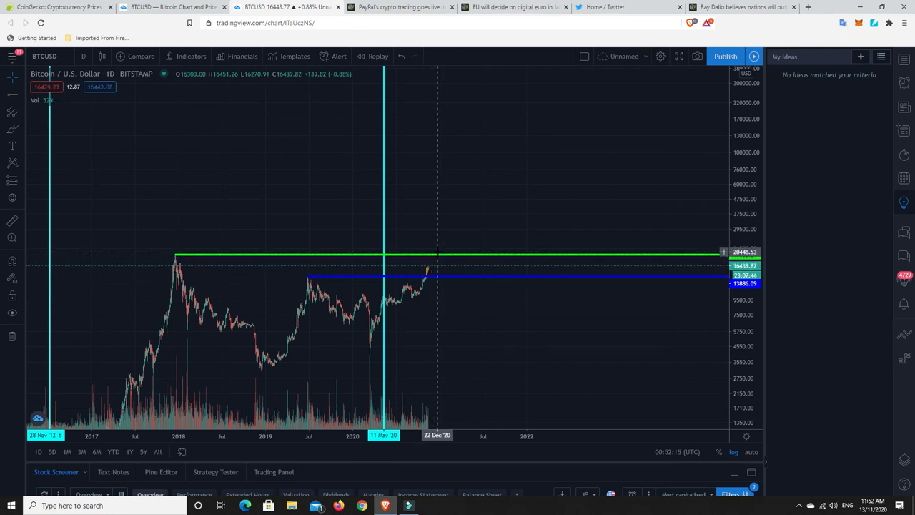
mouse_move(440, 250)
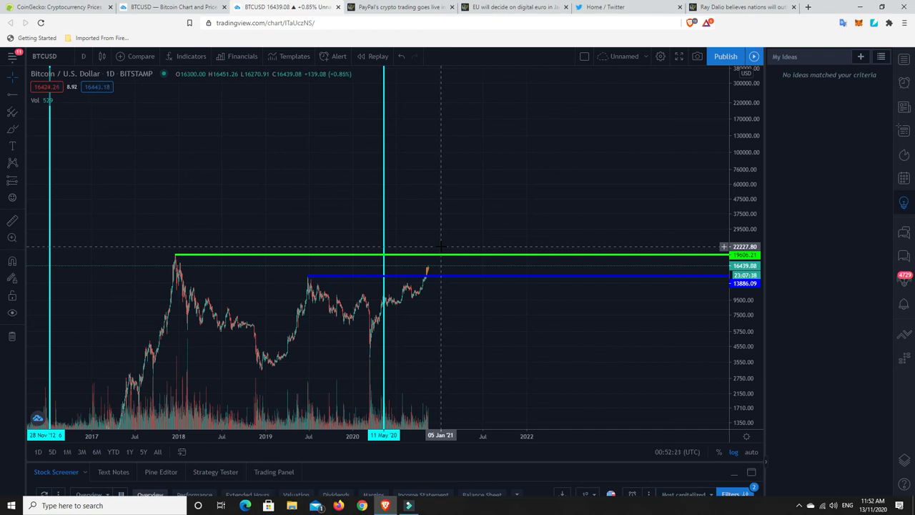
mouse_move(431, 256)
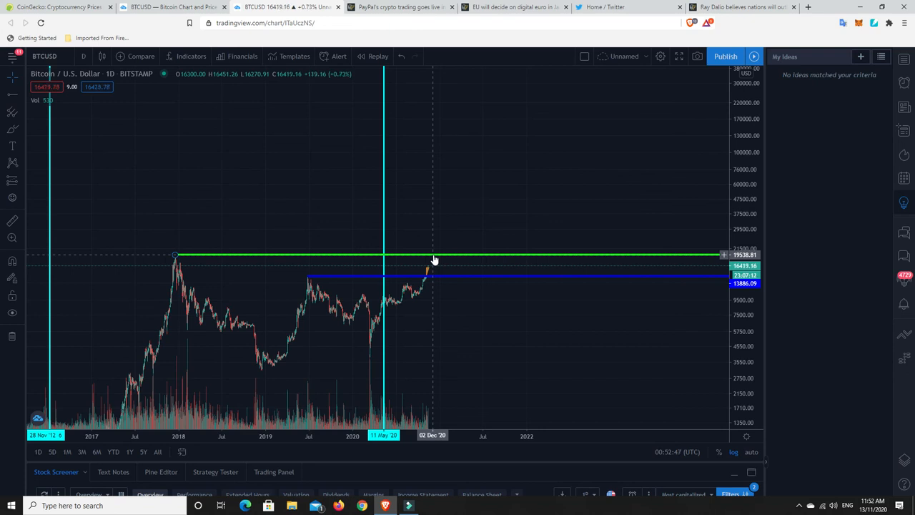
mouse_move(441, 259)
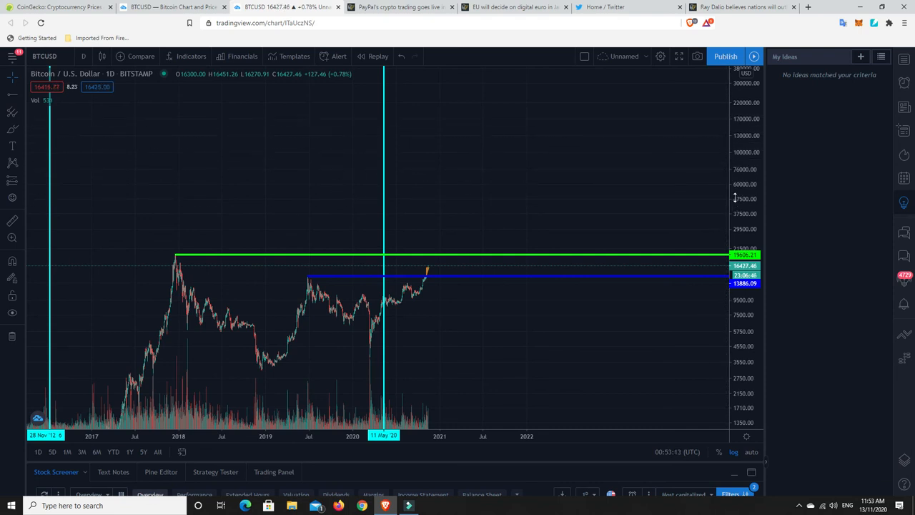
mouse_move(535, 216)
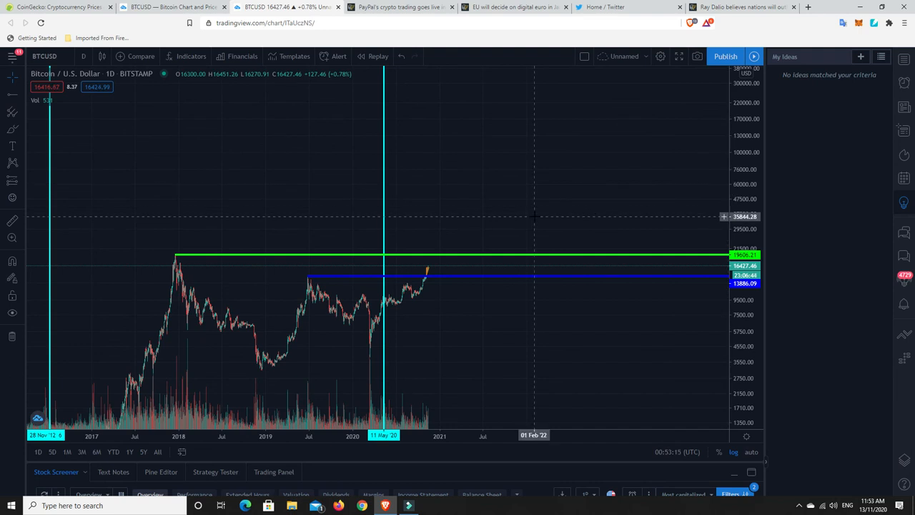
mouse_move(534, 215)
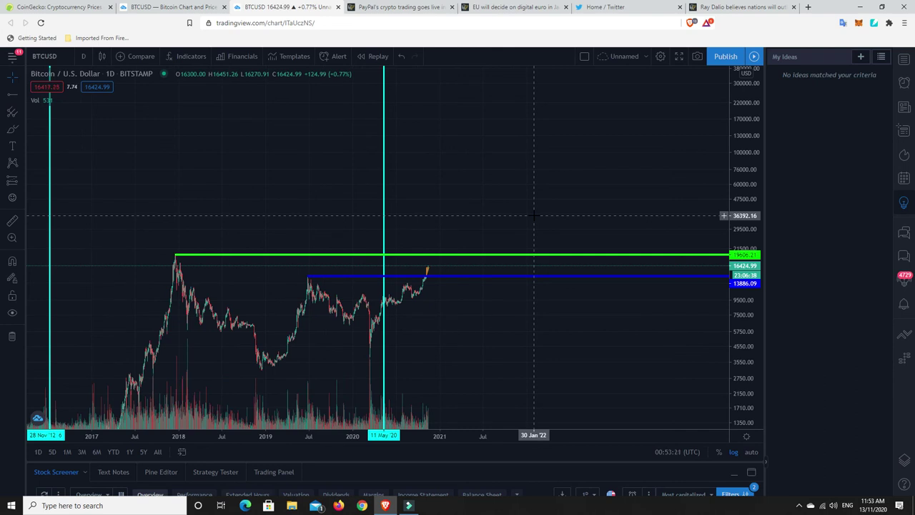
mouse_move(427, 271)
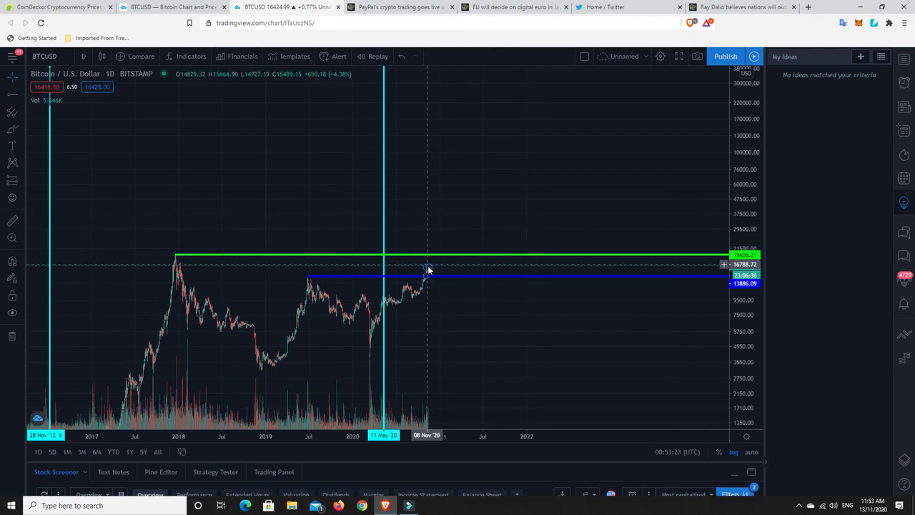
mouse_move(435, 259)
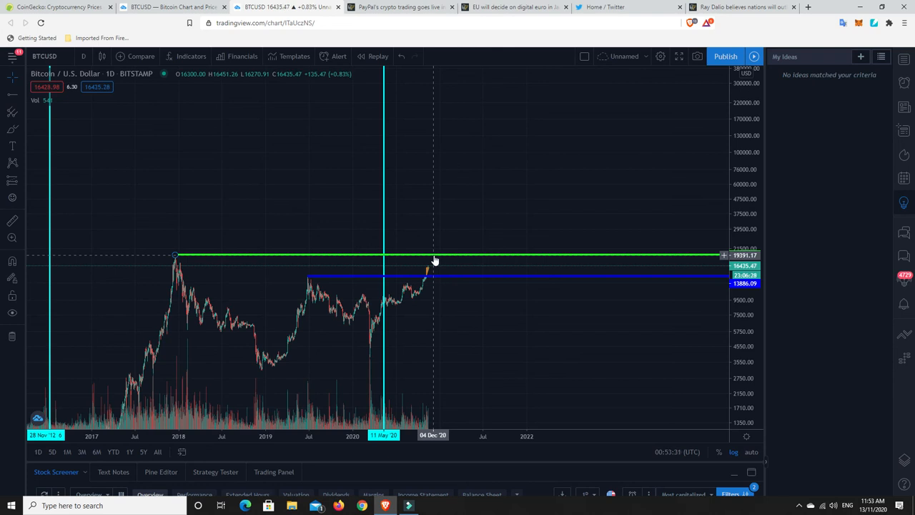
mouse_move(435, 259)
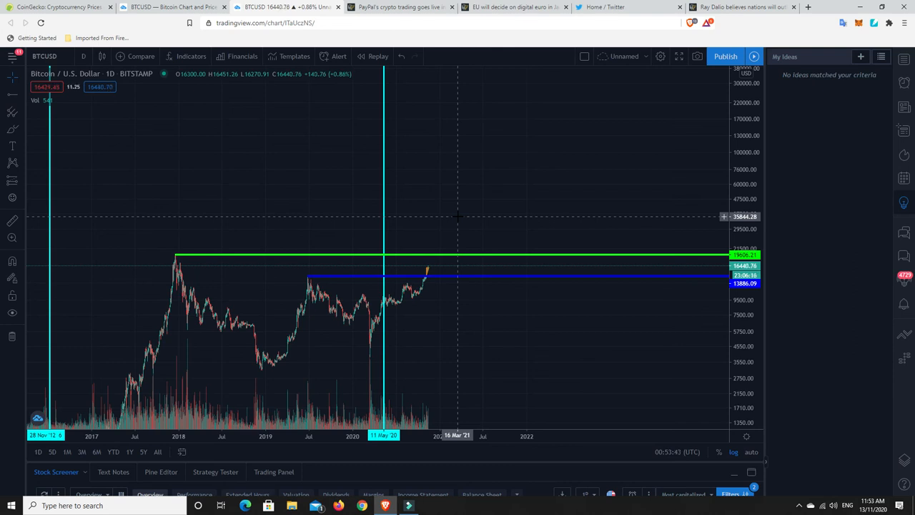
mouse_move(441, 247)
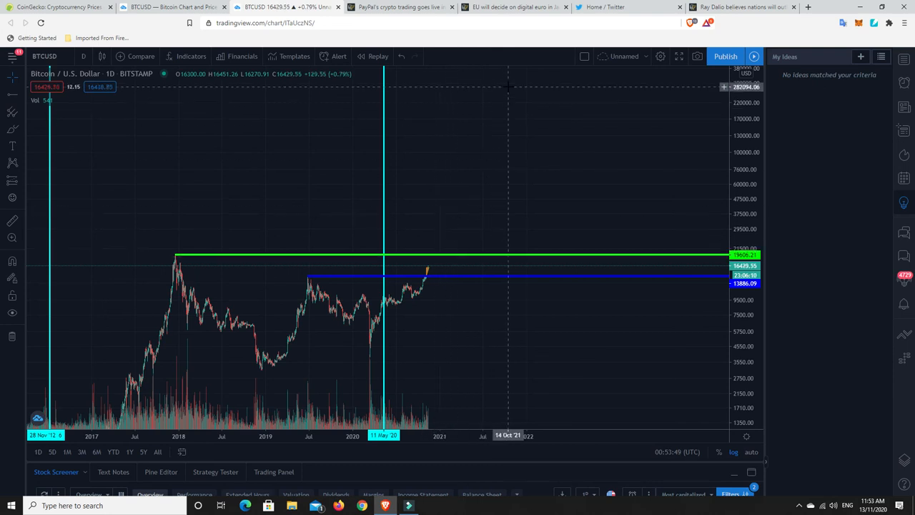
mouse_move(507, 86)
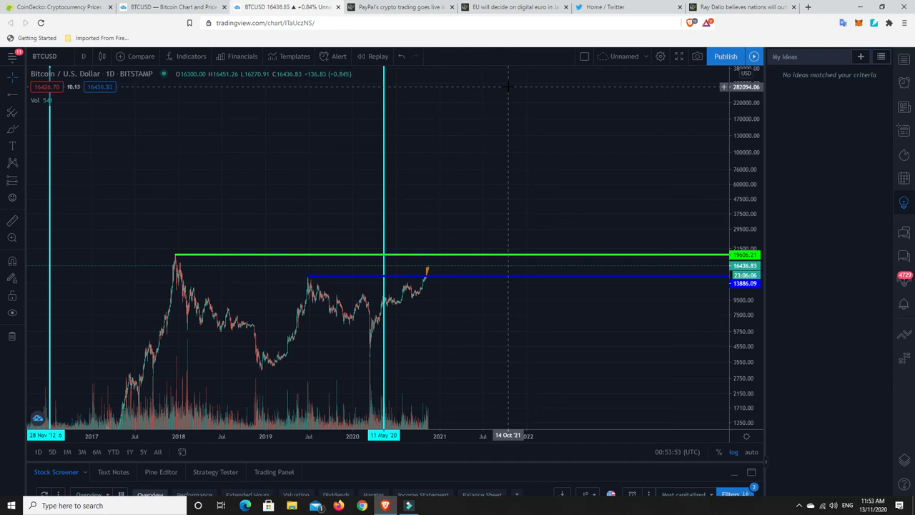
mouse_move(539, 219)
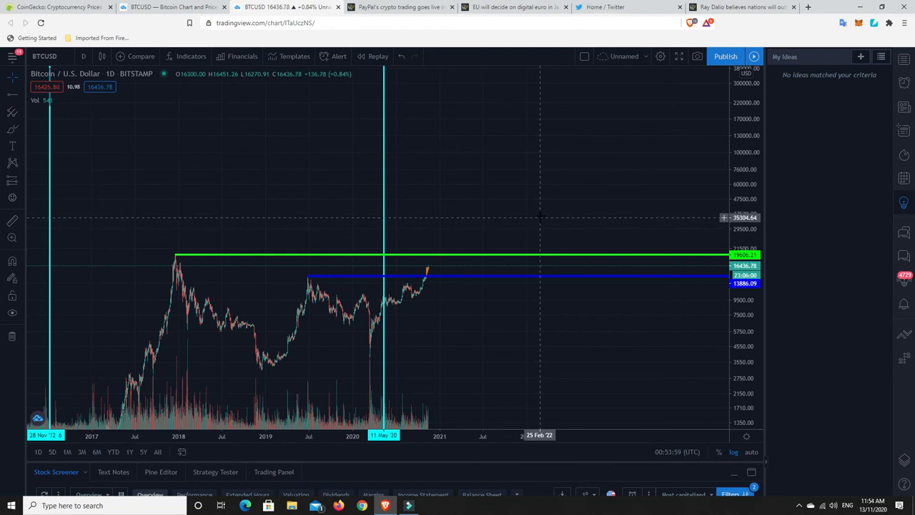
mouse_move(542, 93)
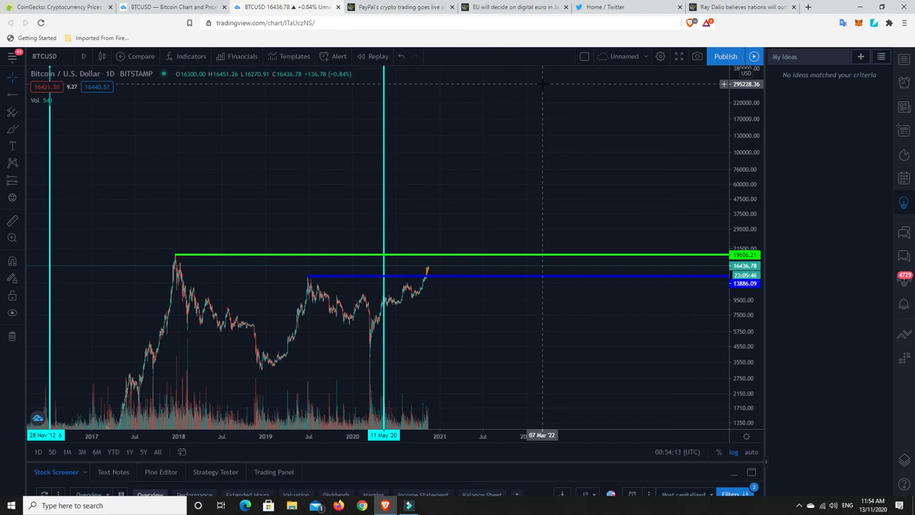
mouse_move(408, 110)
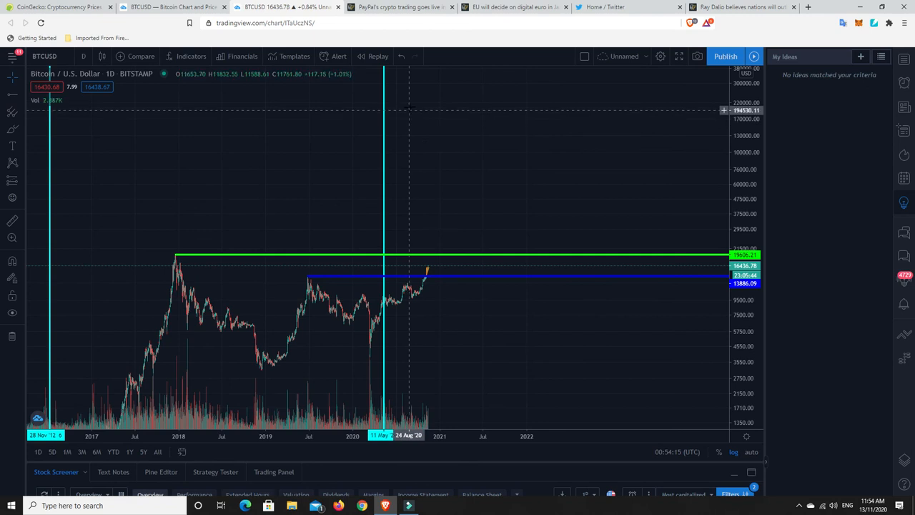
mouse_move(452, 161)
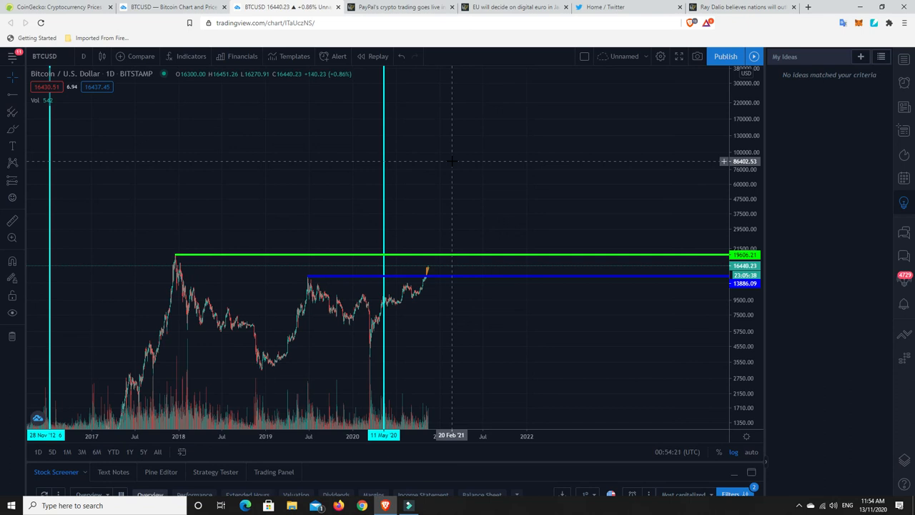
mouse_move(468, 228)
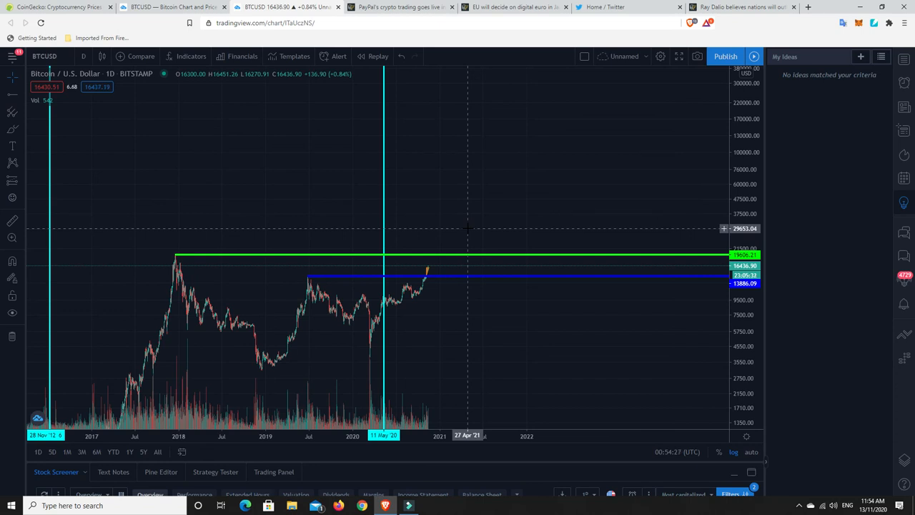
mouse_move(474, 198)
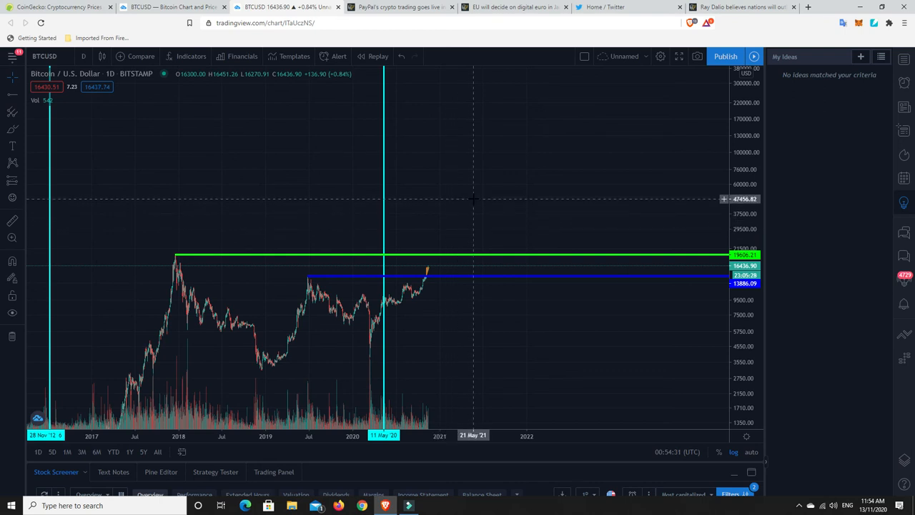
mouse_move(488, 175)
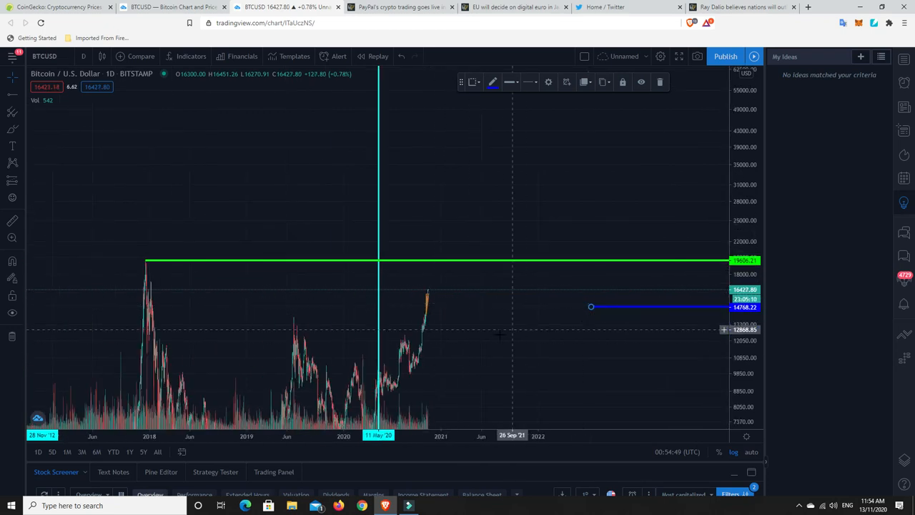
mouse_move(581, 317)
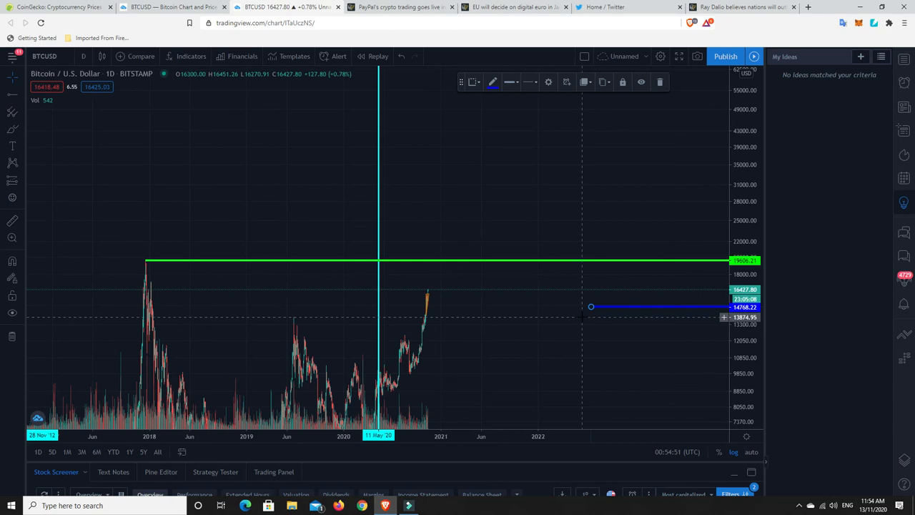
Drag the blue horizontal level down to about 13,880, just below 14,000
drag(590, 307, 301, 320)
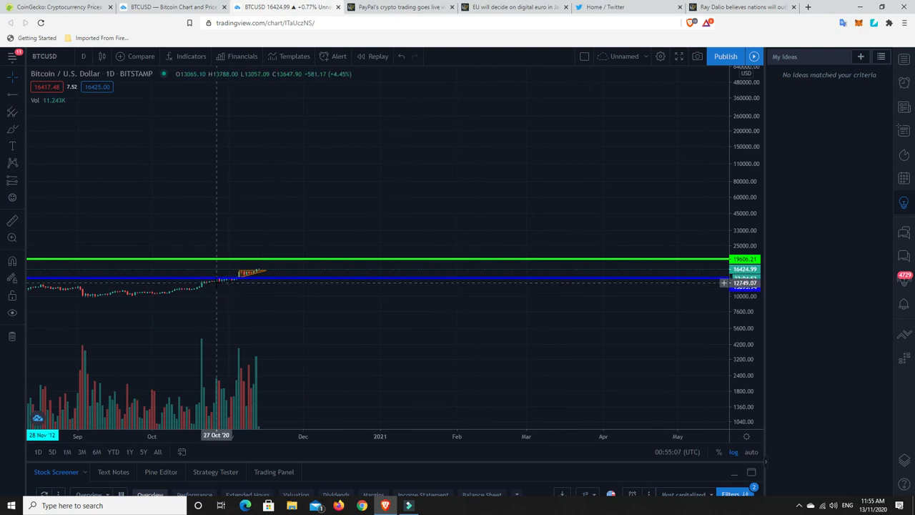
mouse_move(261, 277)
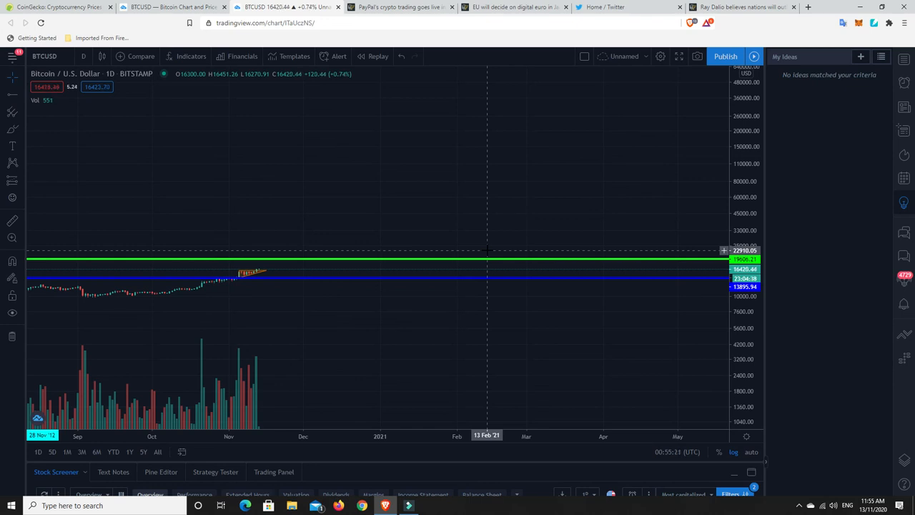
mouse_move(353, 307)
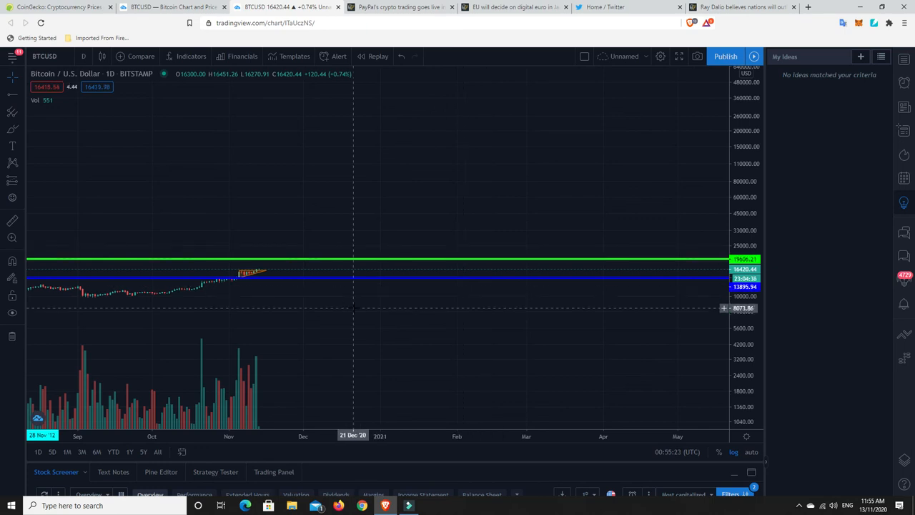